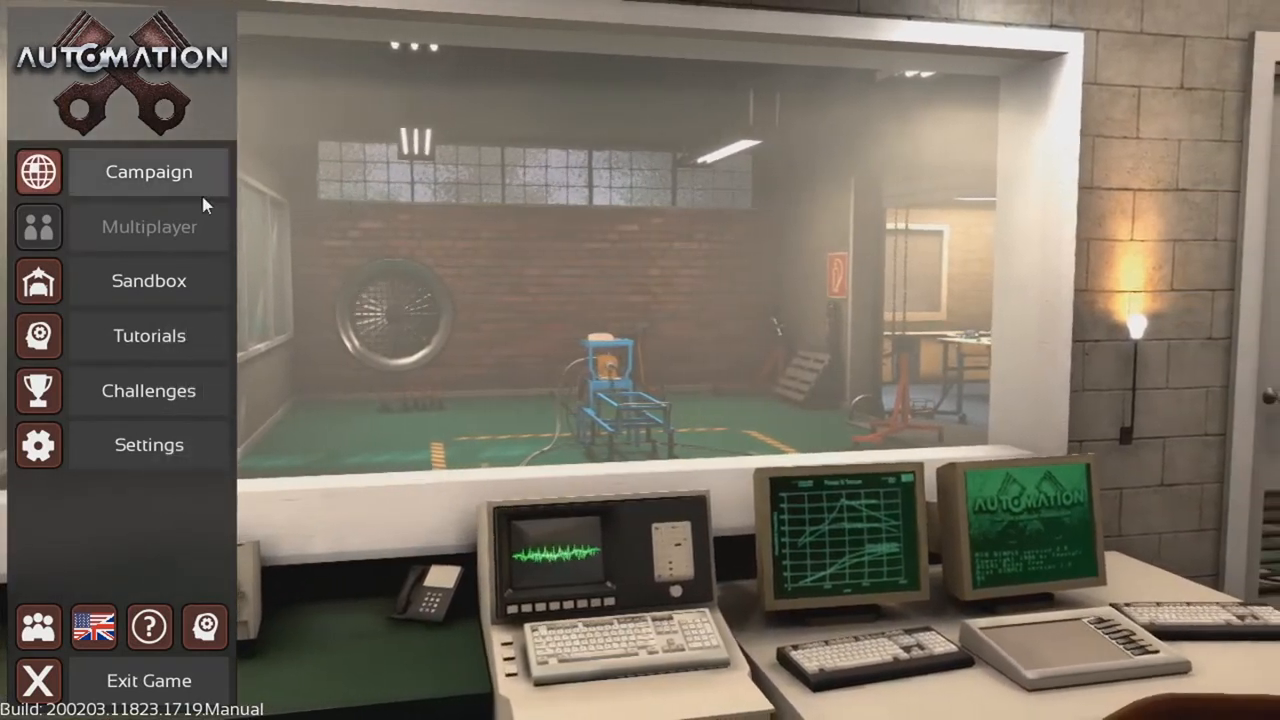
Step: Enter Sandbox mode from the main menu to list the submitted cars
click(148, 280)
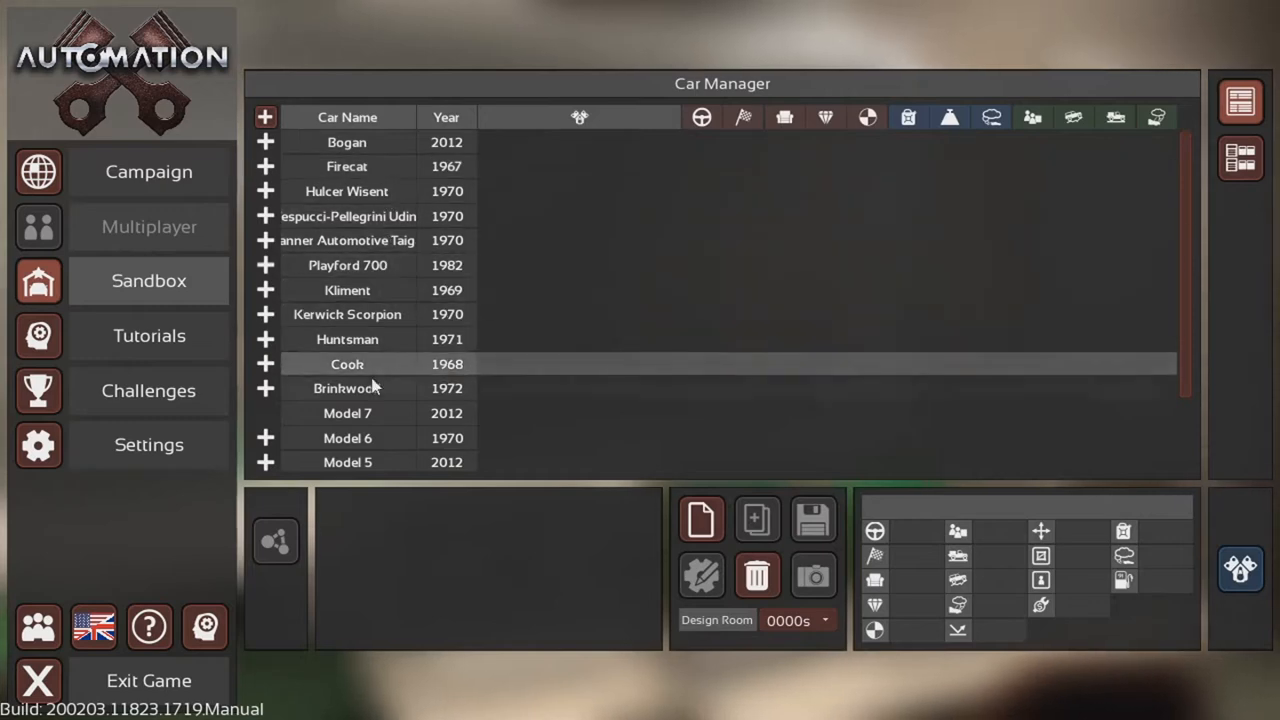
mouse_move(348, 216)
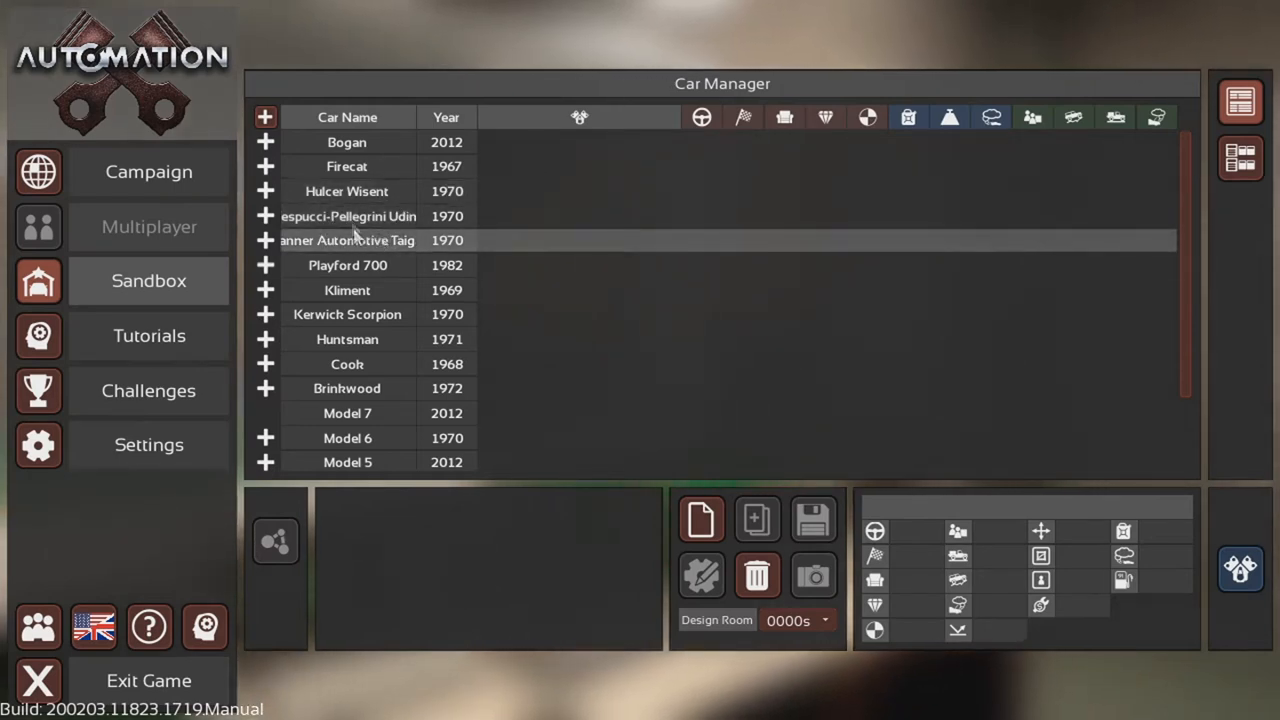
mouse_move(330, 253)
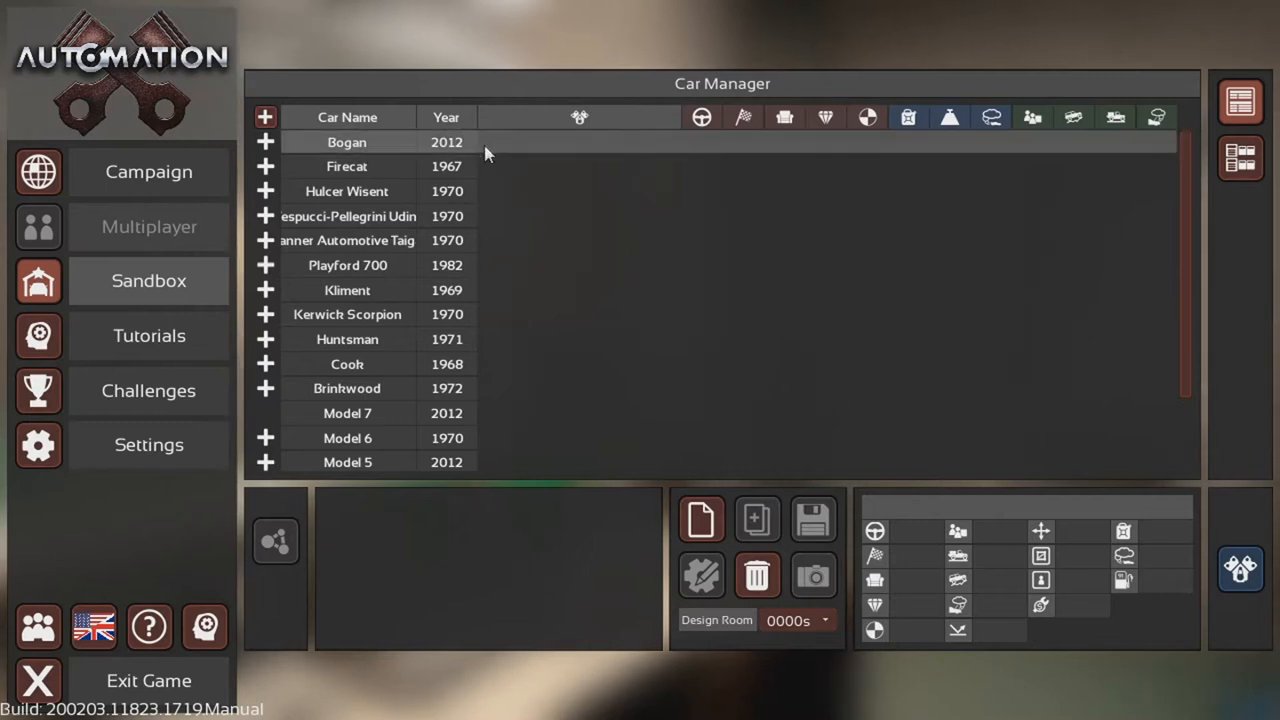
mouse_move(483, 146)
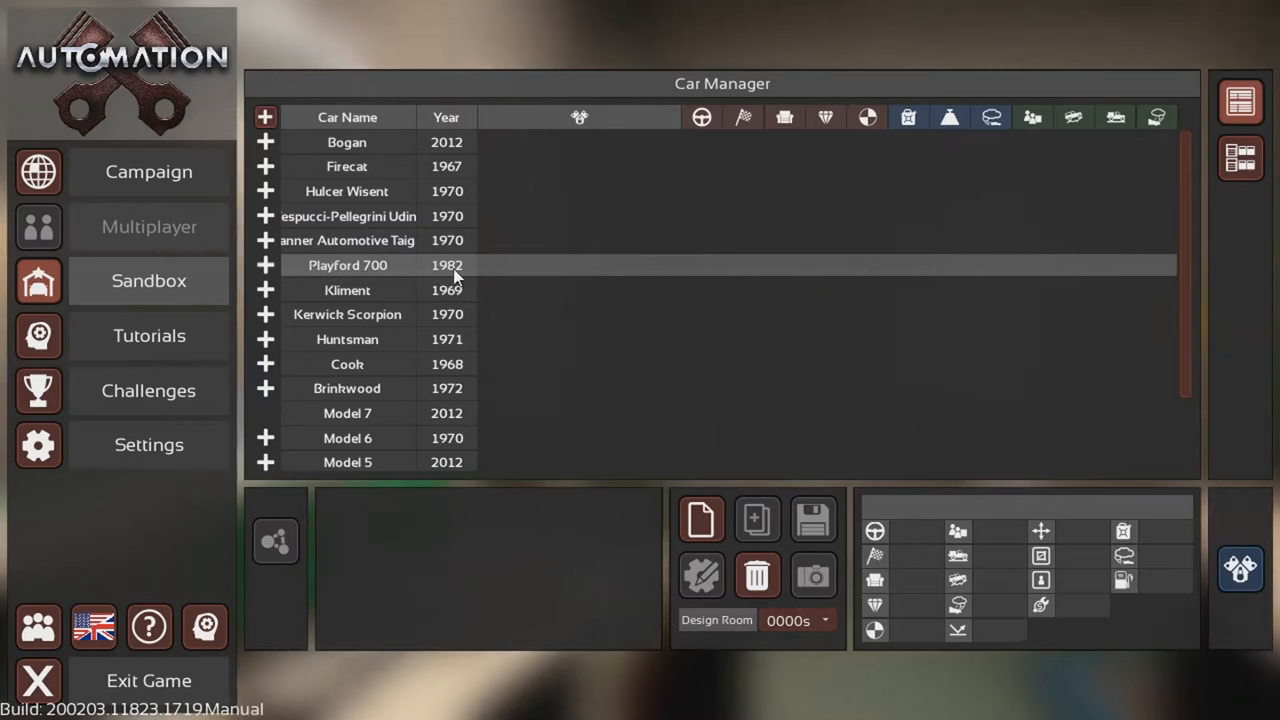
mouse_move(446, 270)
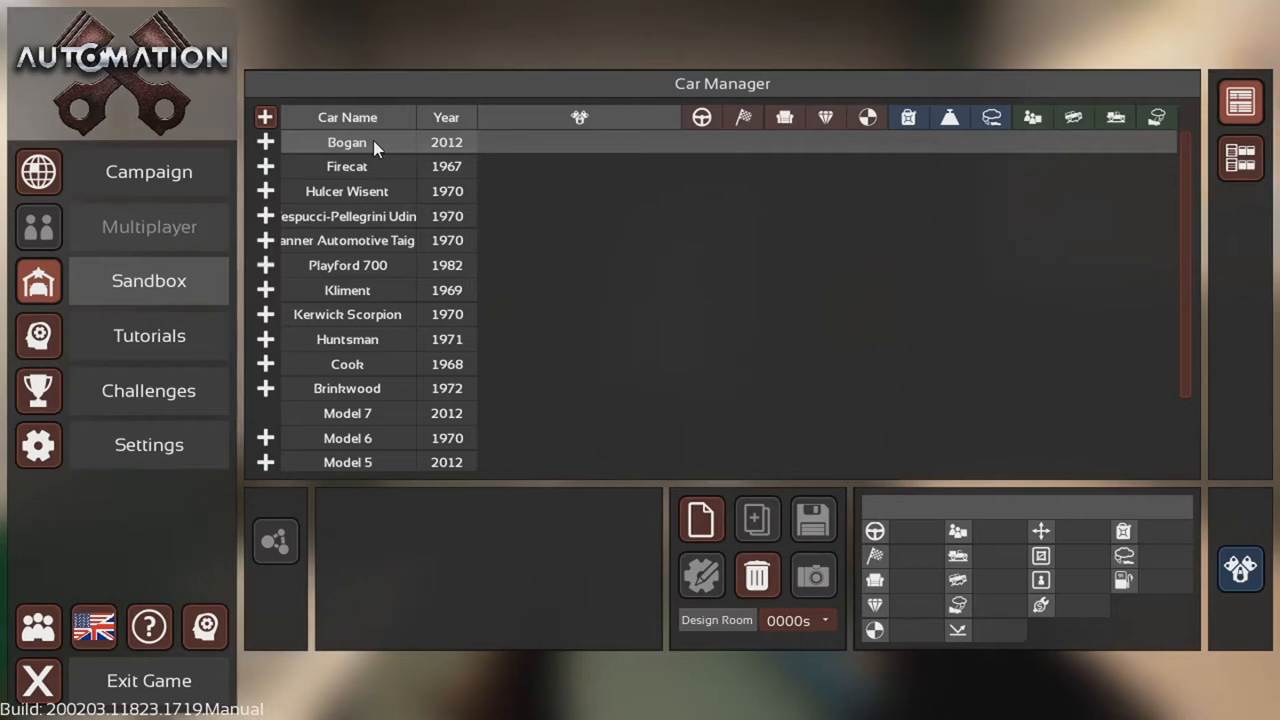
Step: Load the Bogan Thunda and orbit to its rear, side profile and front grille
click(265, 142)
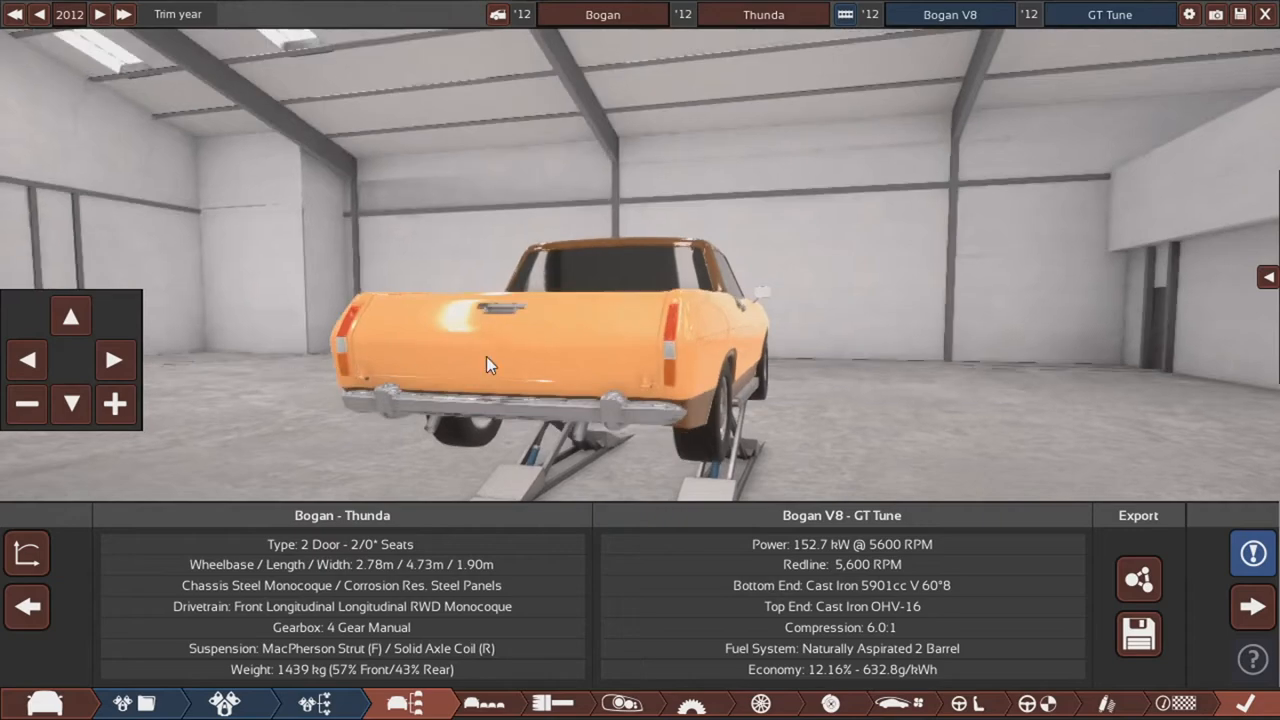
drag(490, 365, 880, 405)
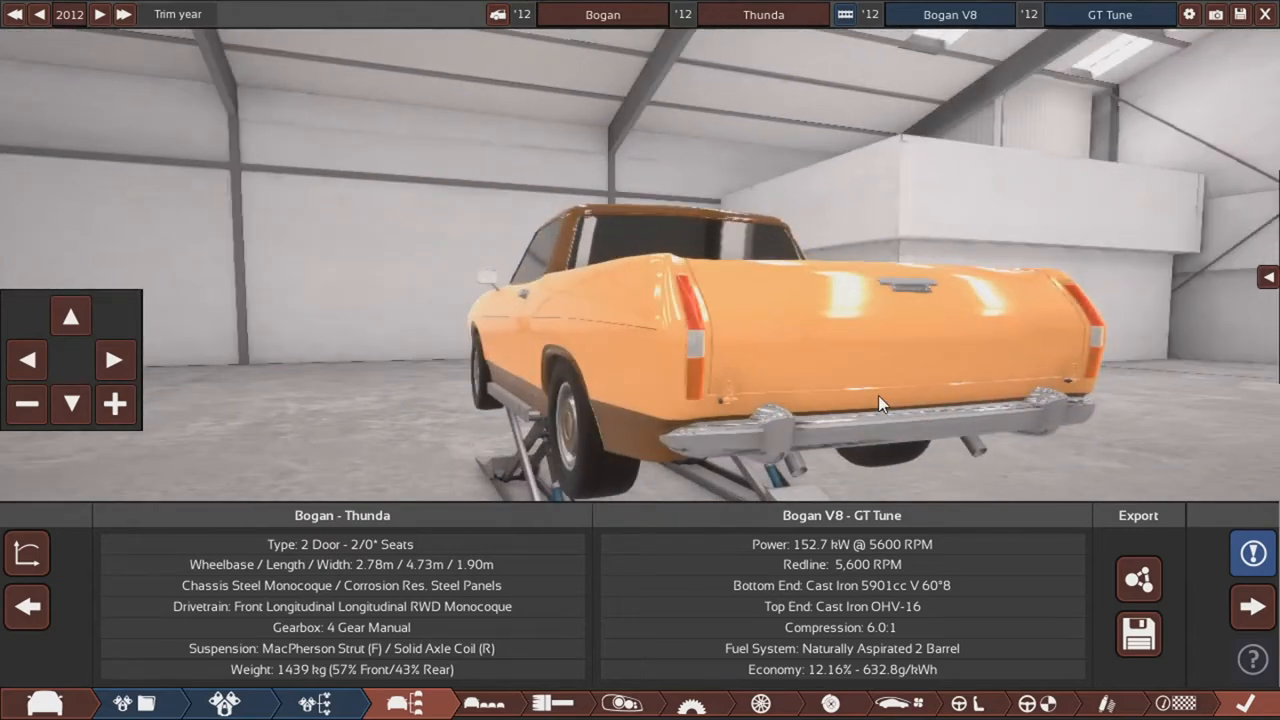
drag(880, 405, 675, 345)
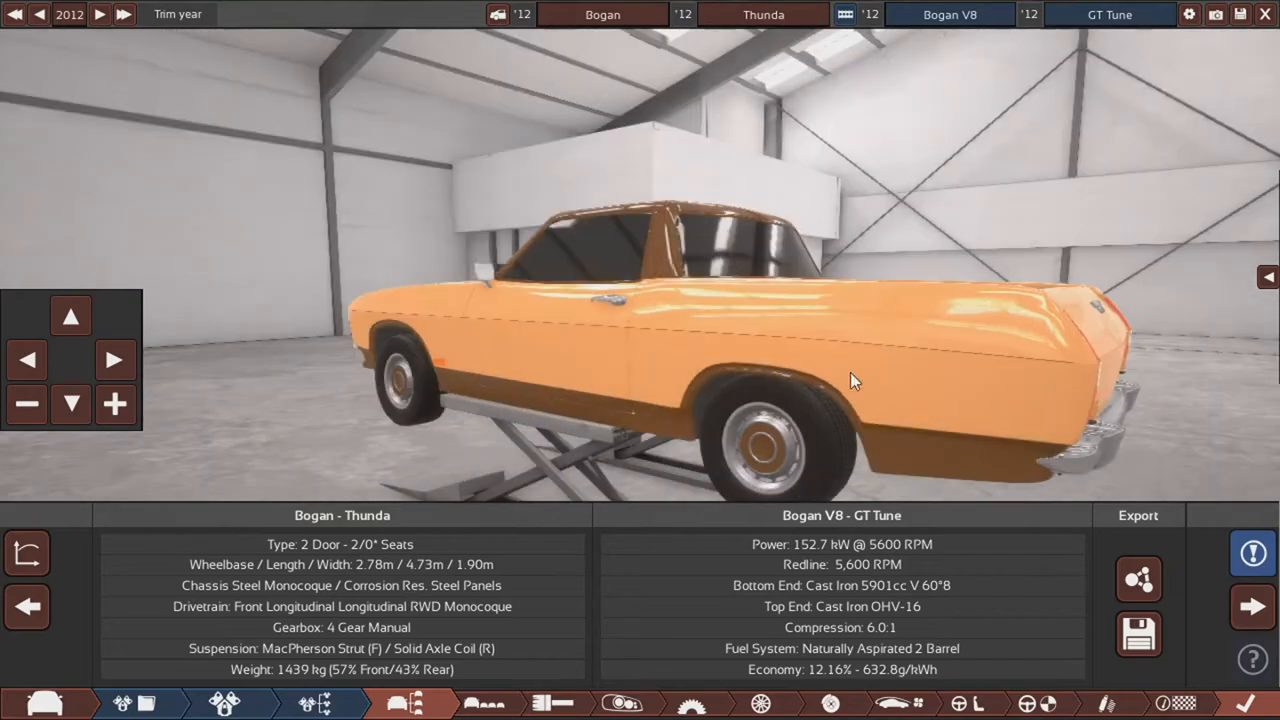
drag(855, 380, 830, 300)
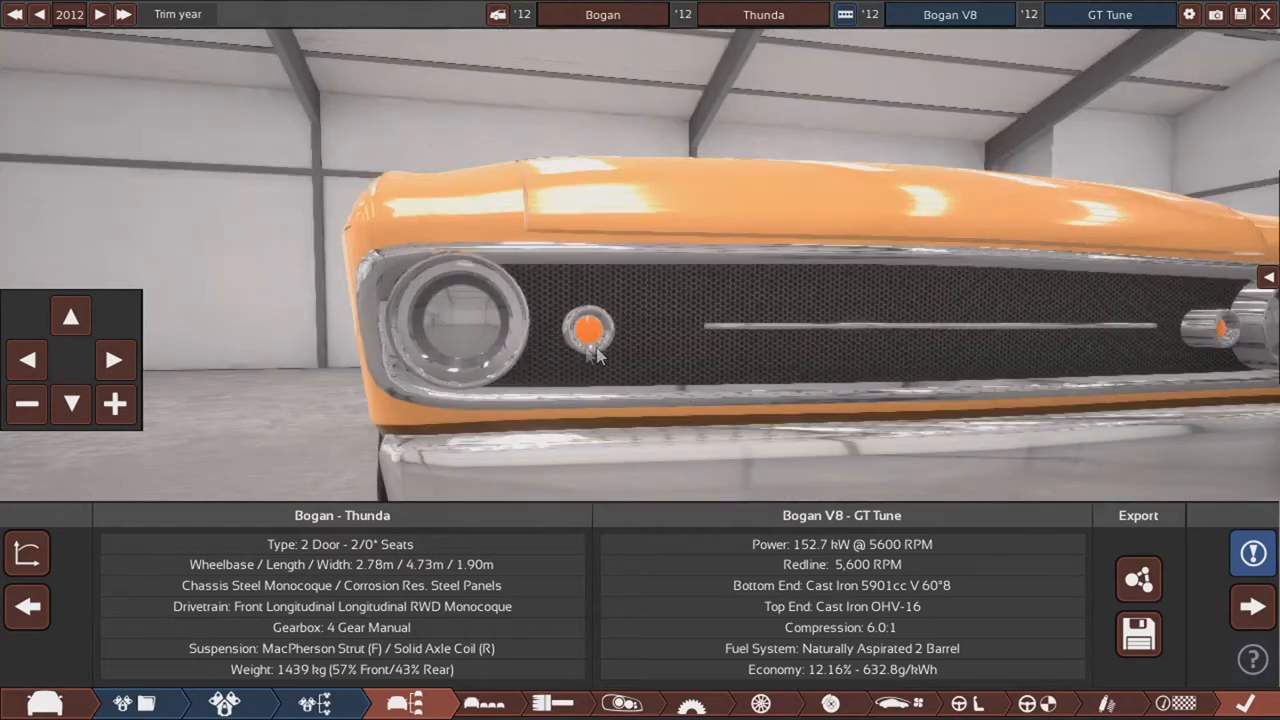
Step: Inspect the Thunda's hood scoop, front three-quarter view and pickup bed
drag(595, 355, 835, 475)
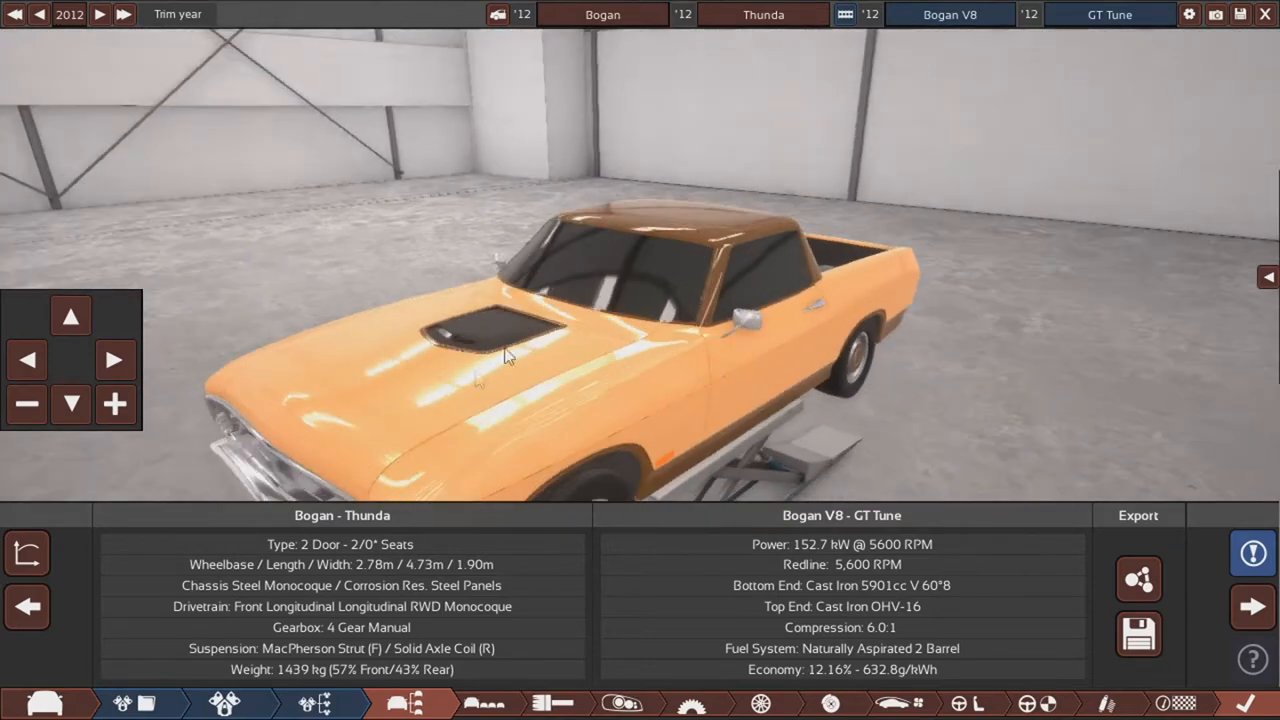
drag(505, 355, 605, 370)
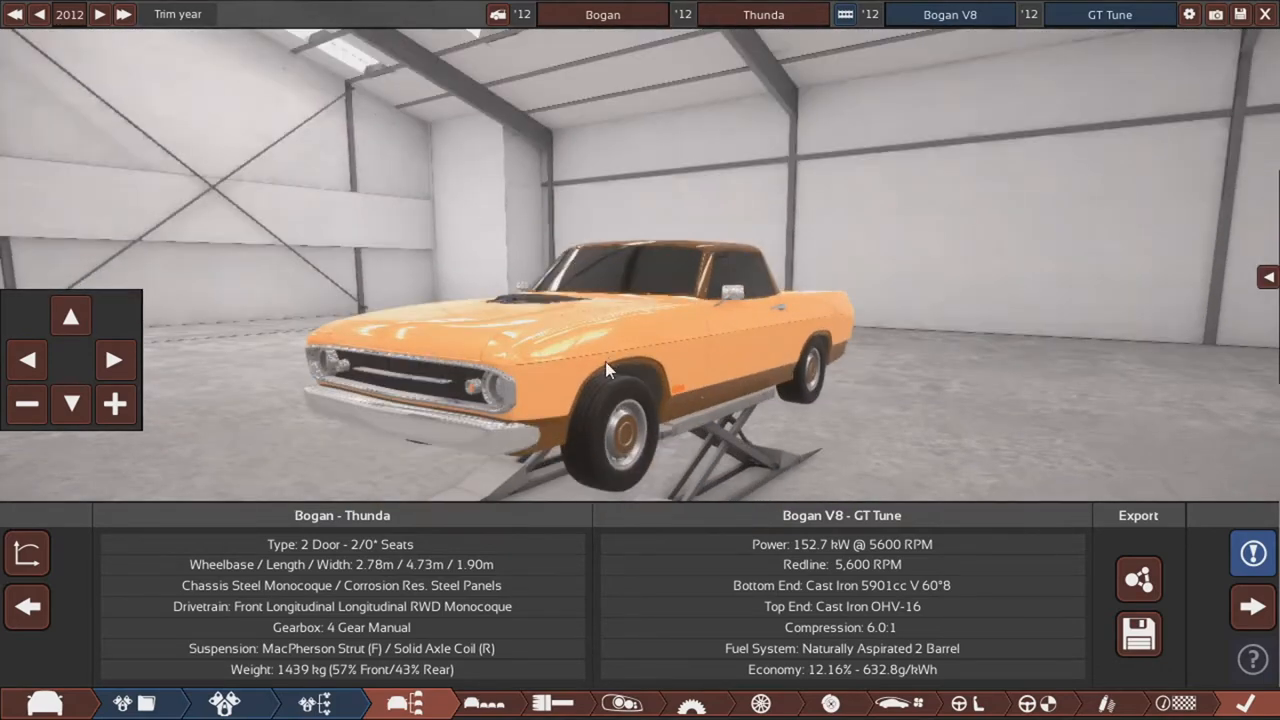
drag(605, 370, 655, 377)
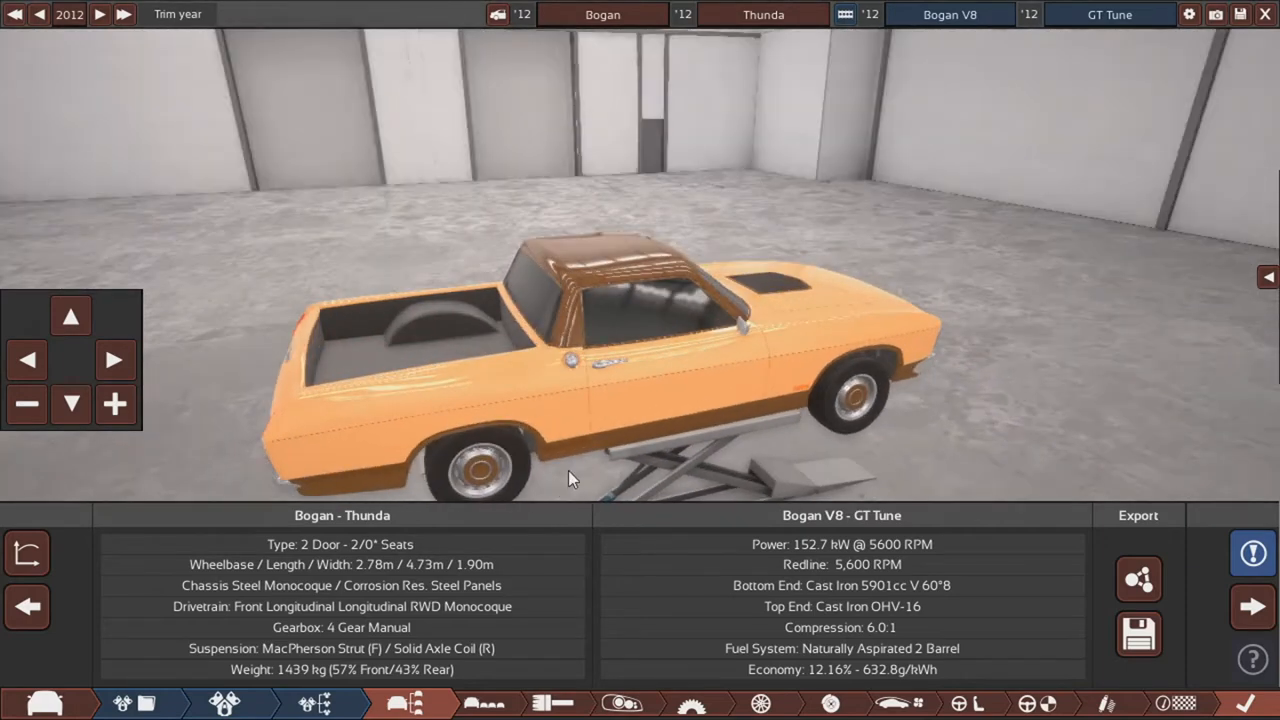
drag(570, 478, 665, 343)
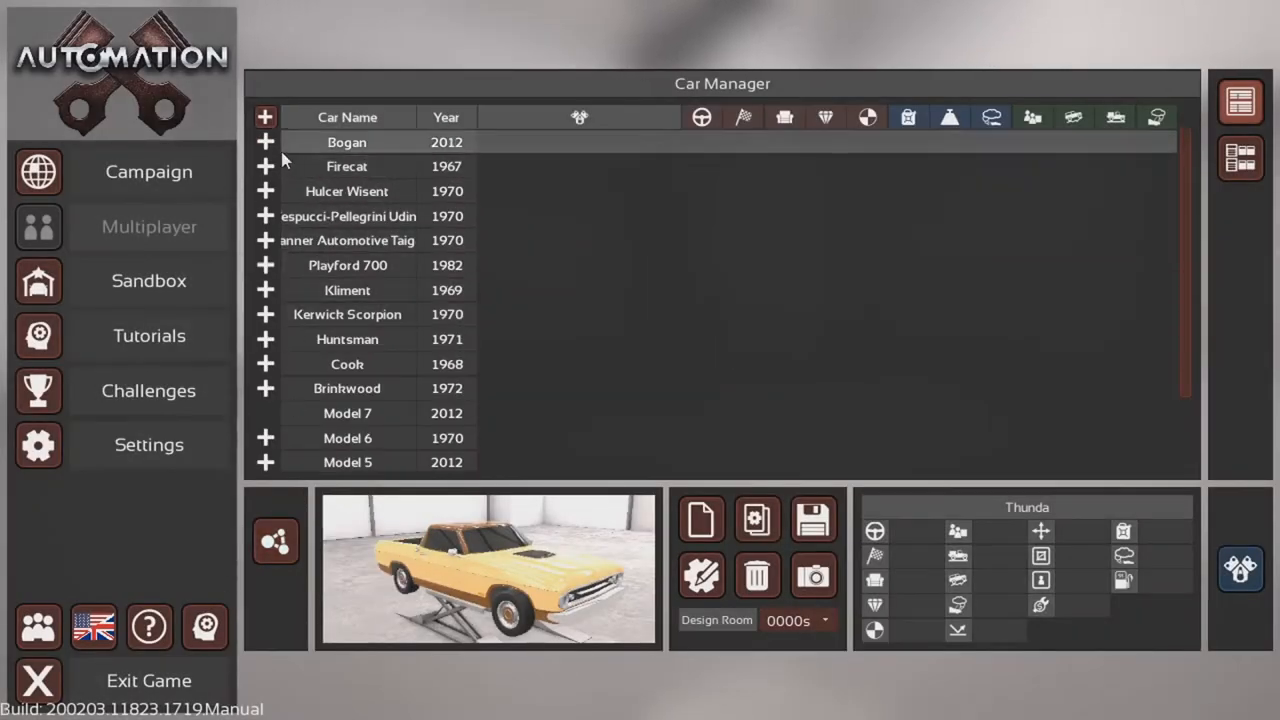
Step: Expand the Firecat entry and select its GT402 trim
click(265, 142)
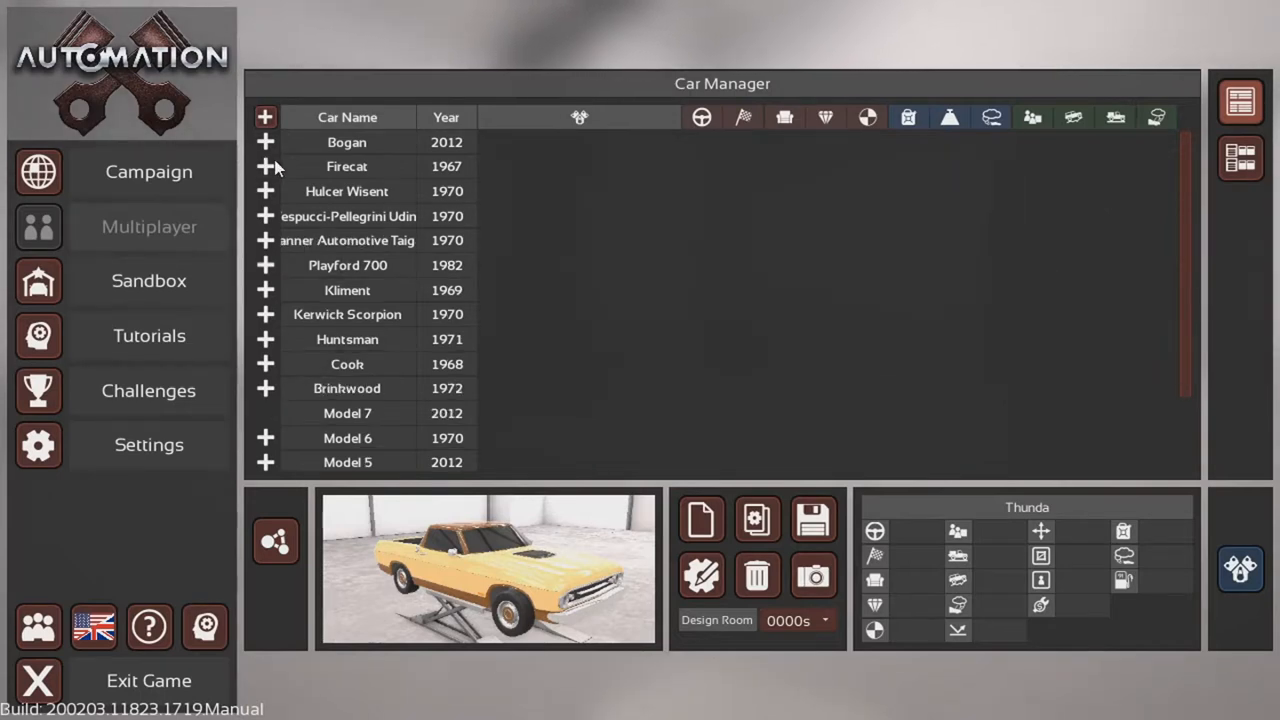
click(265, 166)
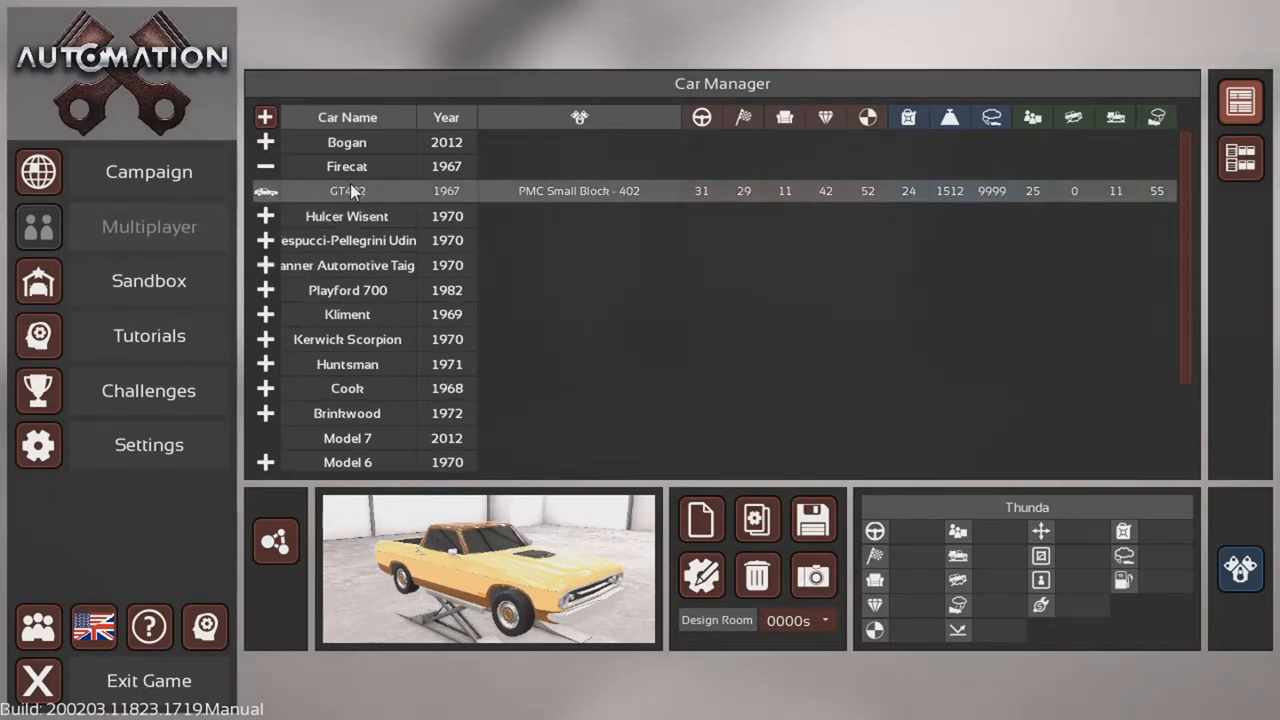
mouse_move(388, 200)
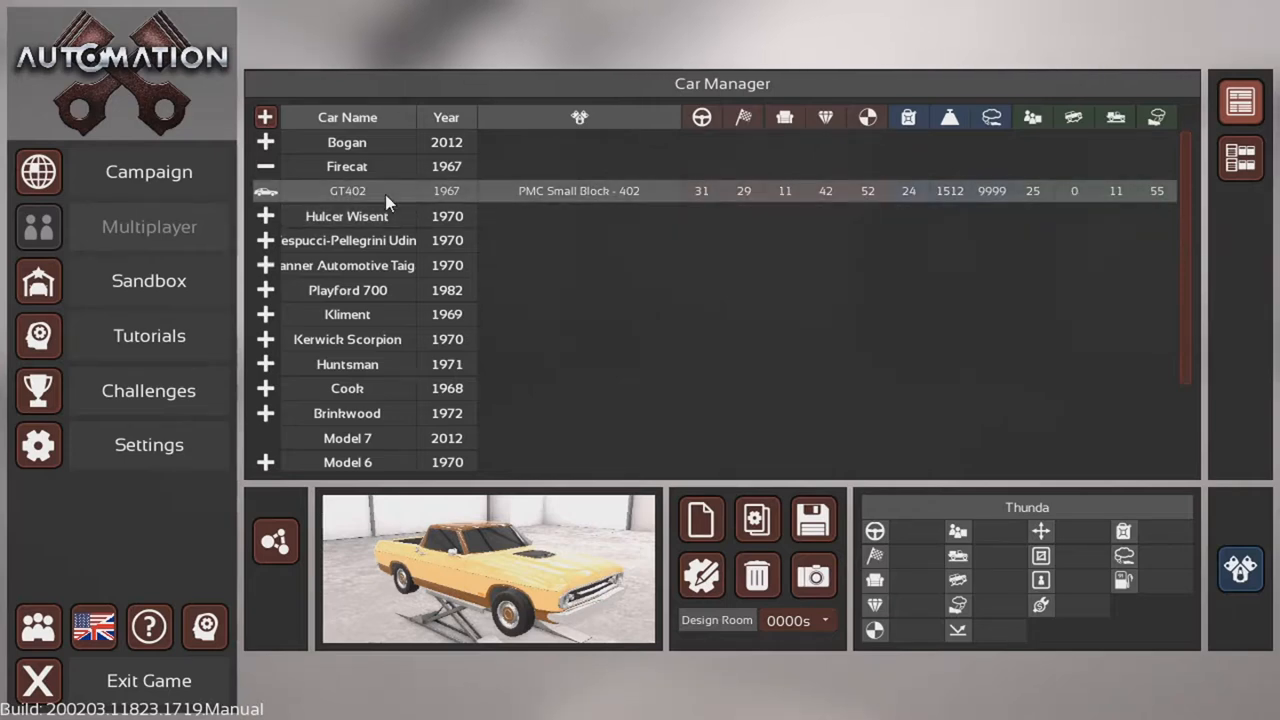
click(347, 191)
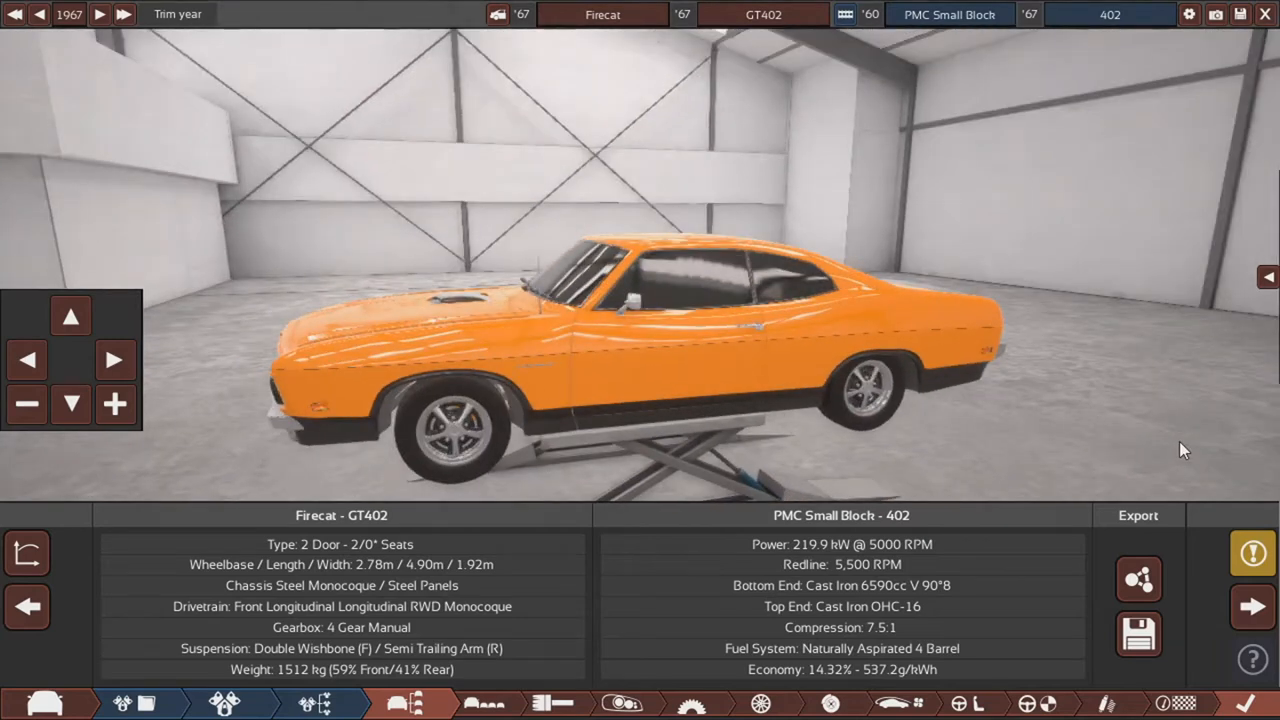
mouse_move(762, 248)
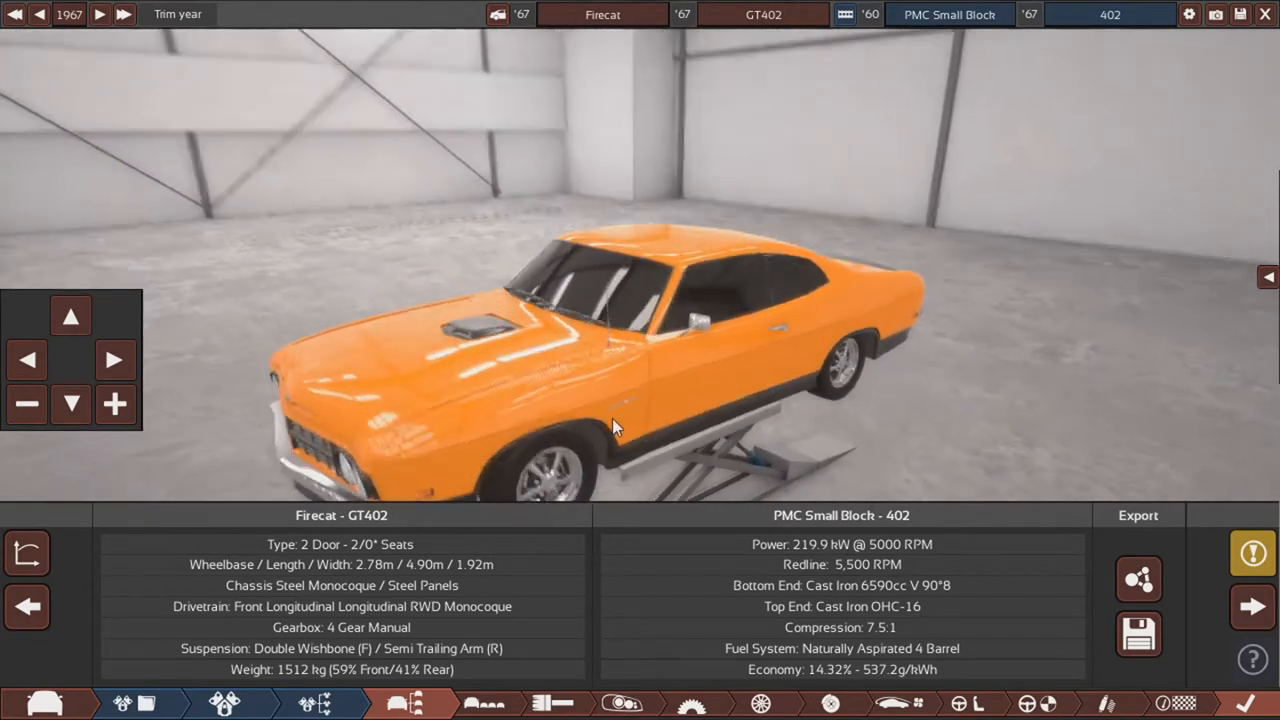
Step: Orbit the Firecat GT402 to view its side profile and other angles
drag(615, 425, 700, 305)
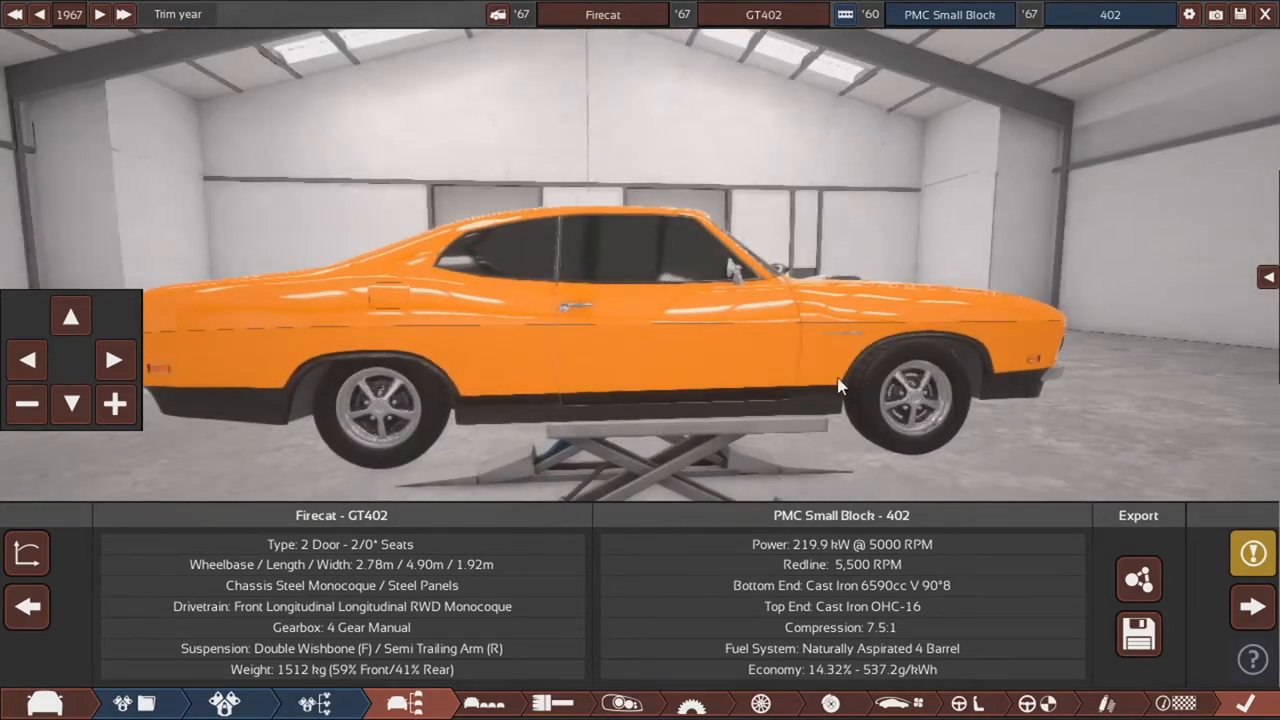
drag(840, 385, 560, 400)
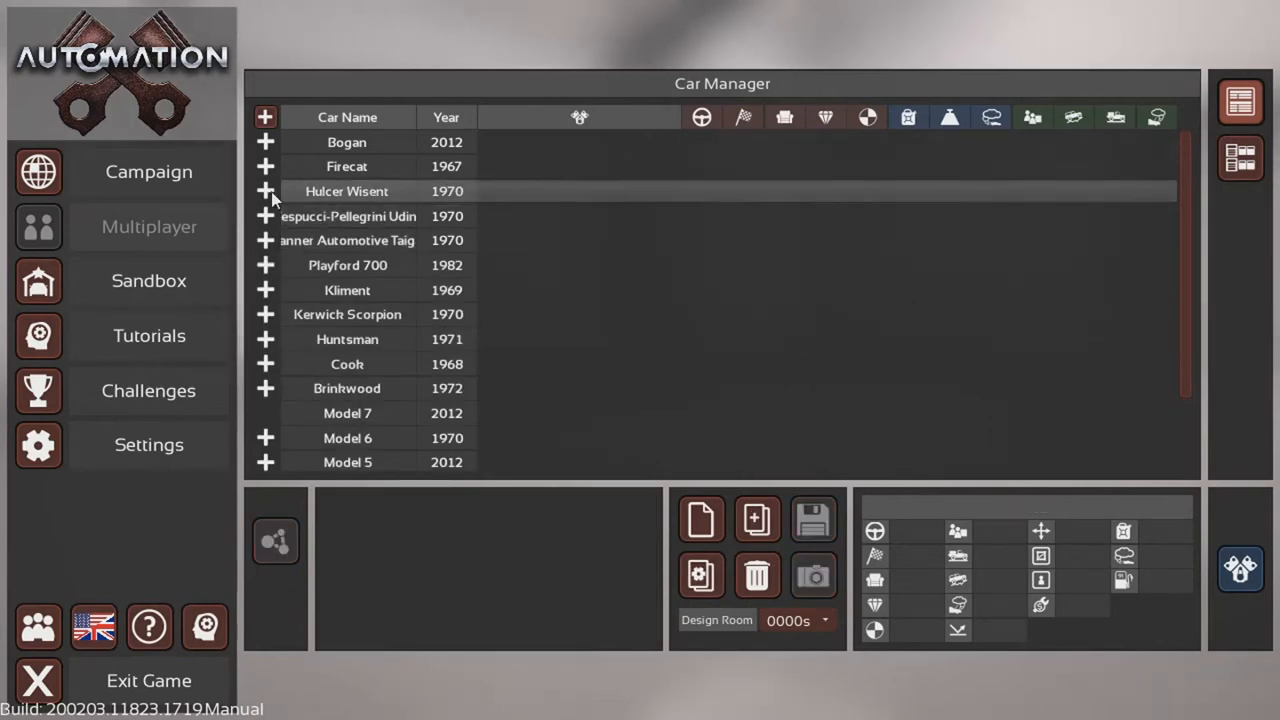
Step: Expand the Hulcer Wisent entry to reach its V-8-70 trim
click(265, 191)
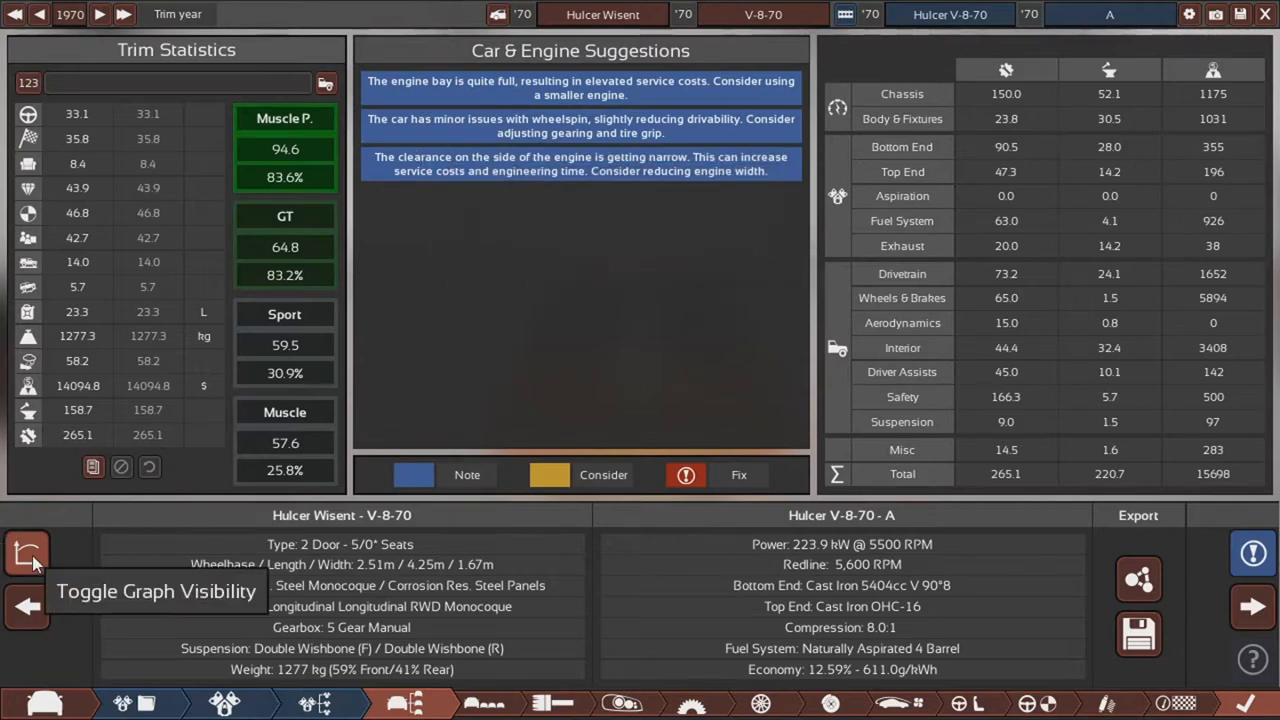
Step: Hide the statistics panels and inspect the Wisent's rear and exhausts
click(27, 553)
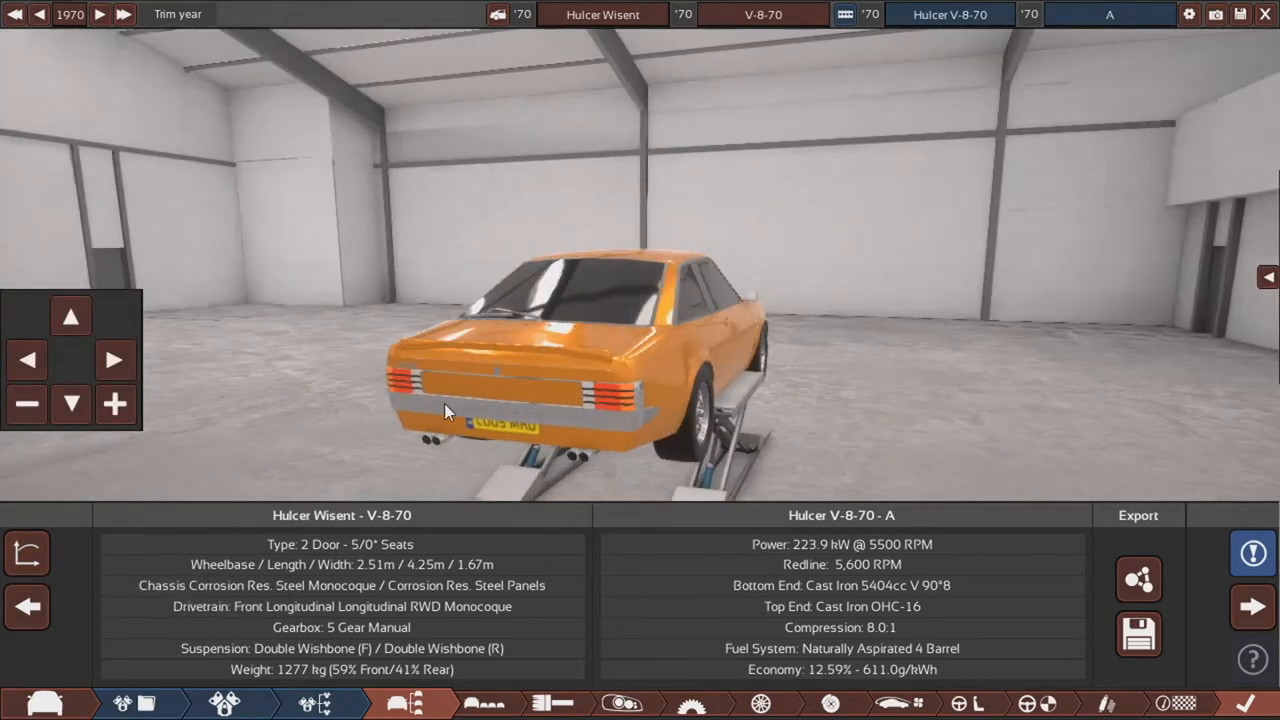
drag(445, 410, 447, 443)
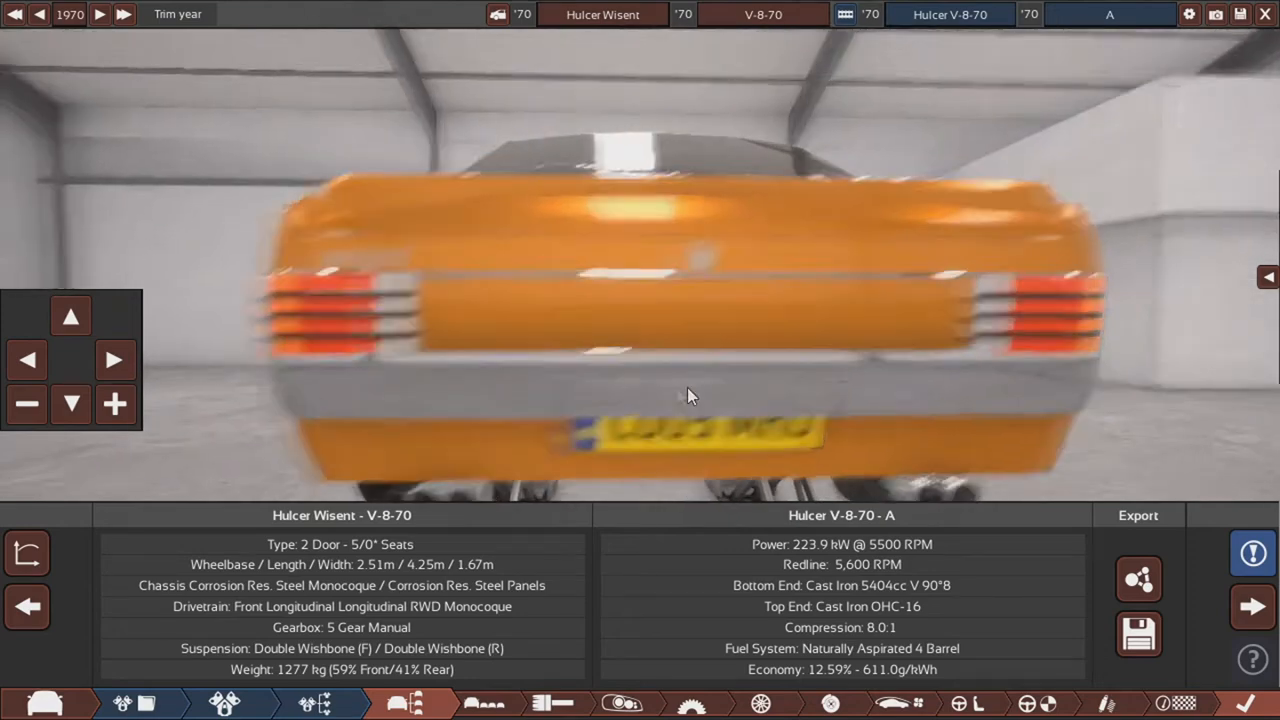
drag(688, 395, 875, 330)
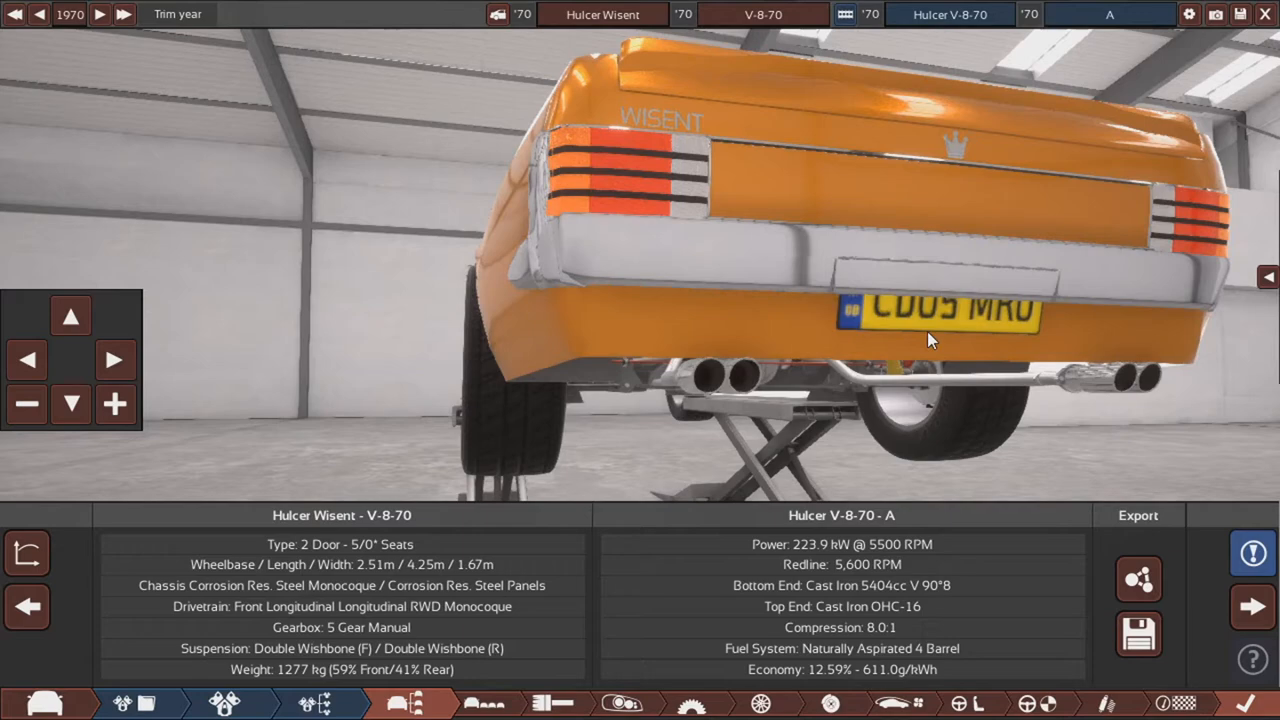
mouse_move(848, 328)
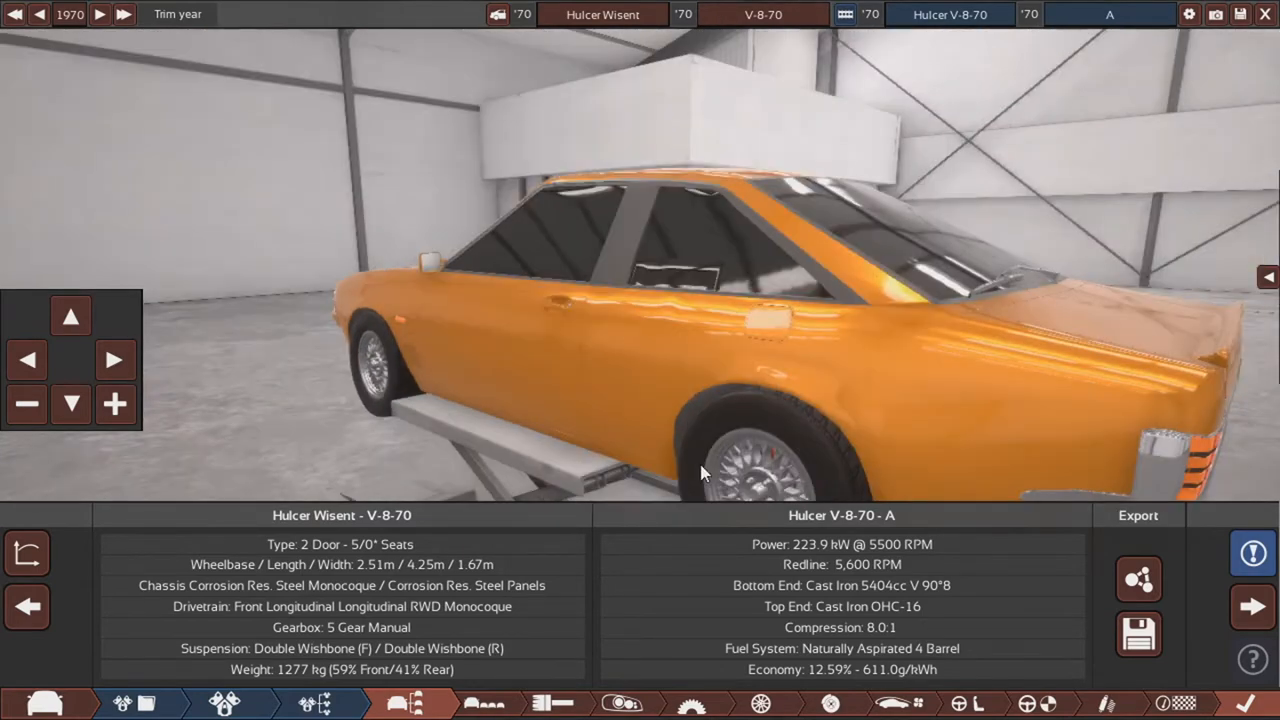
Step: Orbit the Wisent around its side profile and over the bonnet
drag(700, 470, 710, 340)
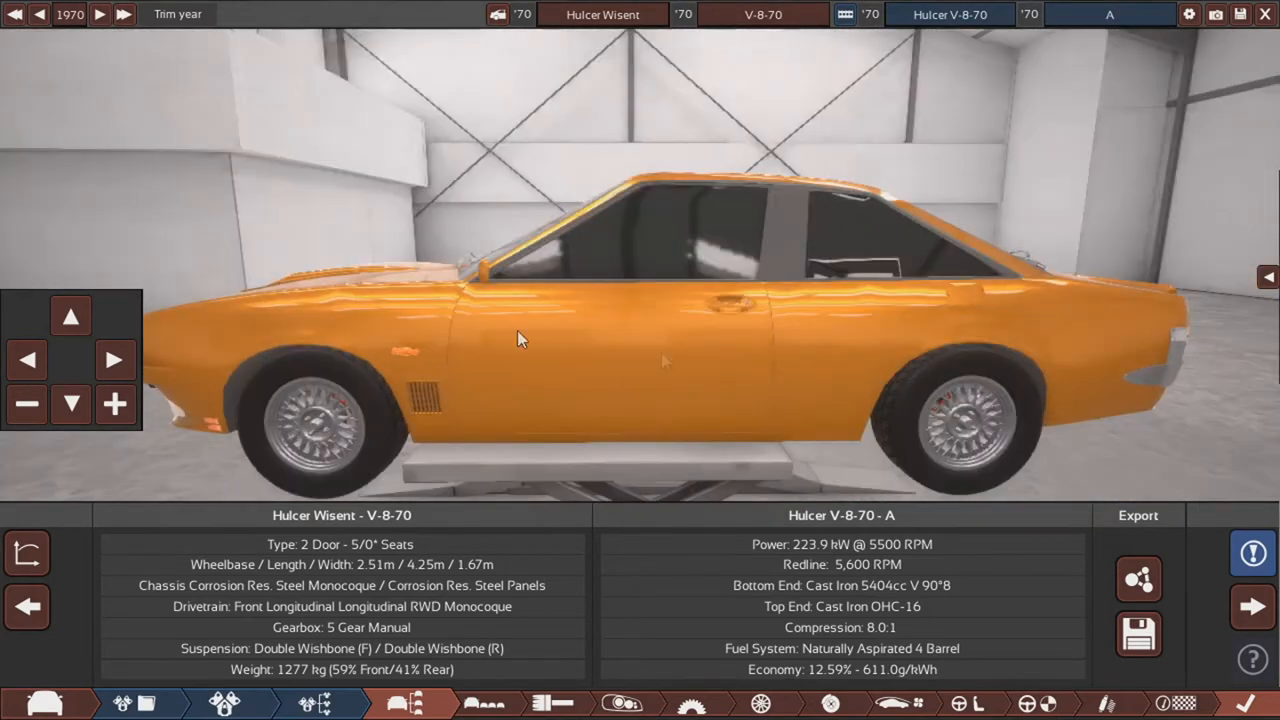
drag(519, 338, 563, 378)
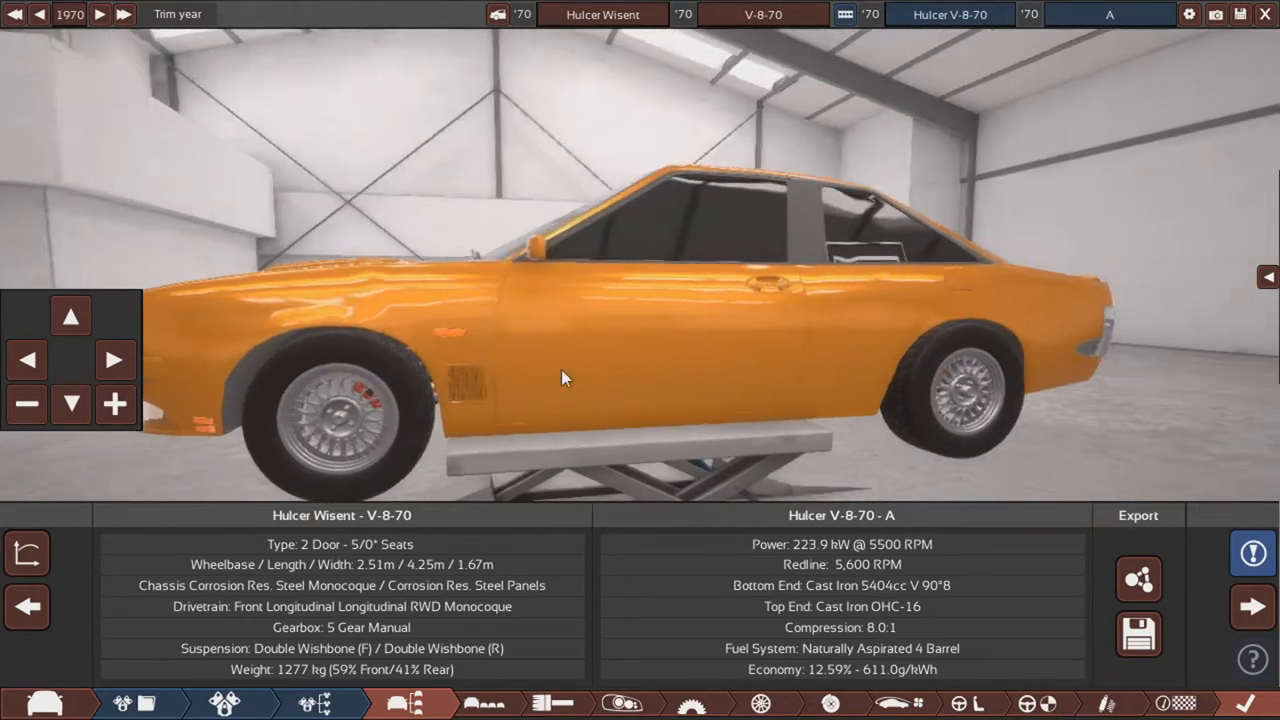
drag(560, 378, 615, 385)
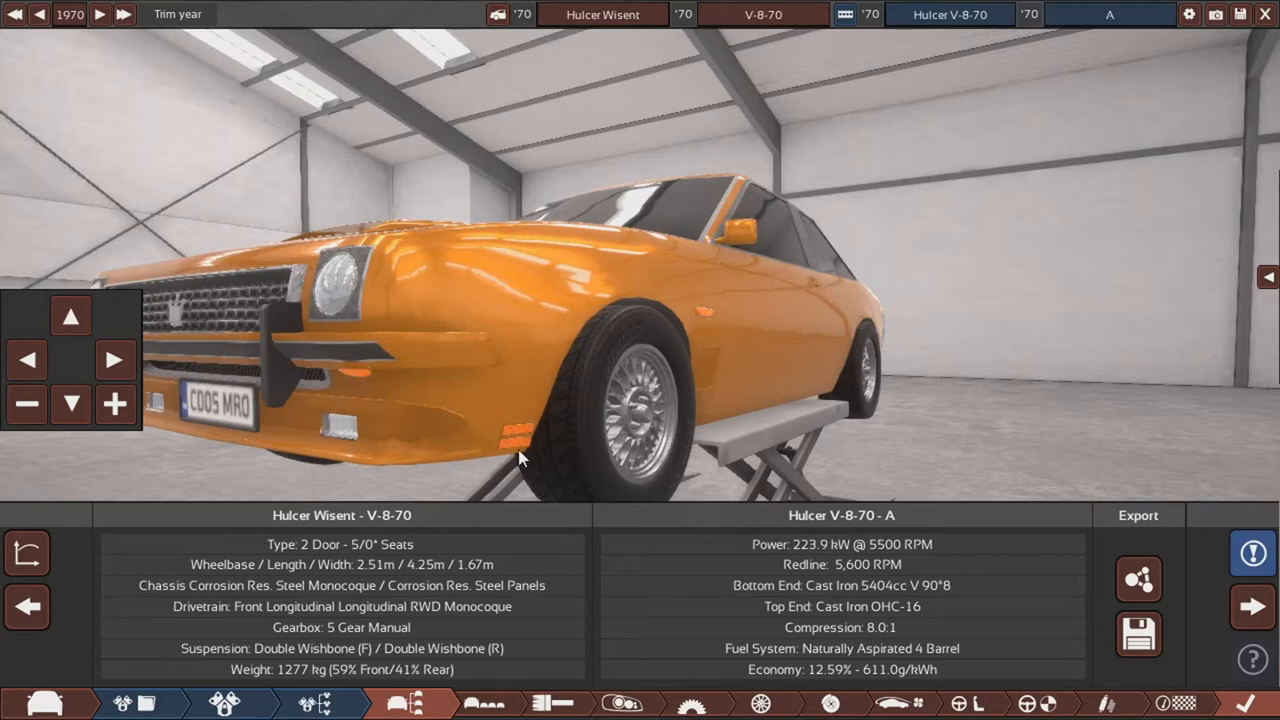
mouse_move(623, 387)
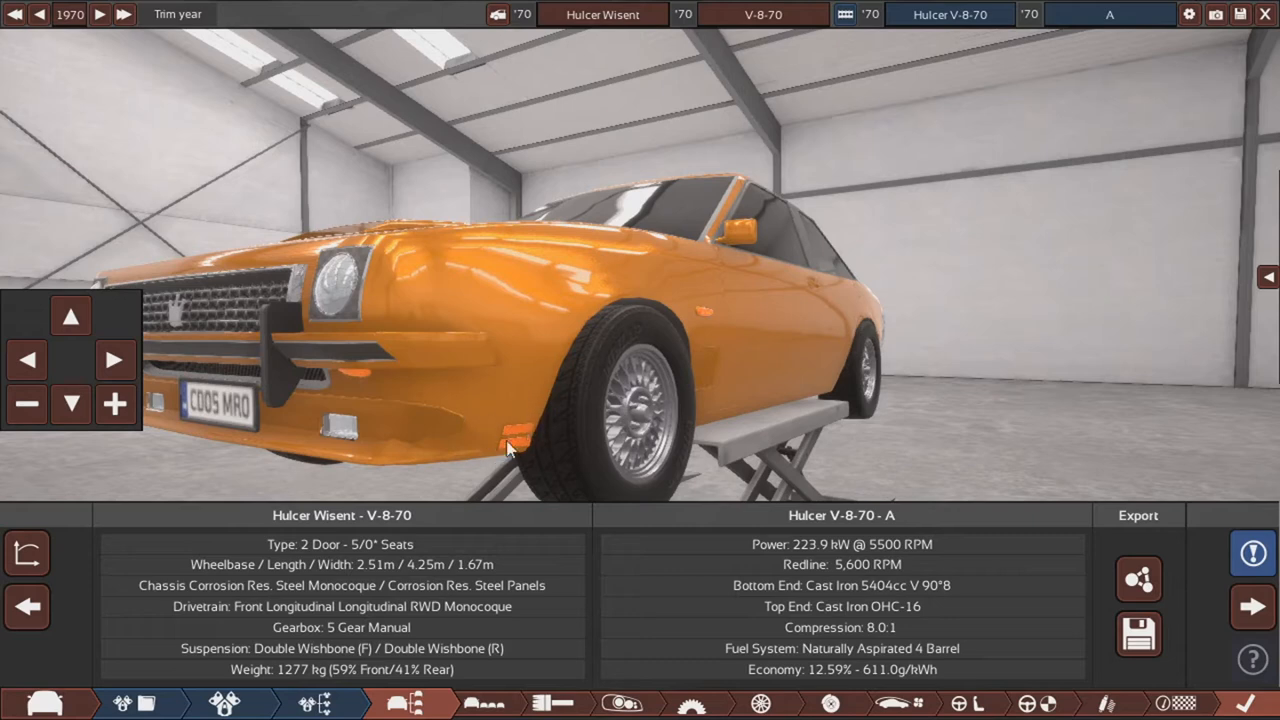
mouse_move(322, 398)
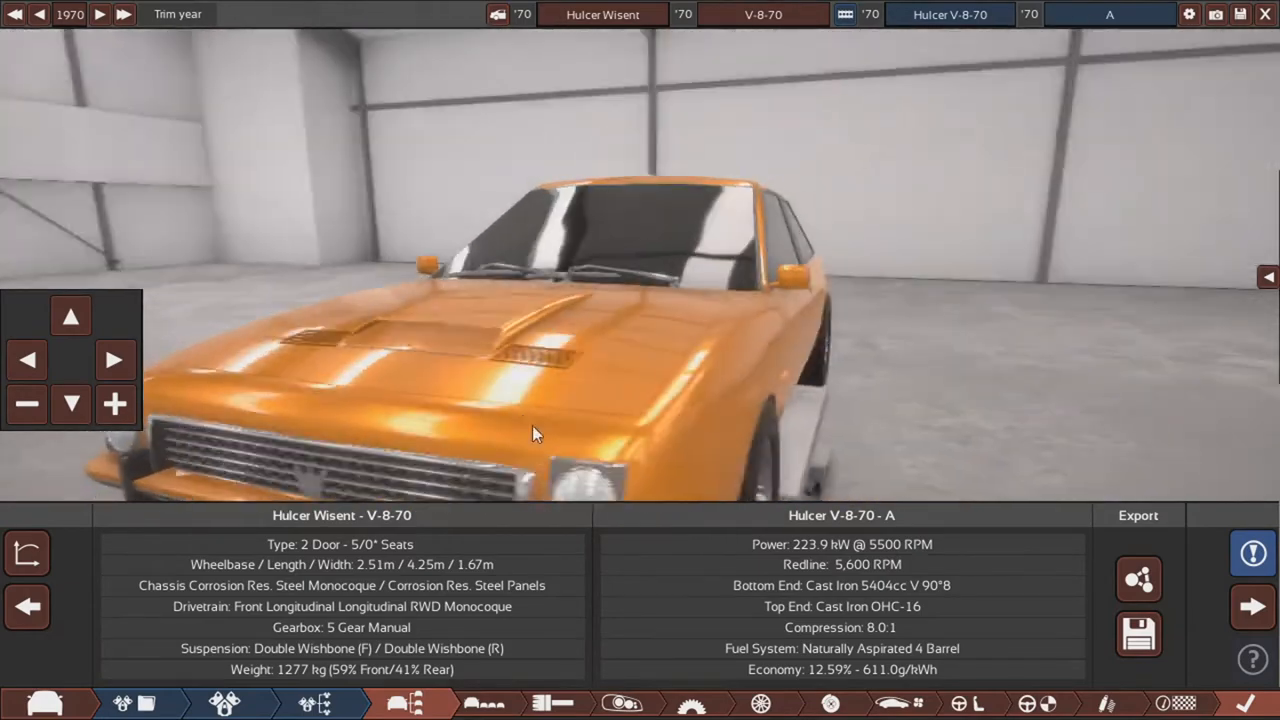
drag(535, 433, 945, 478)
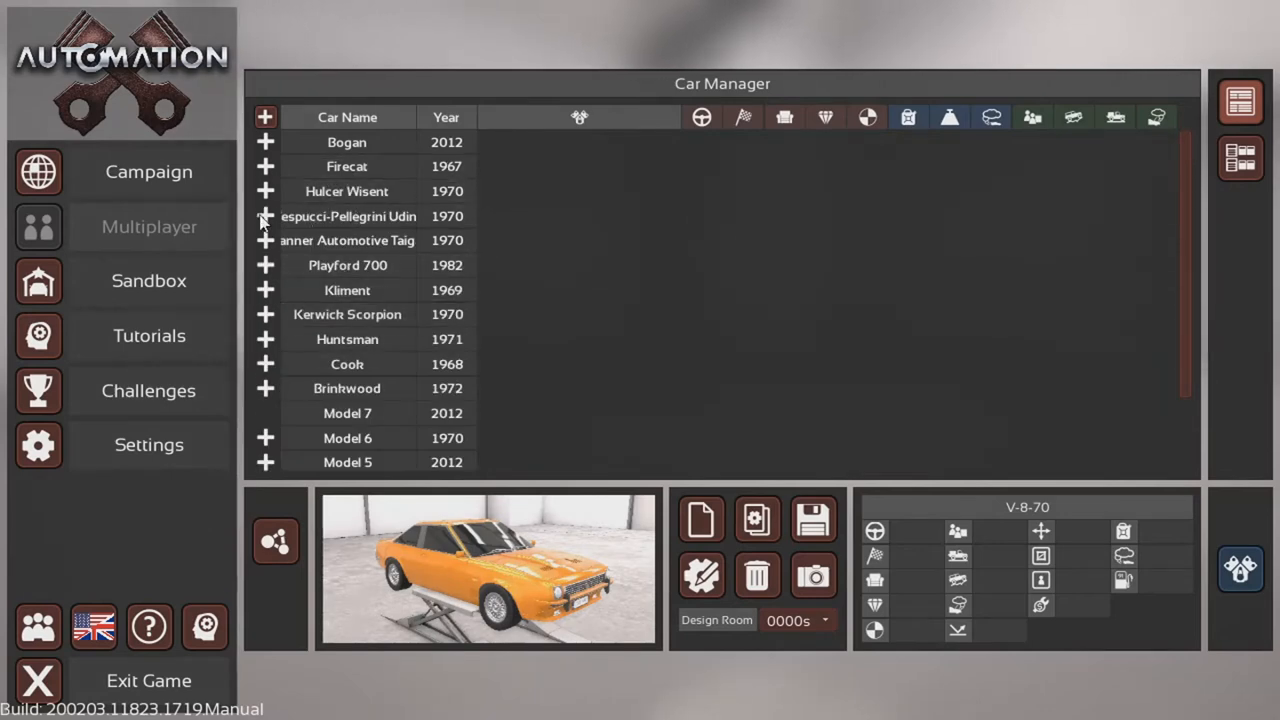
Step: Expand Vespucci-Pellegrini Udine, load Monza Carrozzeria Superleggera, and hide the statistics overlay
click(265, 216)
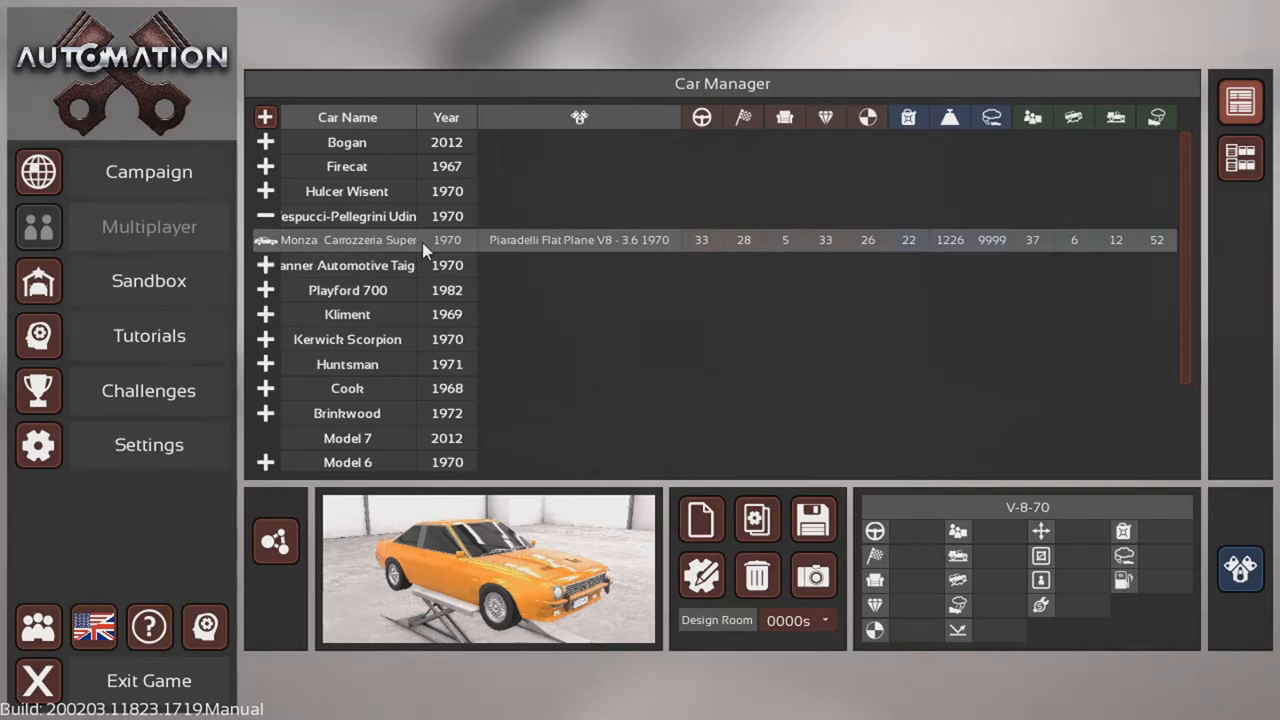
mouse_move(390, 253)
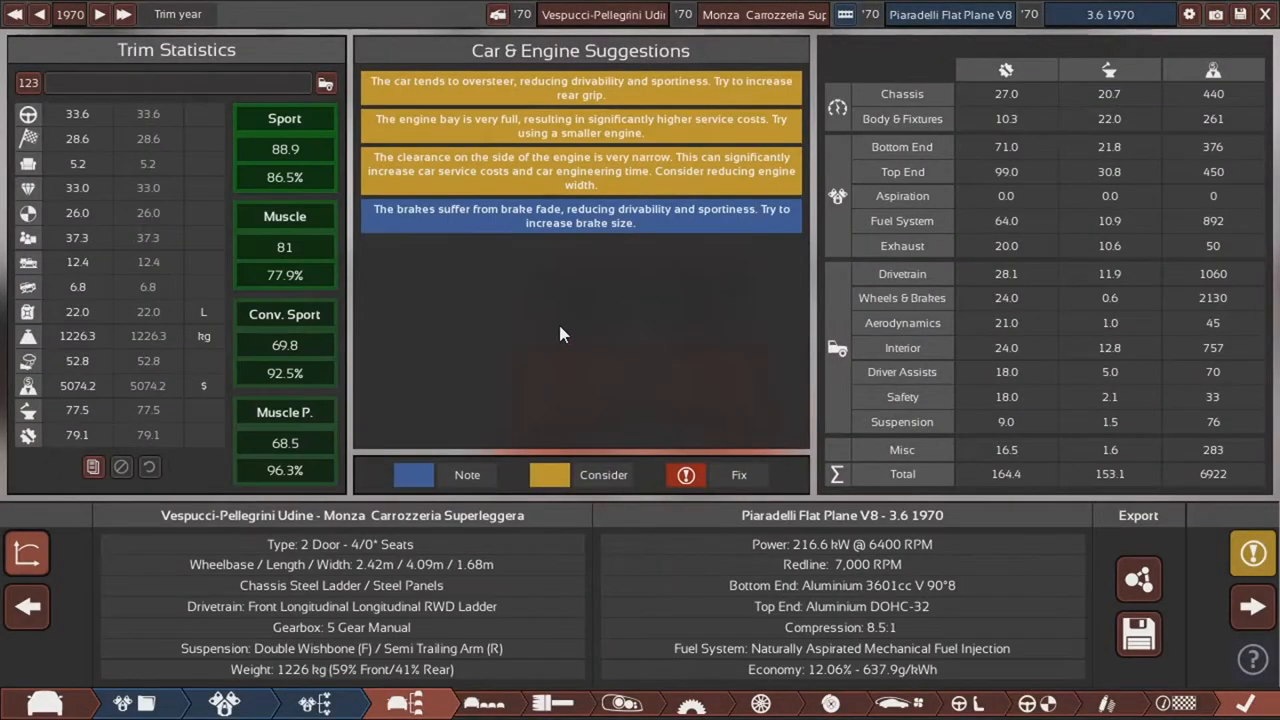
mouse_move(27, 552)
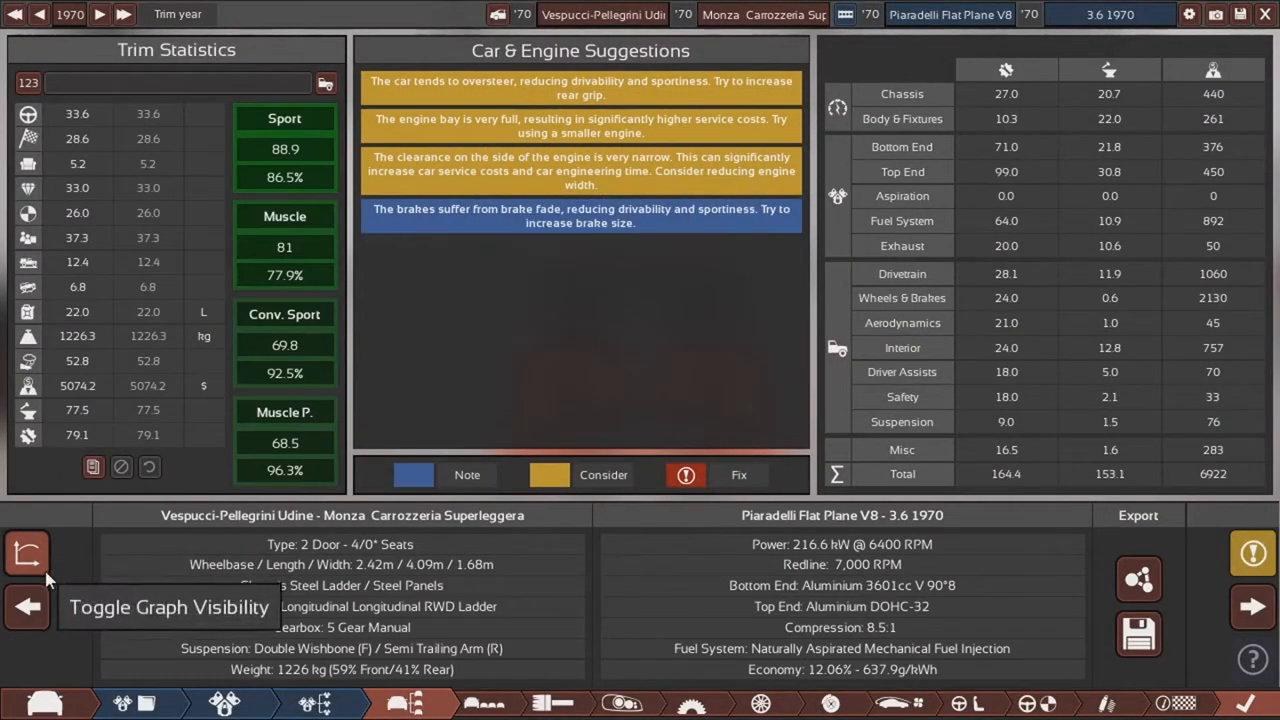
click(27, 552)
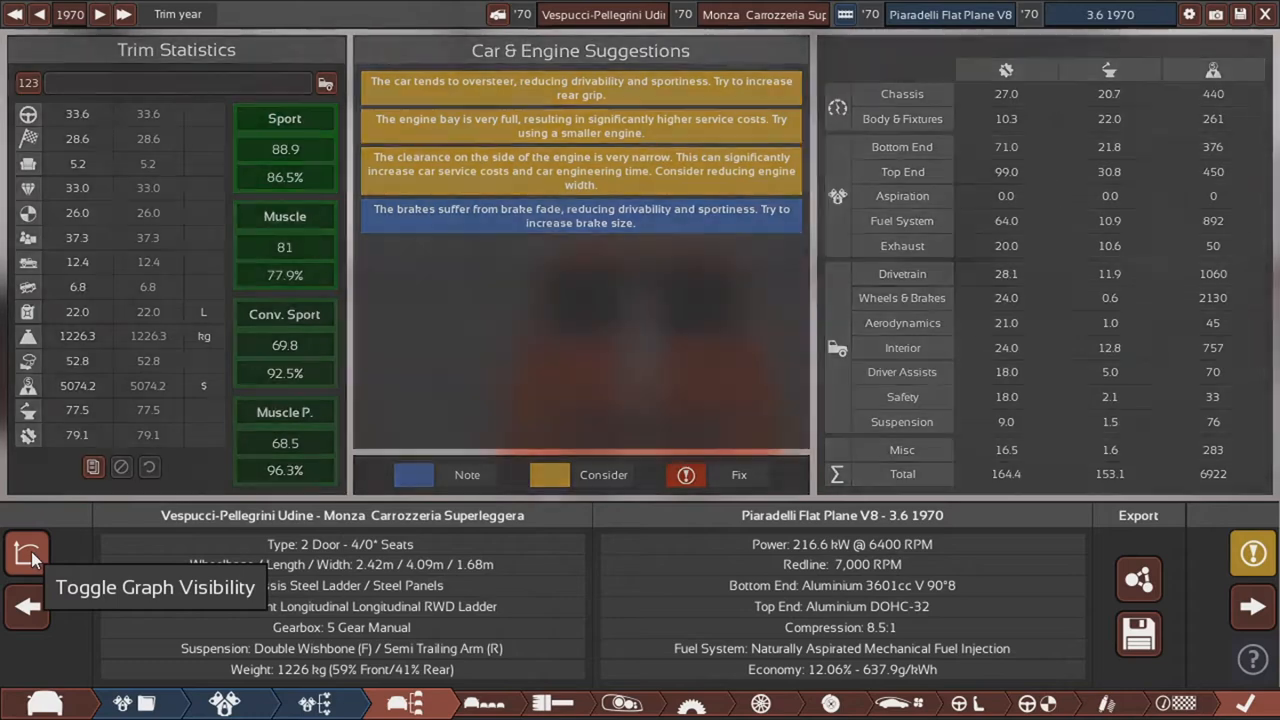
Step: Clear the statistics overlay and orbit the Monza's side and front corner
click(27, 553)
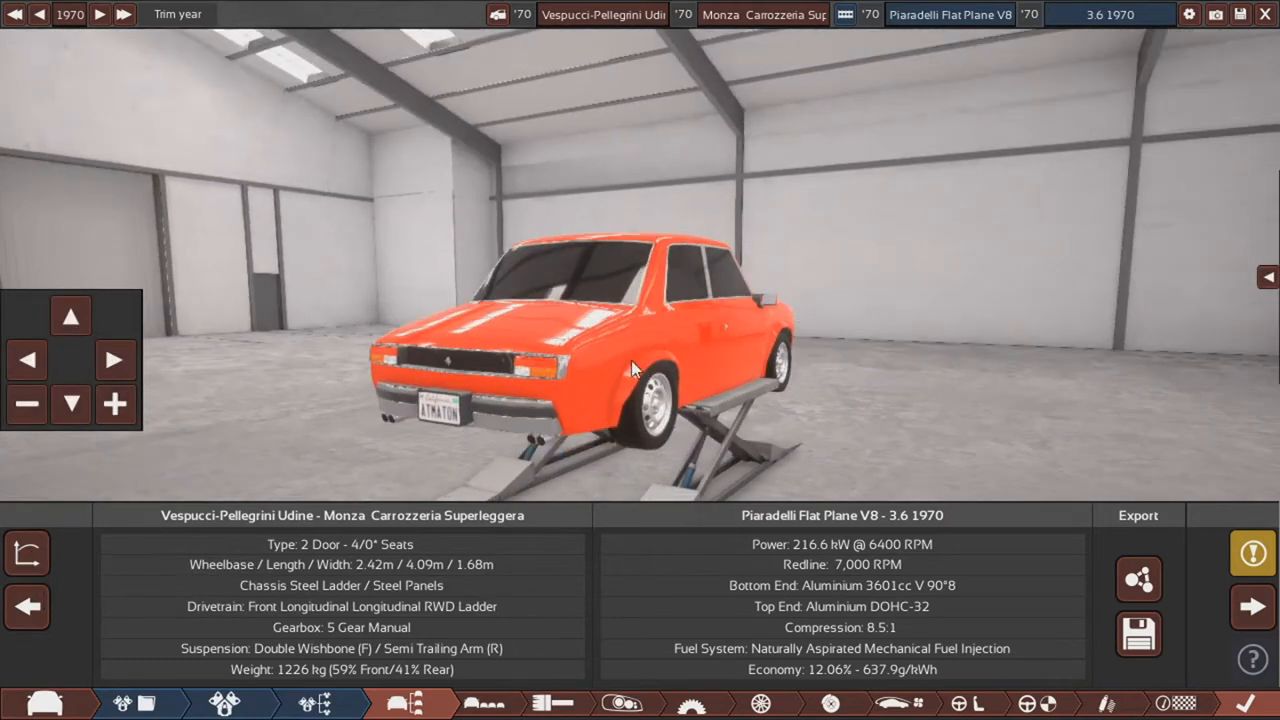
drag(635, 365, 335, 380)
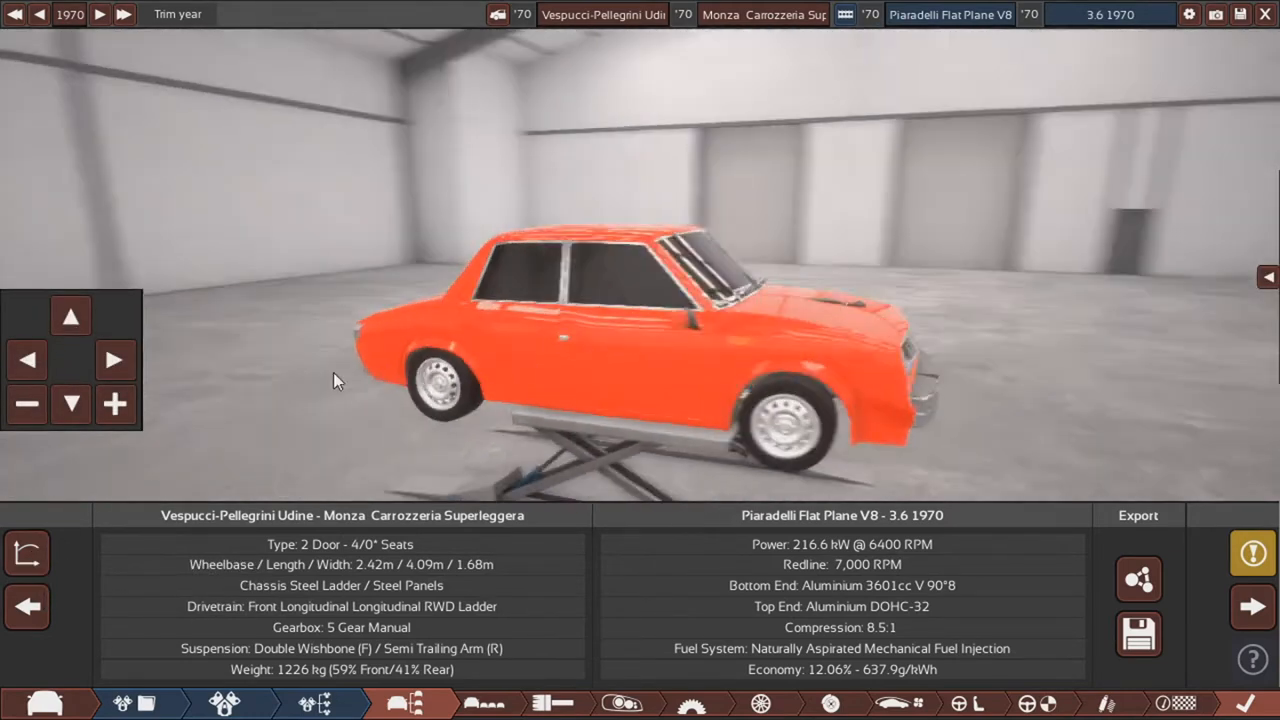
drag(335, 380, 660, 318)
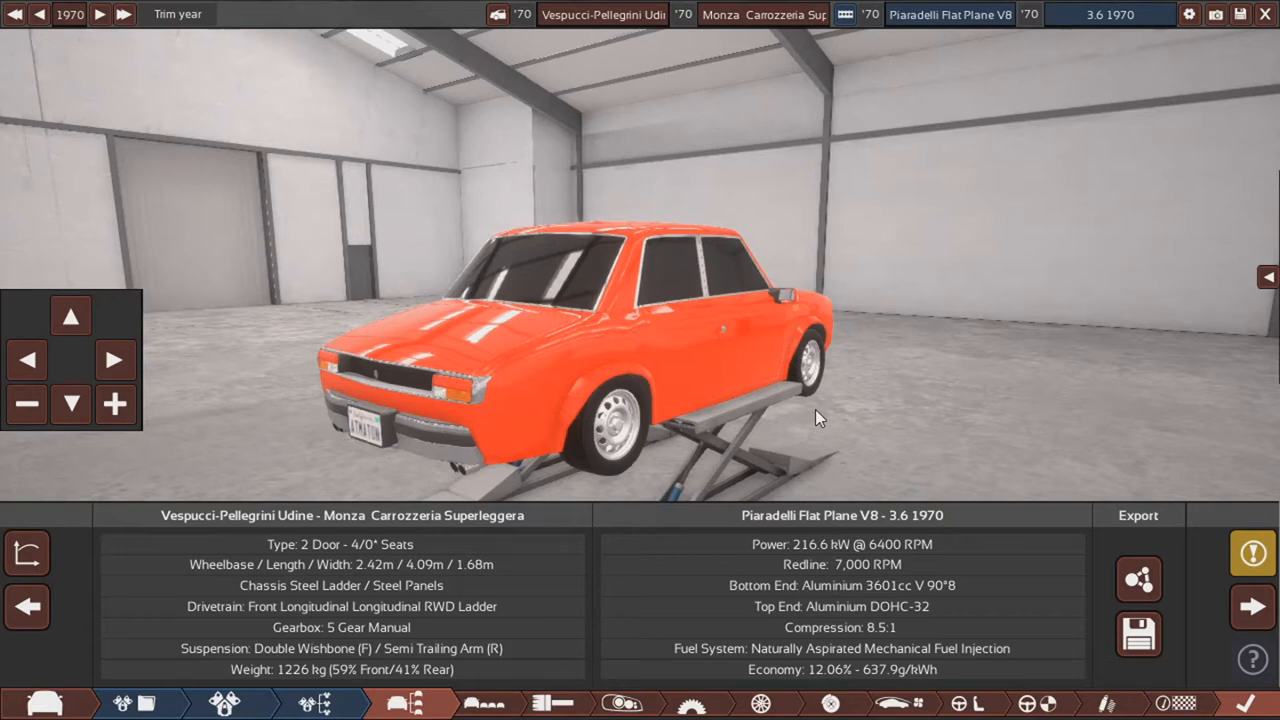
Step: Zoom in on the Monza's side, then examine its front and grille
drag(820, 418, 710, 295)
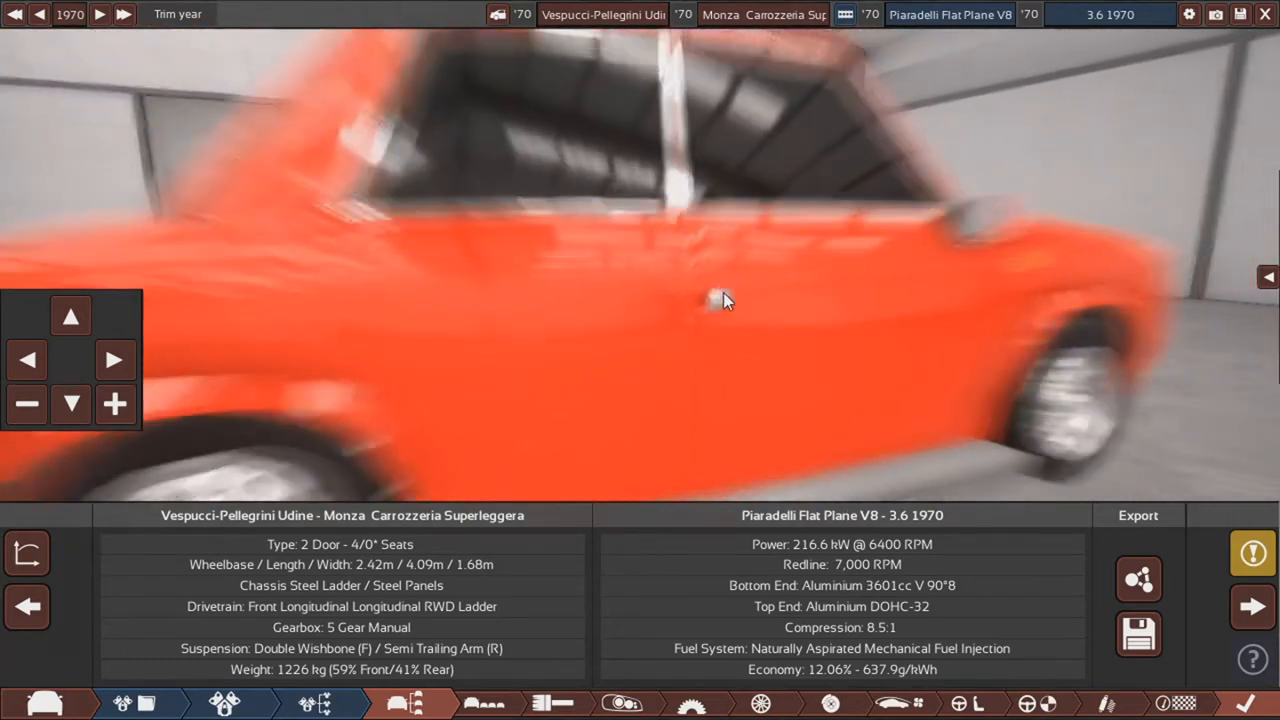
drag(725, 300, 750, 350)
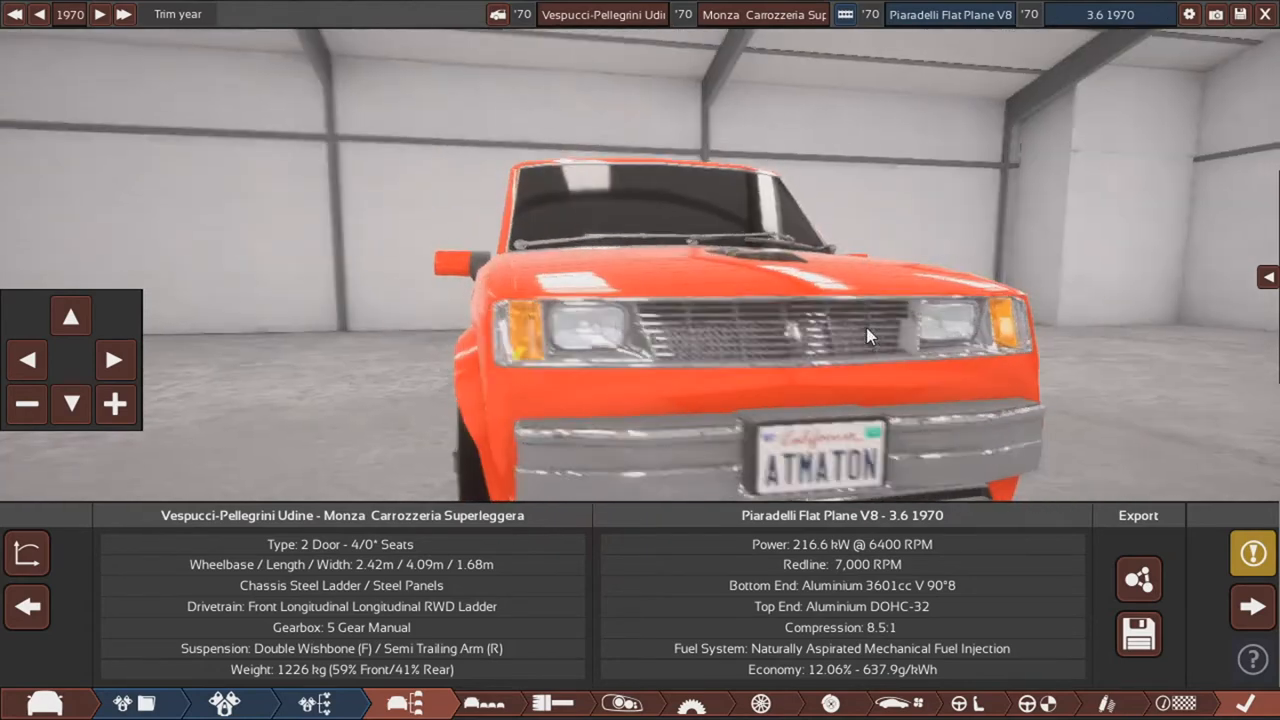
drag(868, 335, 1040, 432)
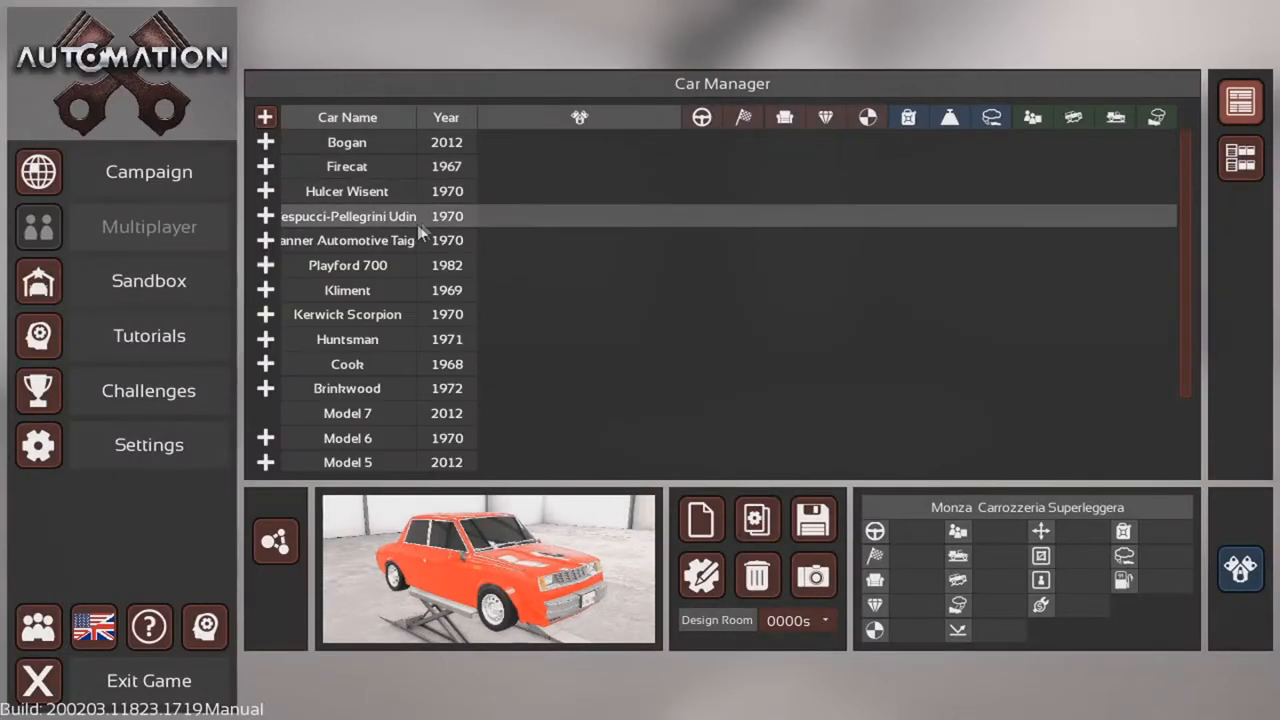
Step: Expand Tanner Automotive Taiga and orbit around the Taiga Super Sport
click(265, 240)
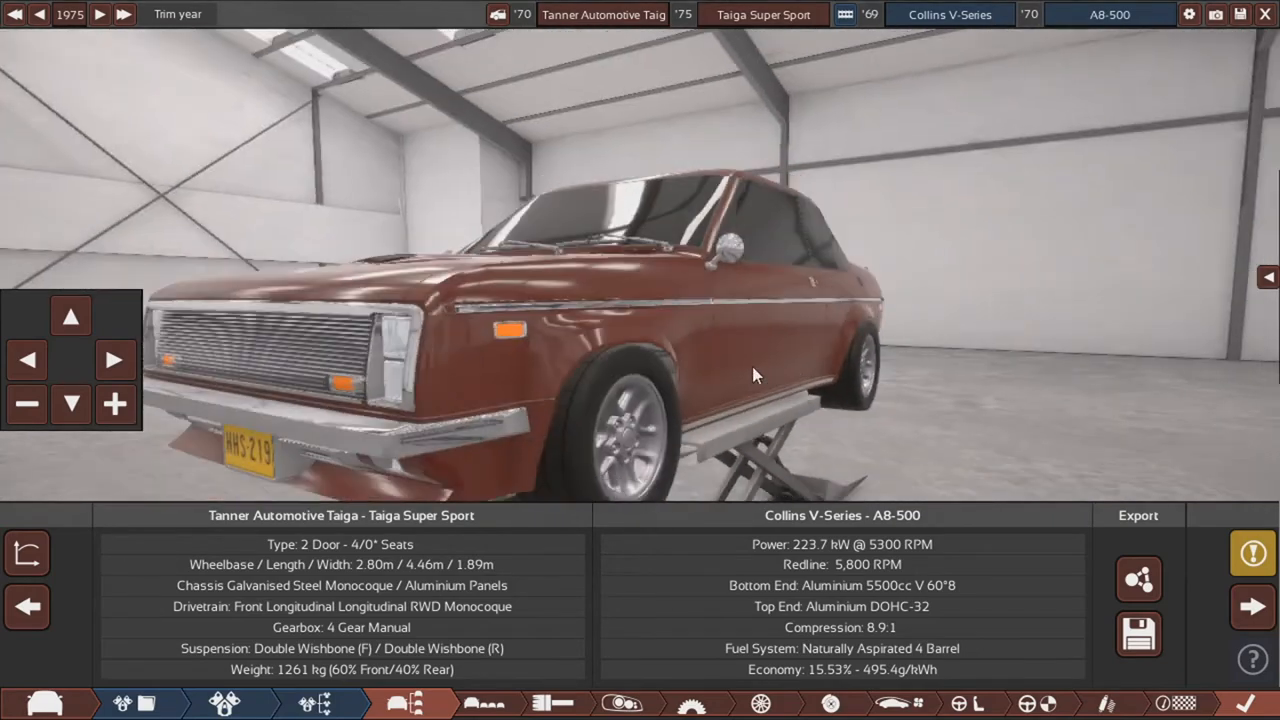
drag(755, 375, 1070, 507)
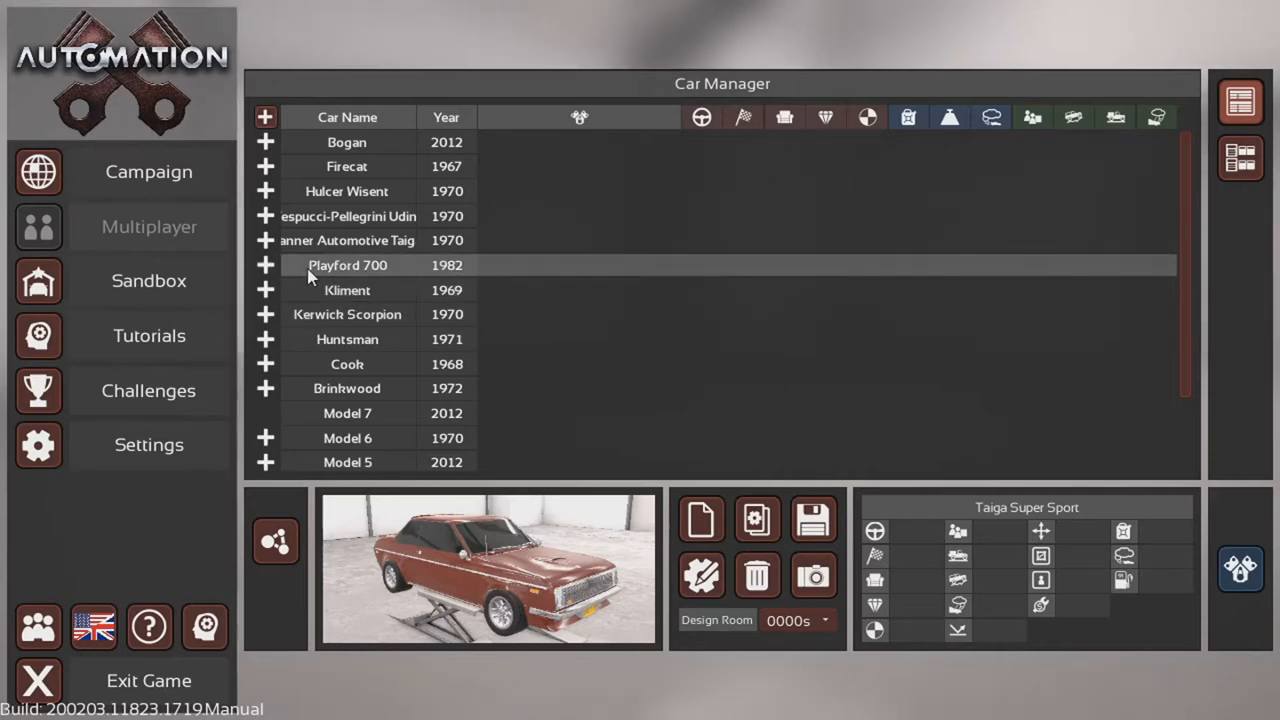
Step: Expand the Playford 700 entry to reveal its GT trim
click(265, 265)
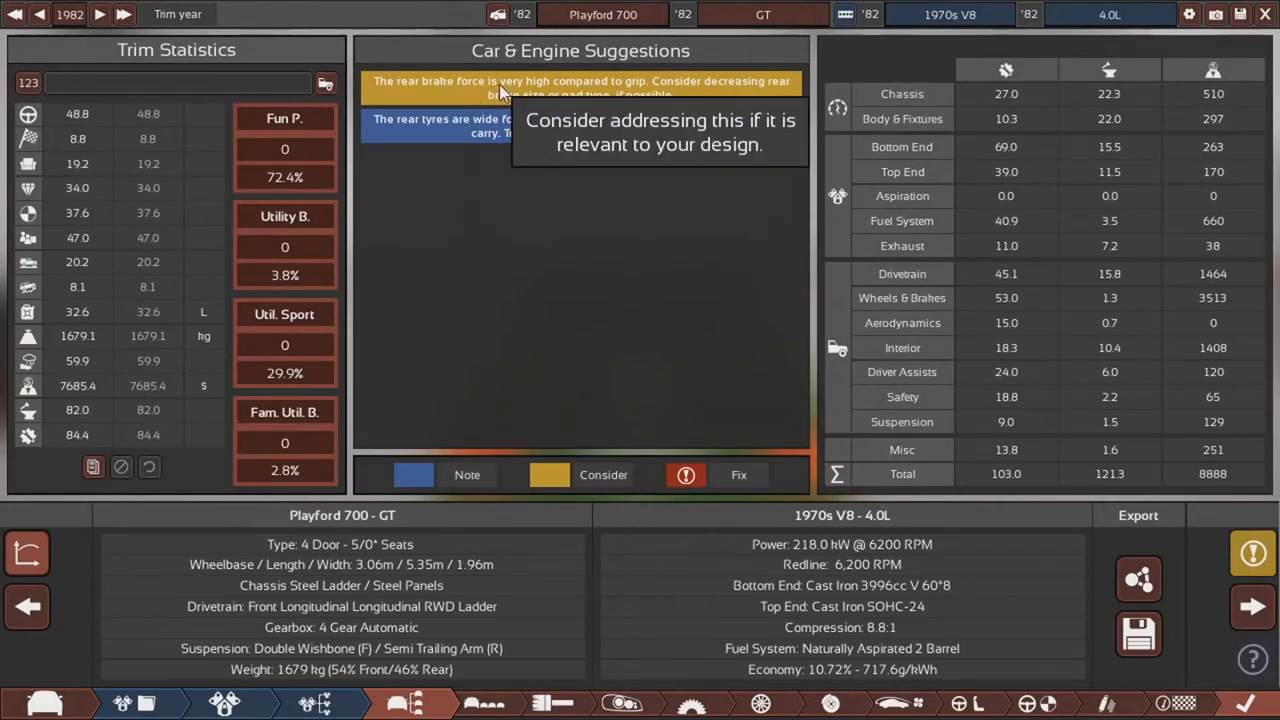
mouse_move(147, 470)
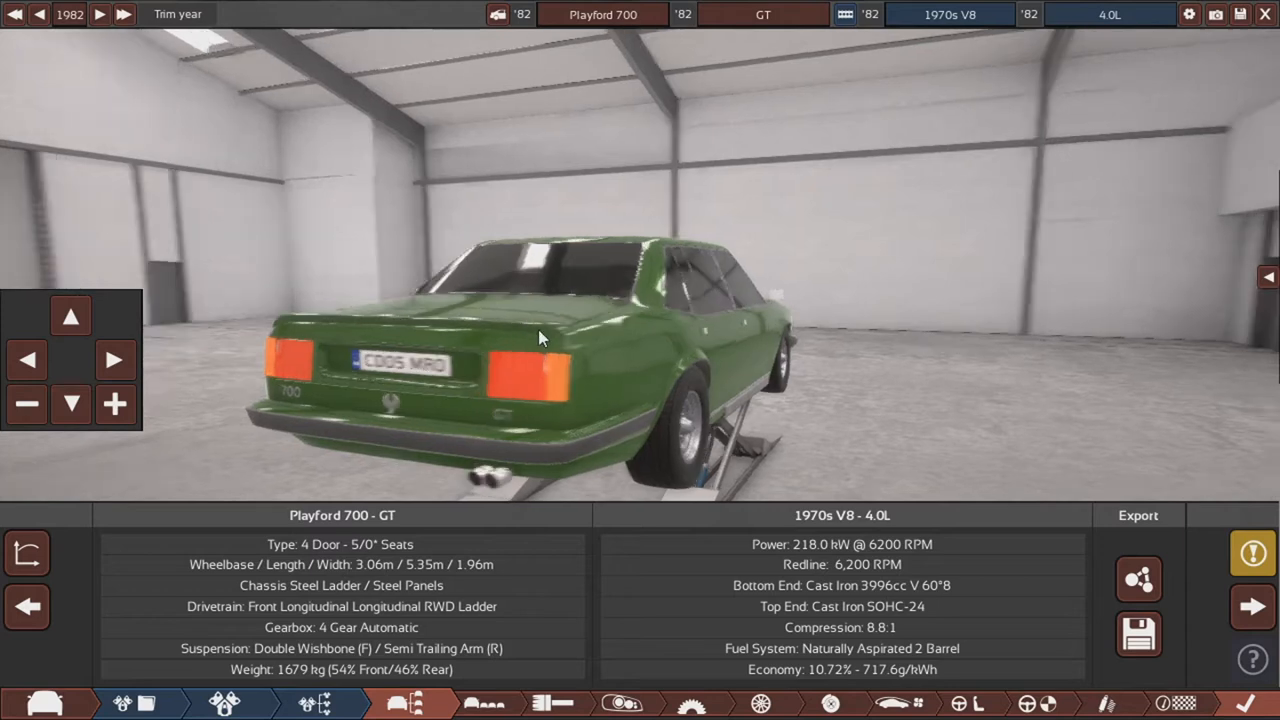
Step: Orbit the green Playford 700 GT from its rear quarter around to its front corner
drag(540, 337, 456, 527)
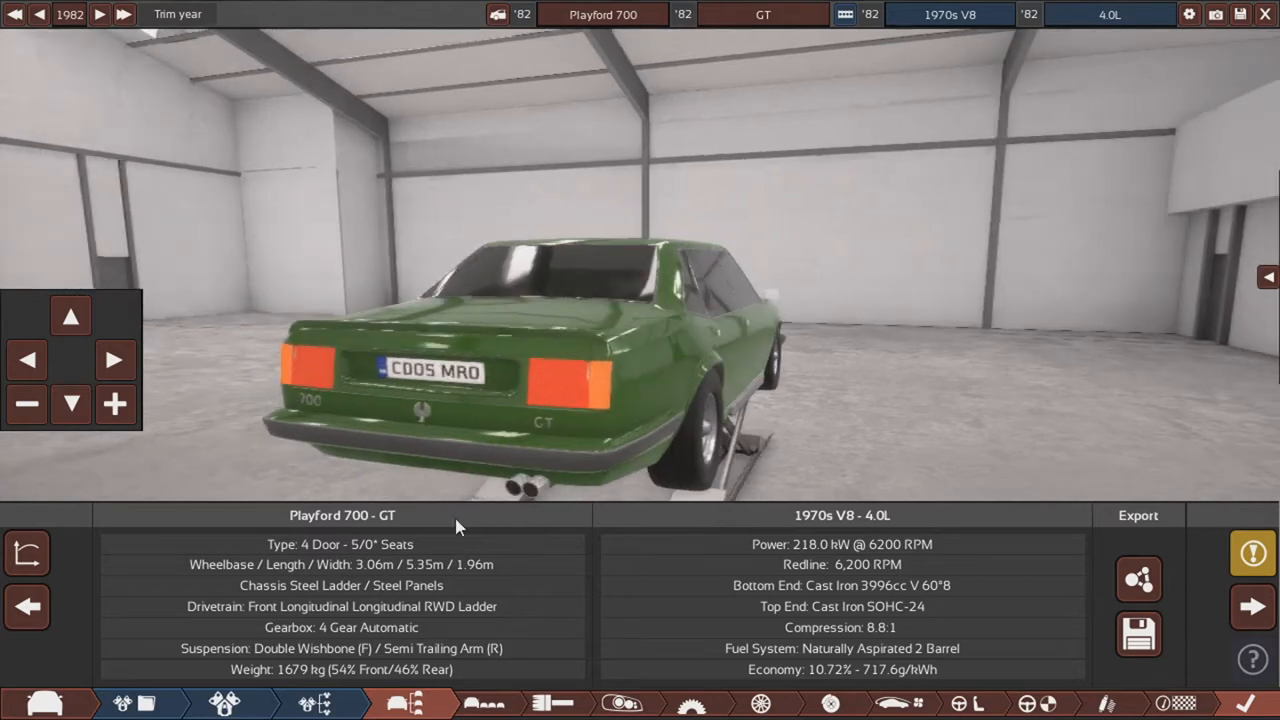
mouse_move(535, 323)
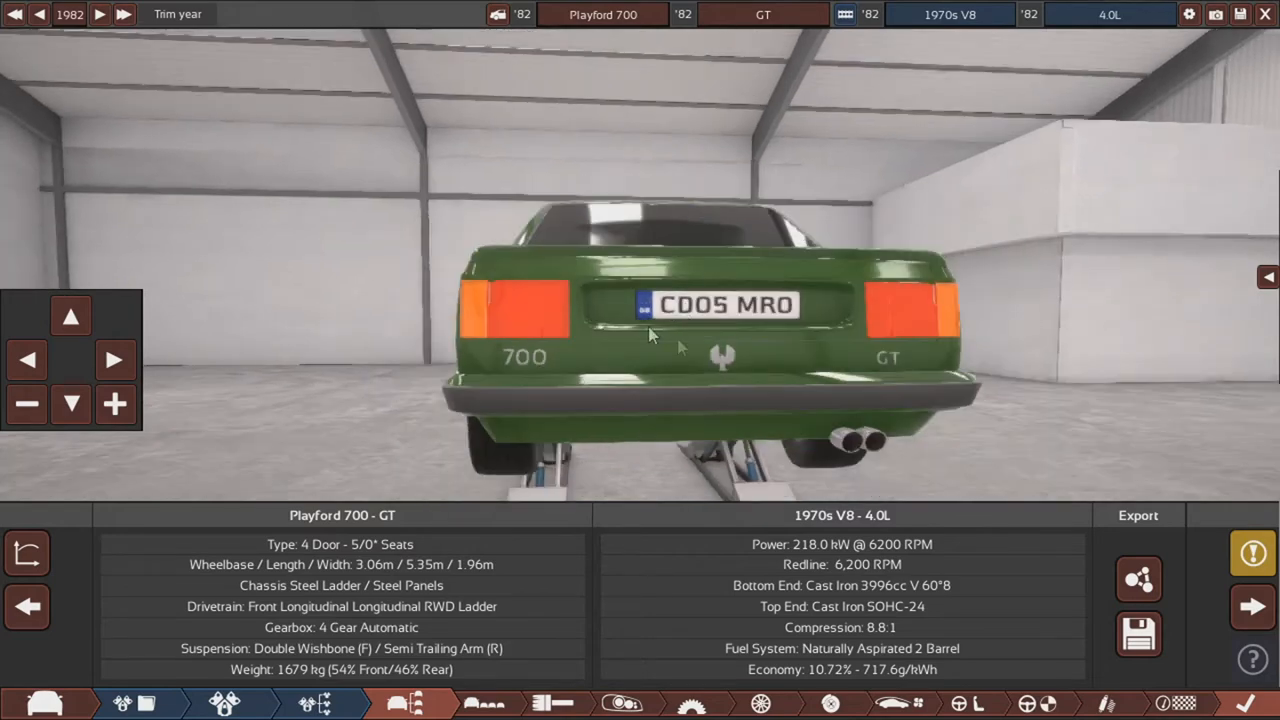
drag(649, 345, 1025, 371)
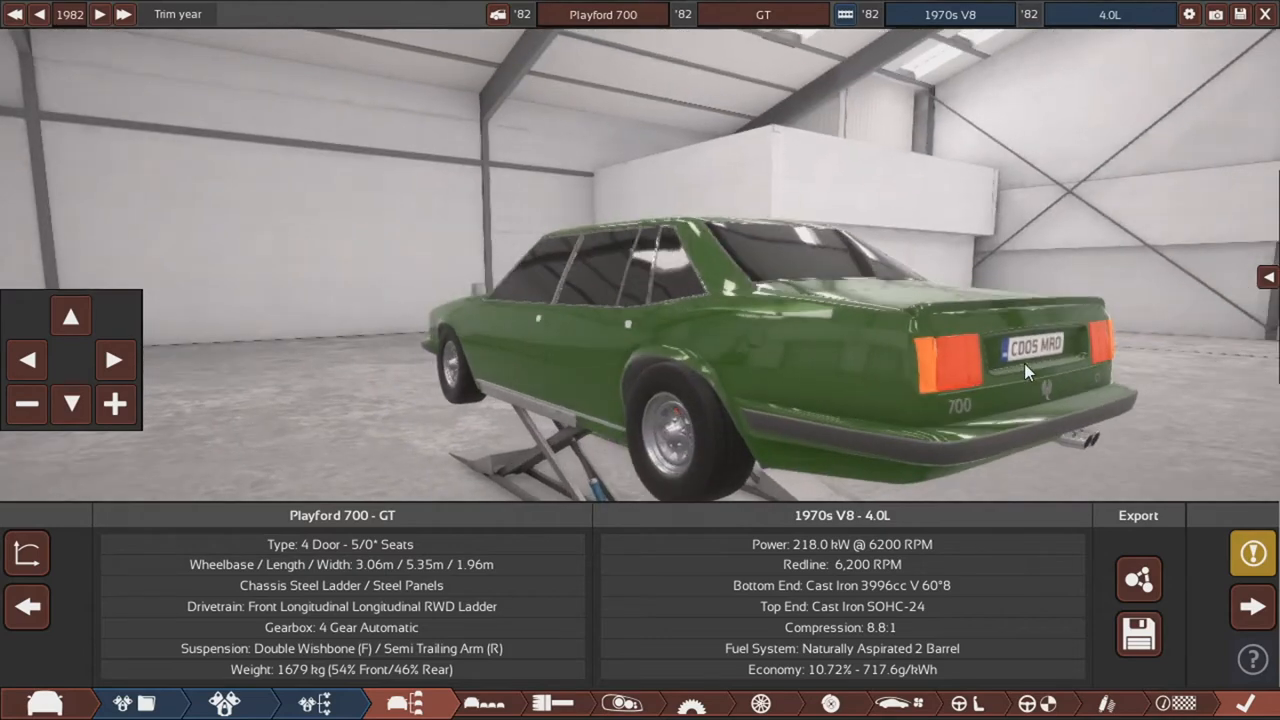
mouse_move(1050, 428)
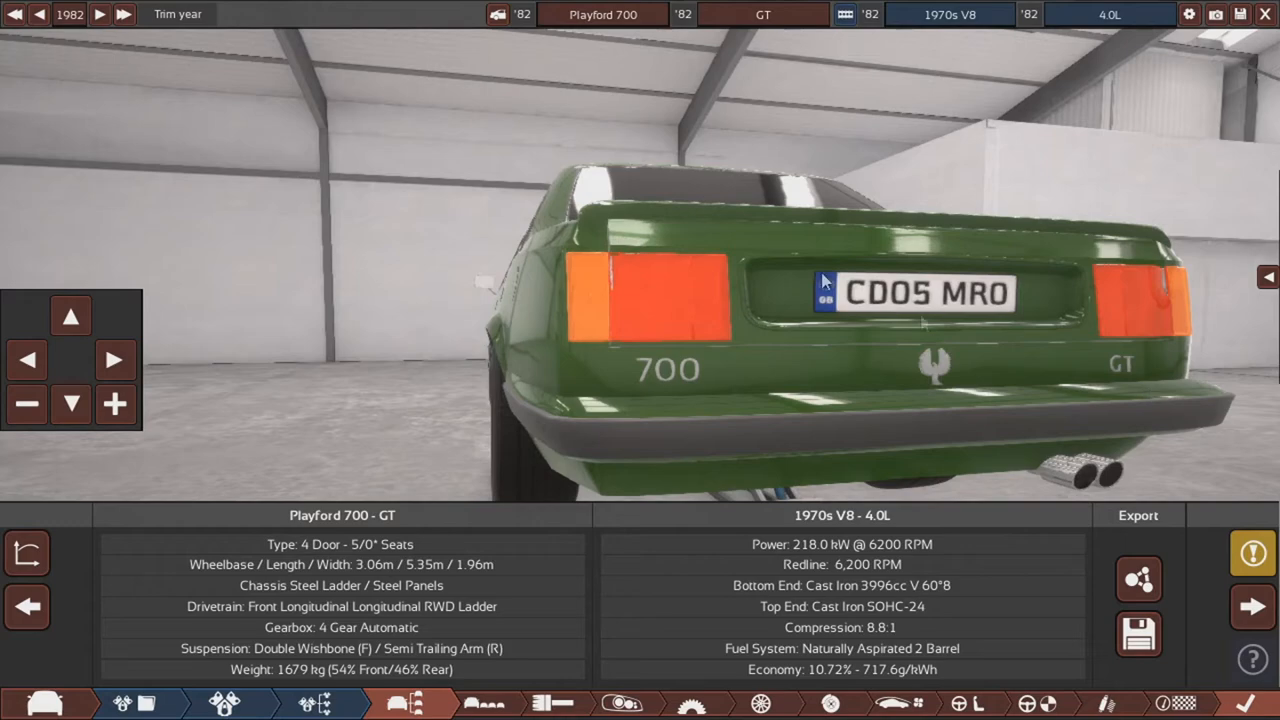
mouse_move(828, 346)
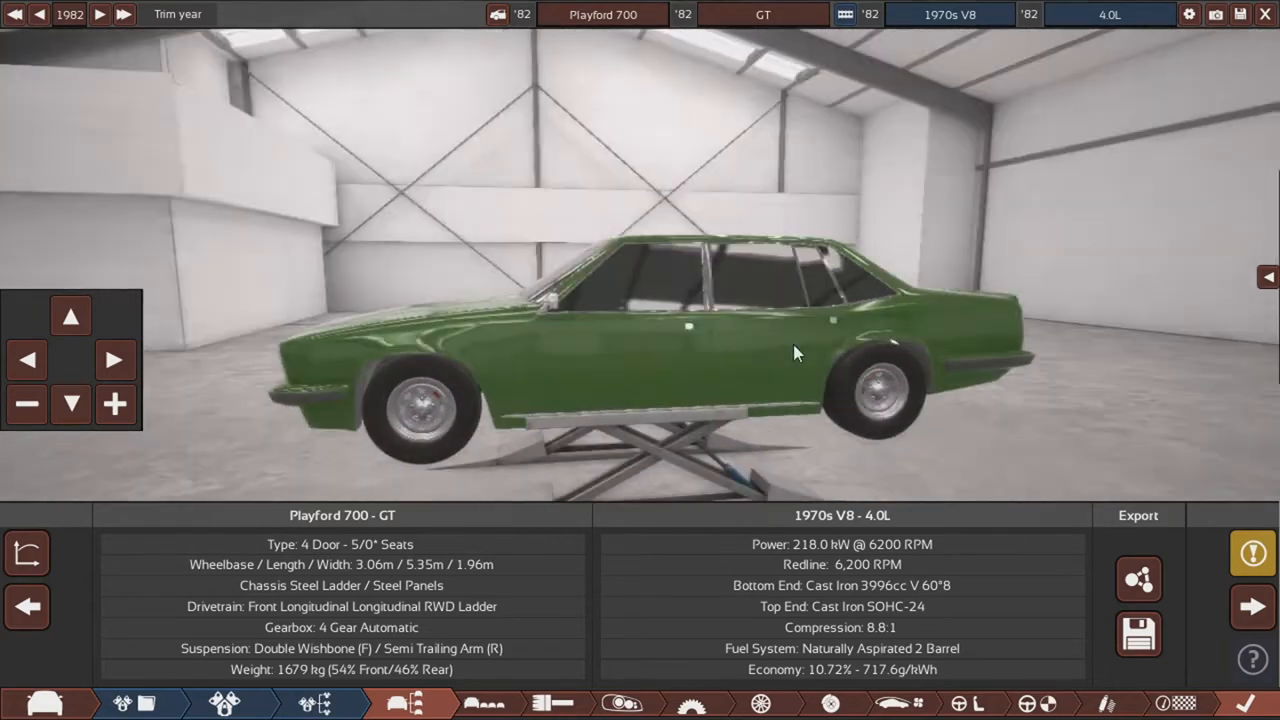
drag(798, 353, 530, 348)
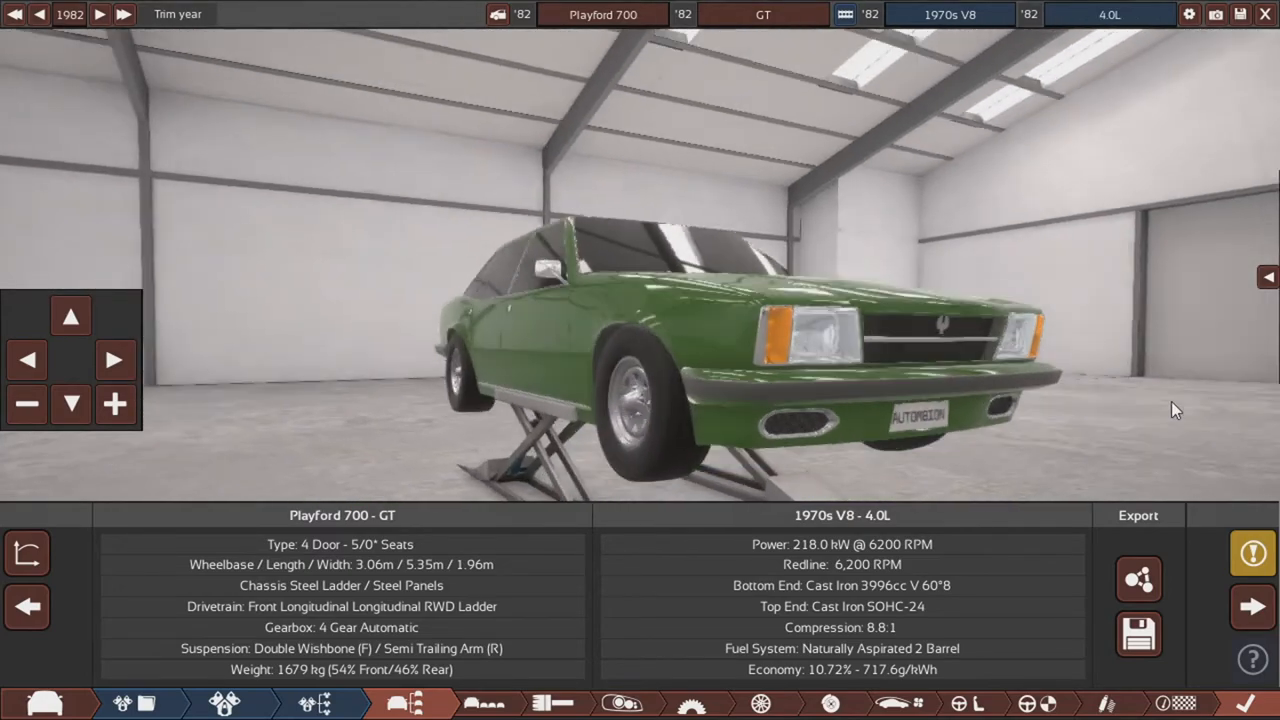
drag(1175, 410, 810, 395)
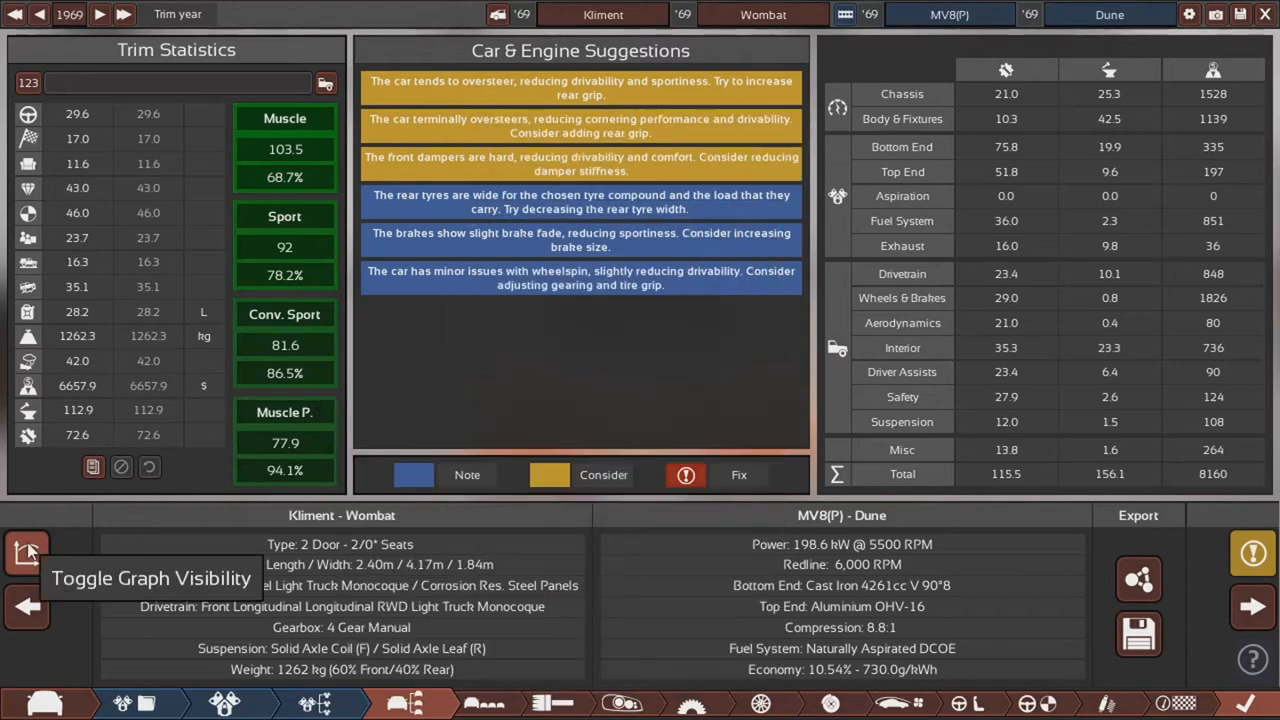
Step: Hide the statistics overlay and orbit the Wombat from its pickup bed to its front
click(27, 553)
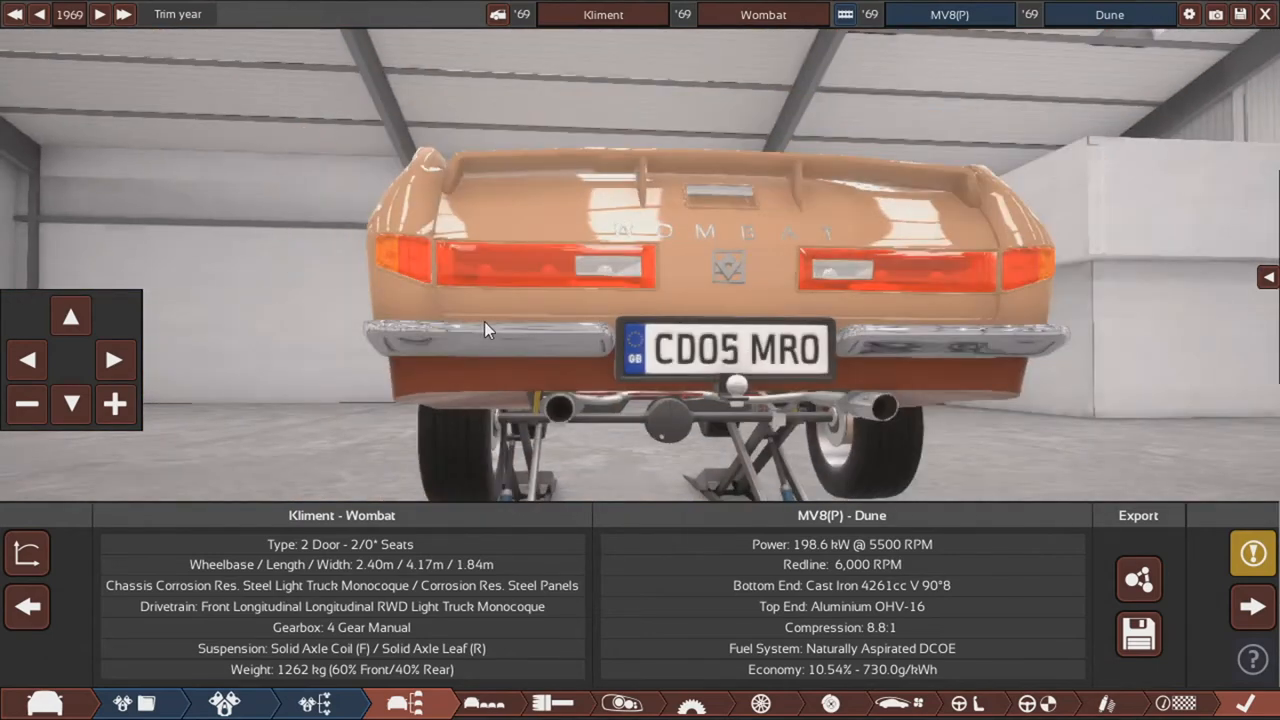
drag(485, 330, 850, 445)
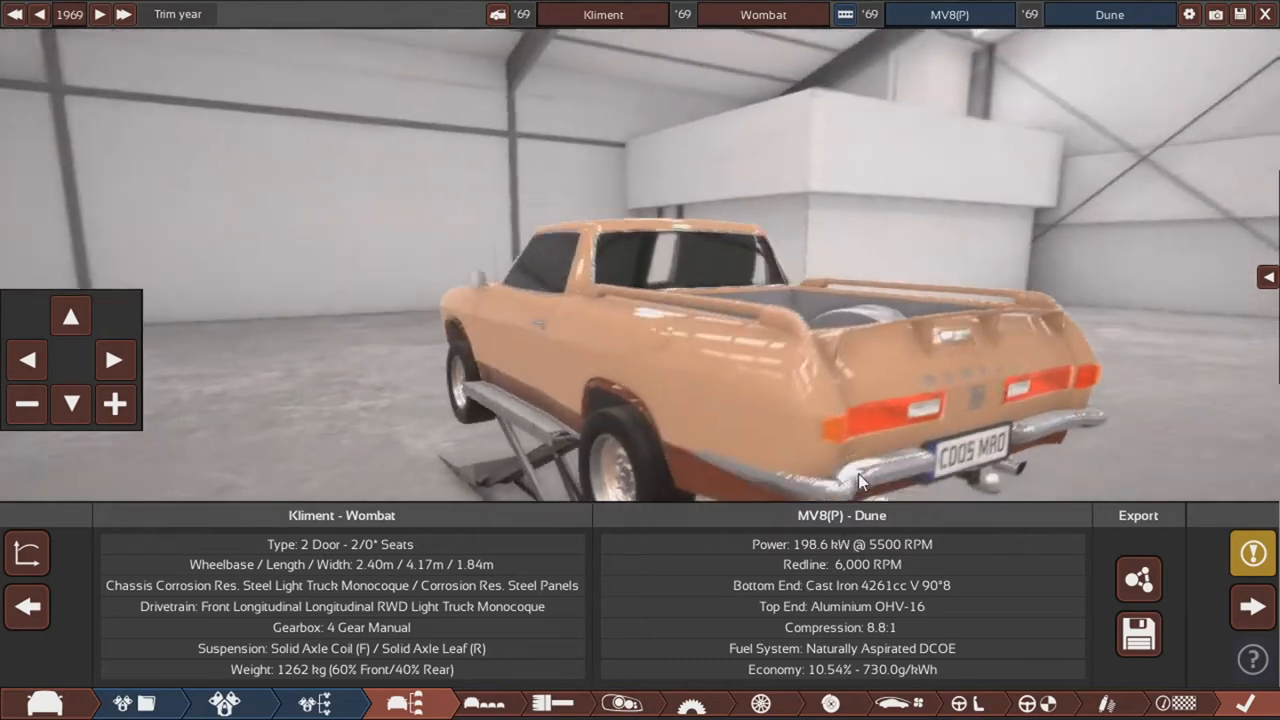
drag(860, 480, 810, 310)
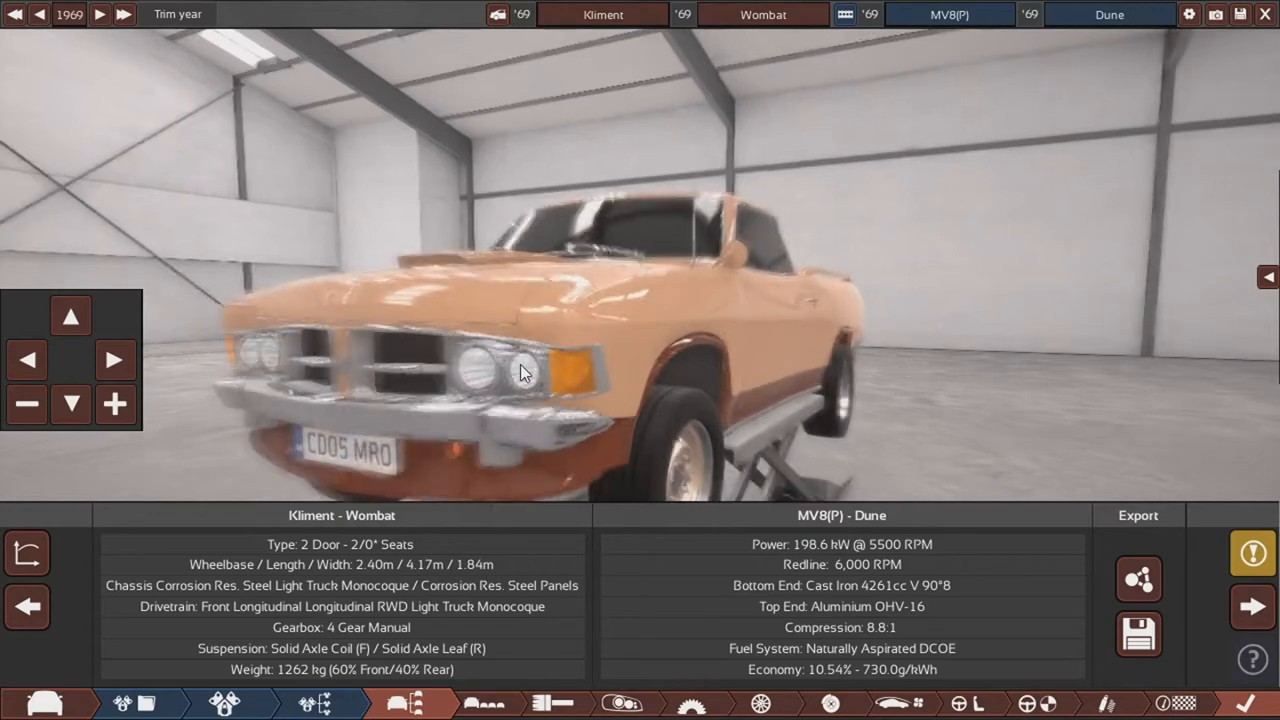
drag(520, 375, 745, 365)
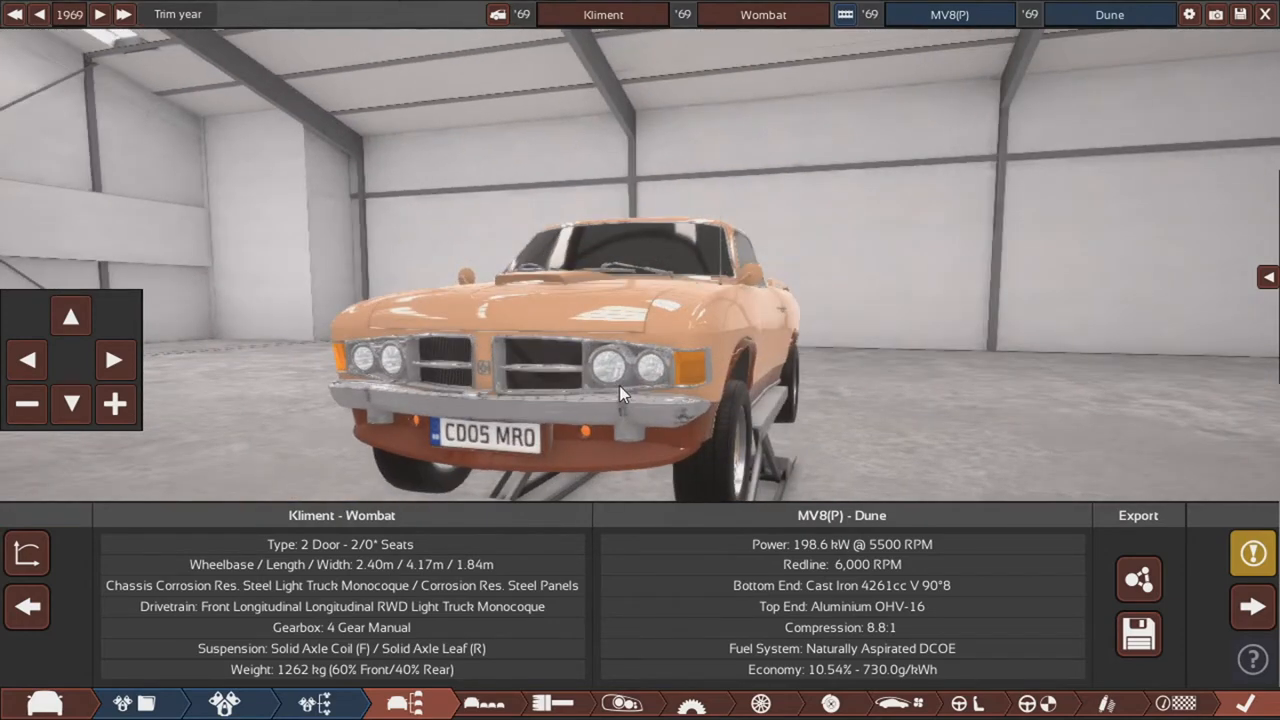
drag(620, 390, 370, 378)
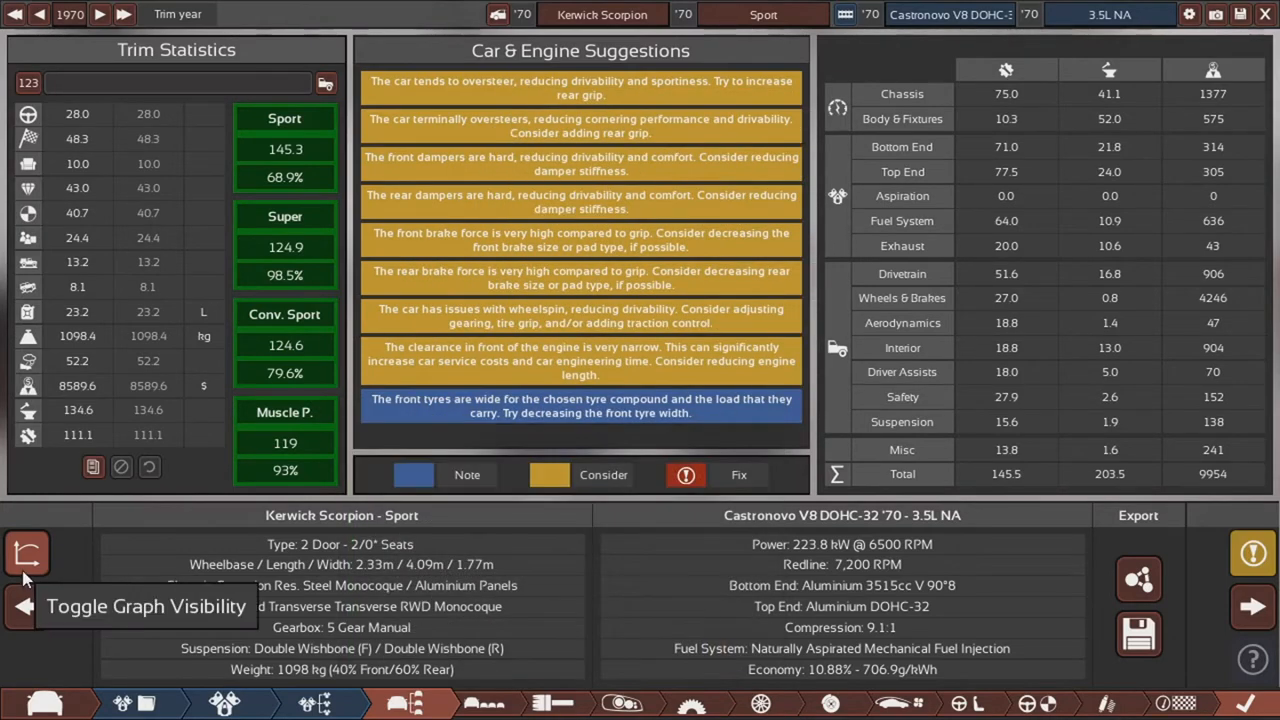
Step: Hide the stats overlay and orbit the Scorpion Sport from a low side view to its front
click(27, 553)
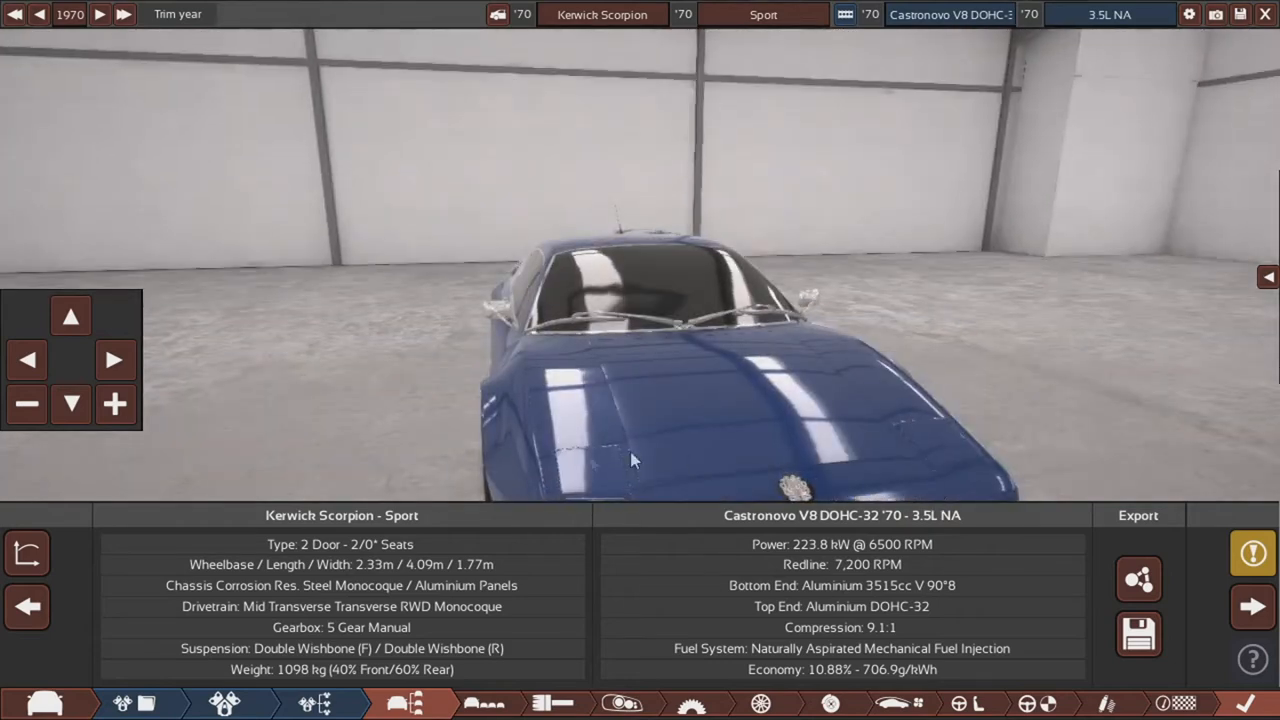
drag(630, 460, 820, 345)
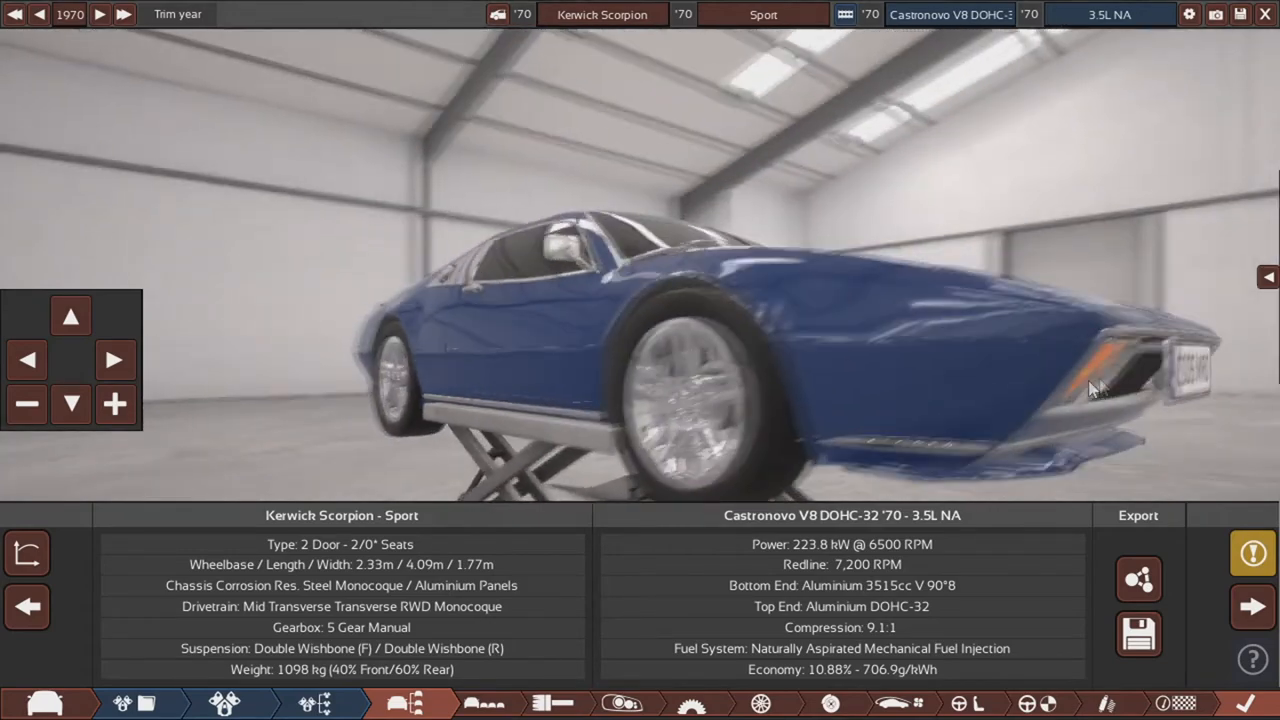
drag(1095, 390, 535, 370)
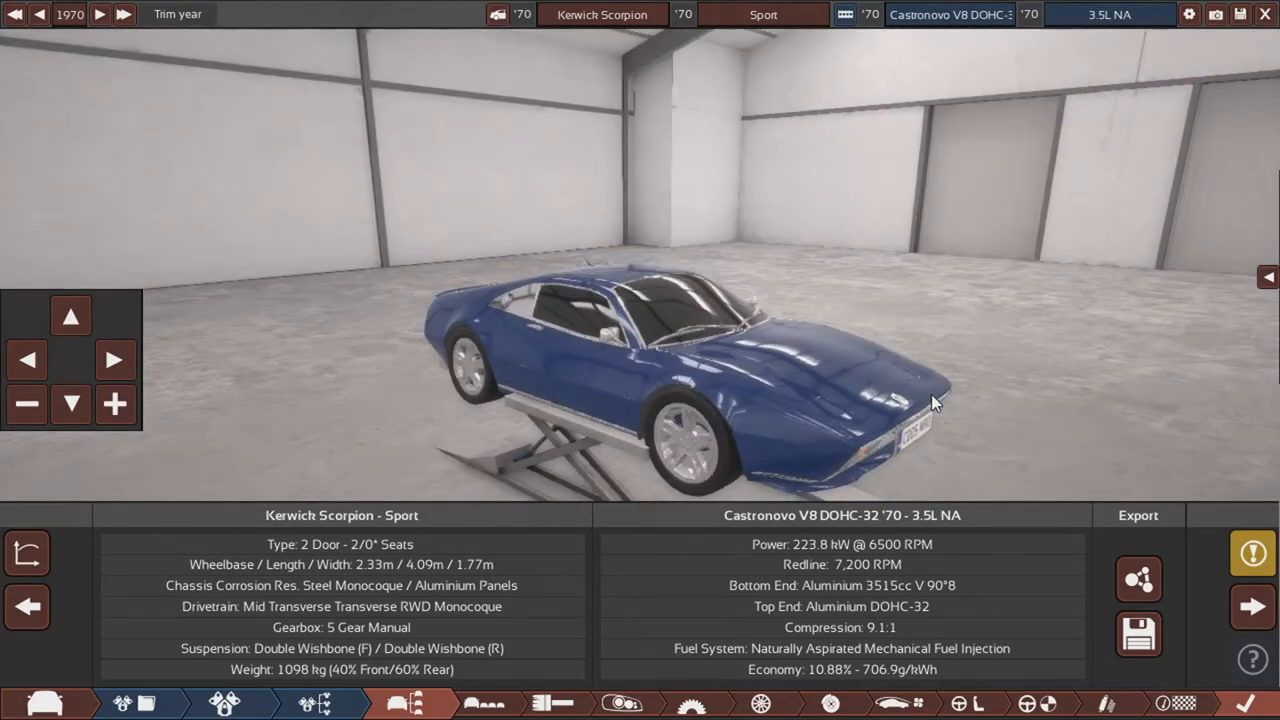
drag(930, 400, 510, 355)
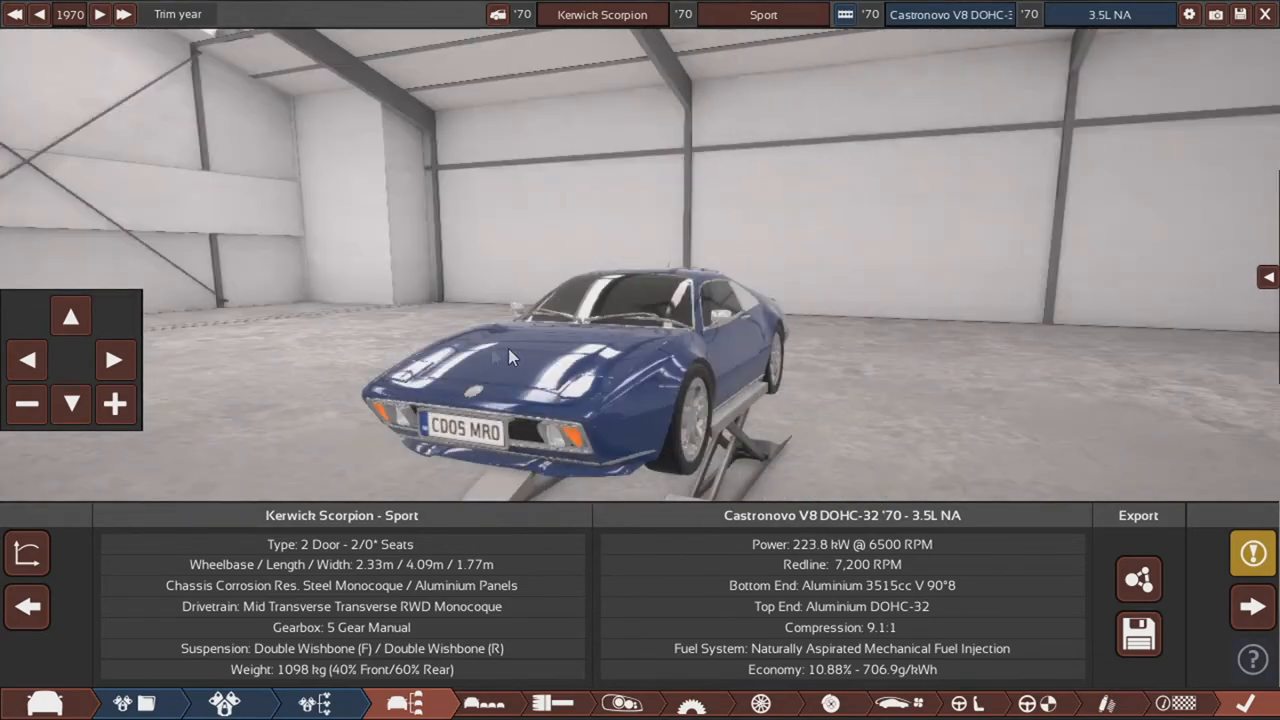
drag(510, 357, 425, 403)
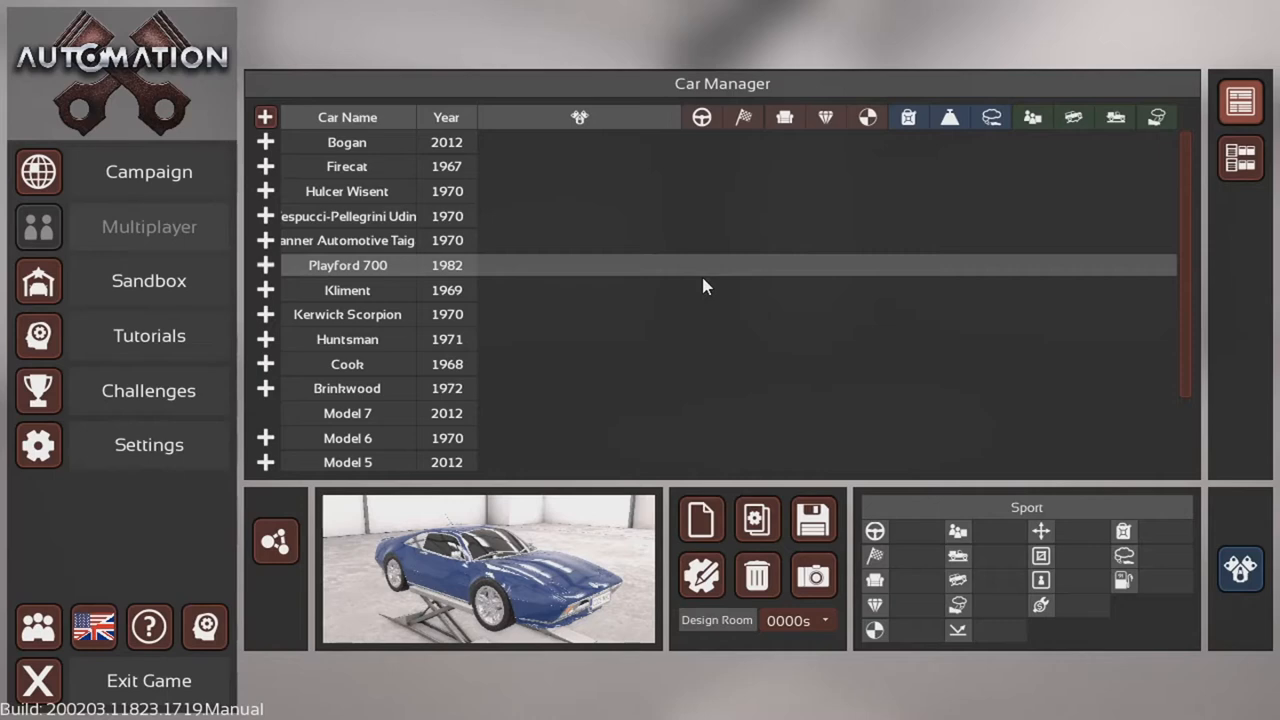
Step: Open the Huntsman 195 Boss from the Car Manager and scroll through its details
click(347, 339)
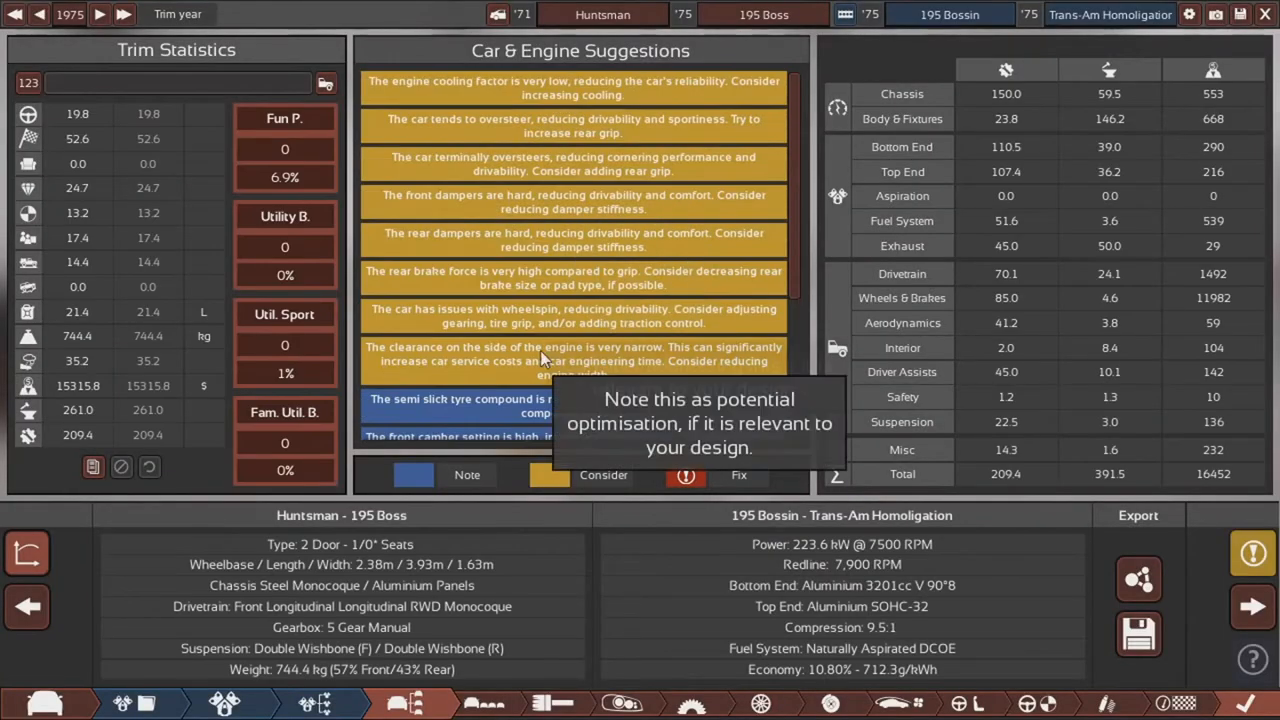
scroll(down, 3)
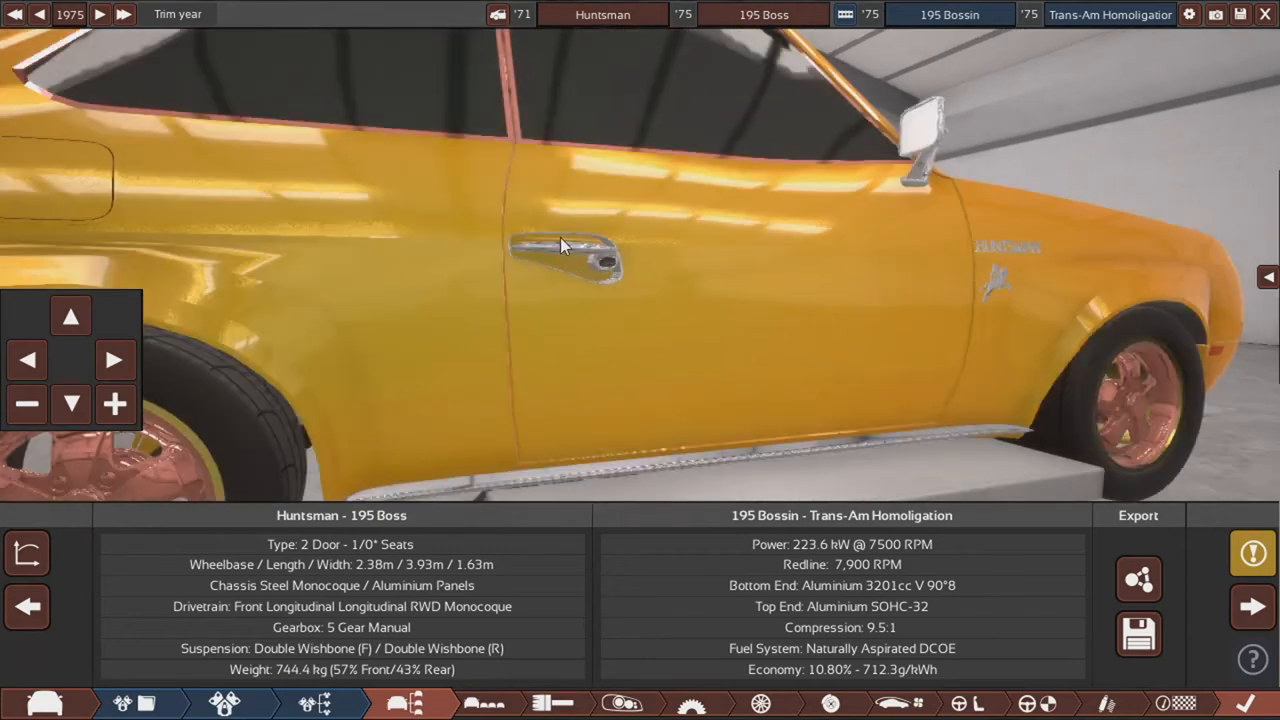
mouse_move(577, 305)
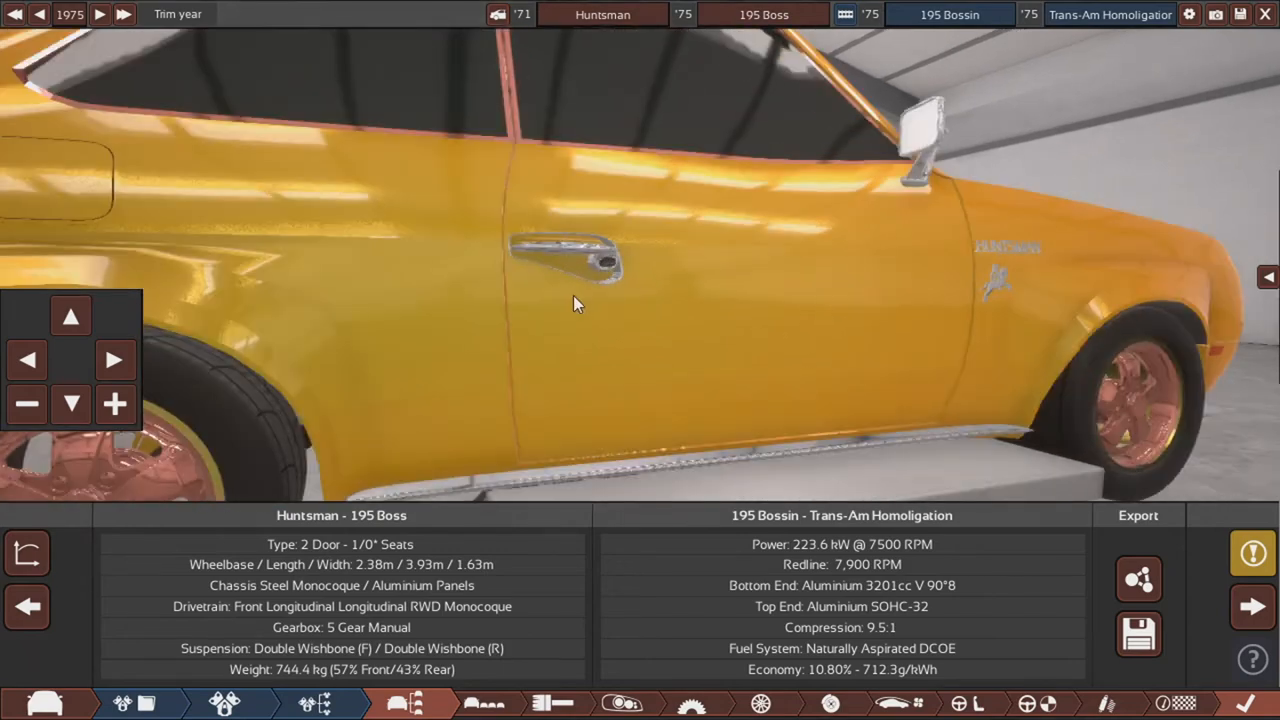
Step: Orbit the Huntsman from its rear badges to a raised front-quarter view
drag(575, 303, 760, 395)
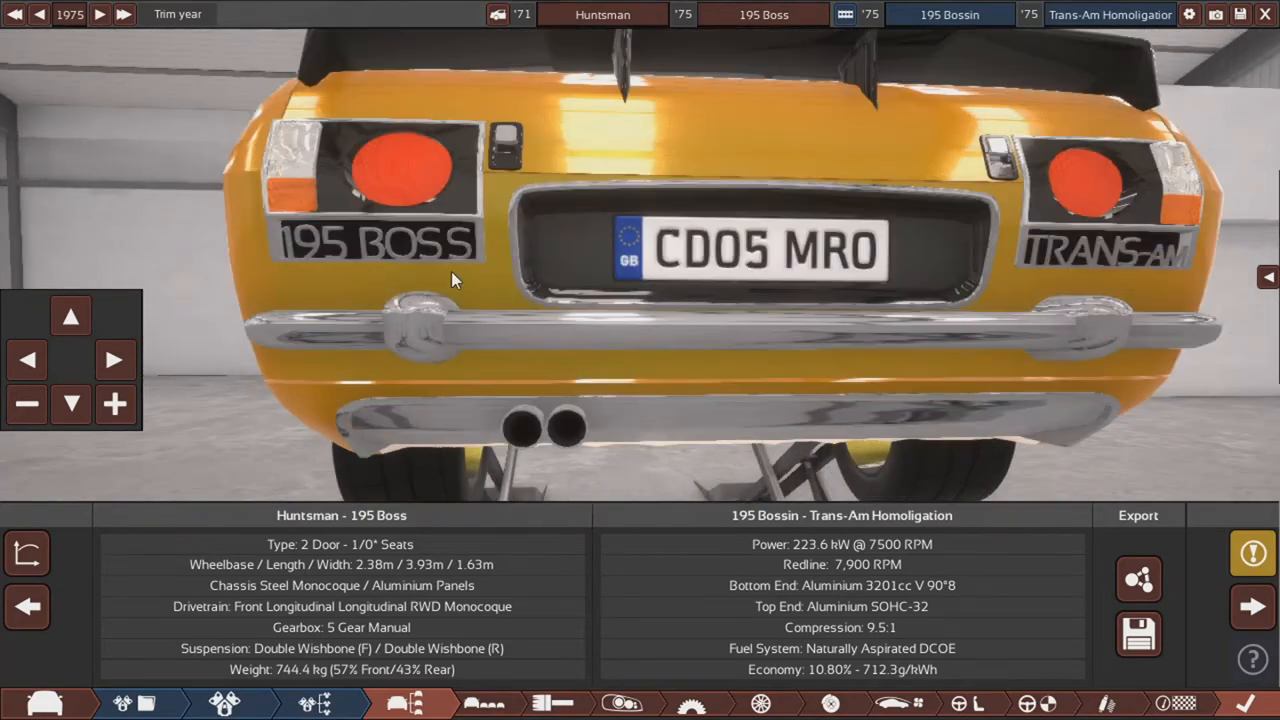
mouse_move(395, 275)
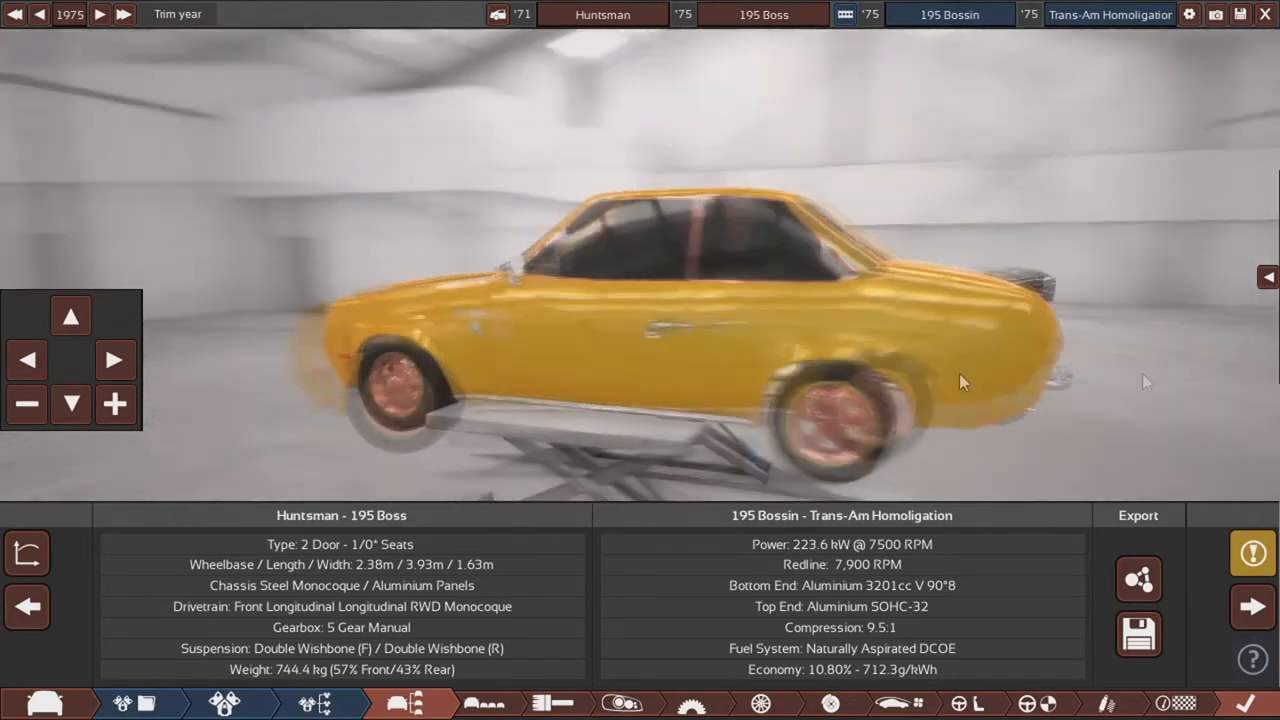
drag(965, 382, 570, 375)
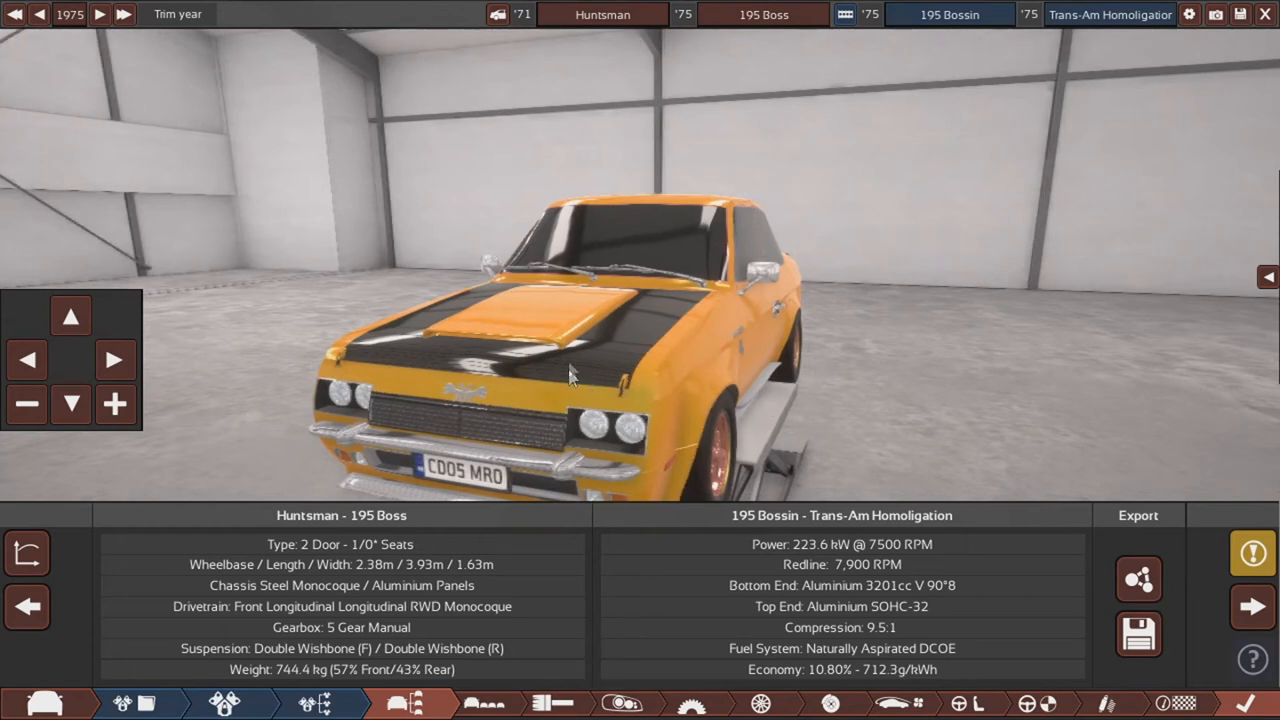
mouse_move(613, 344)
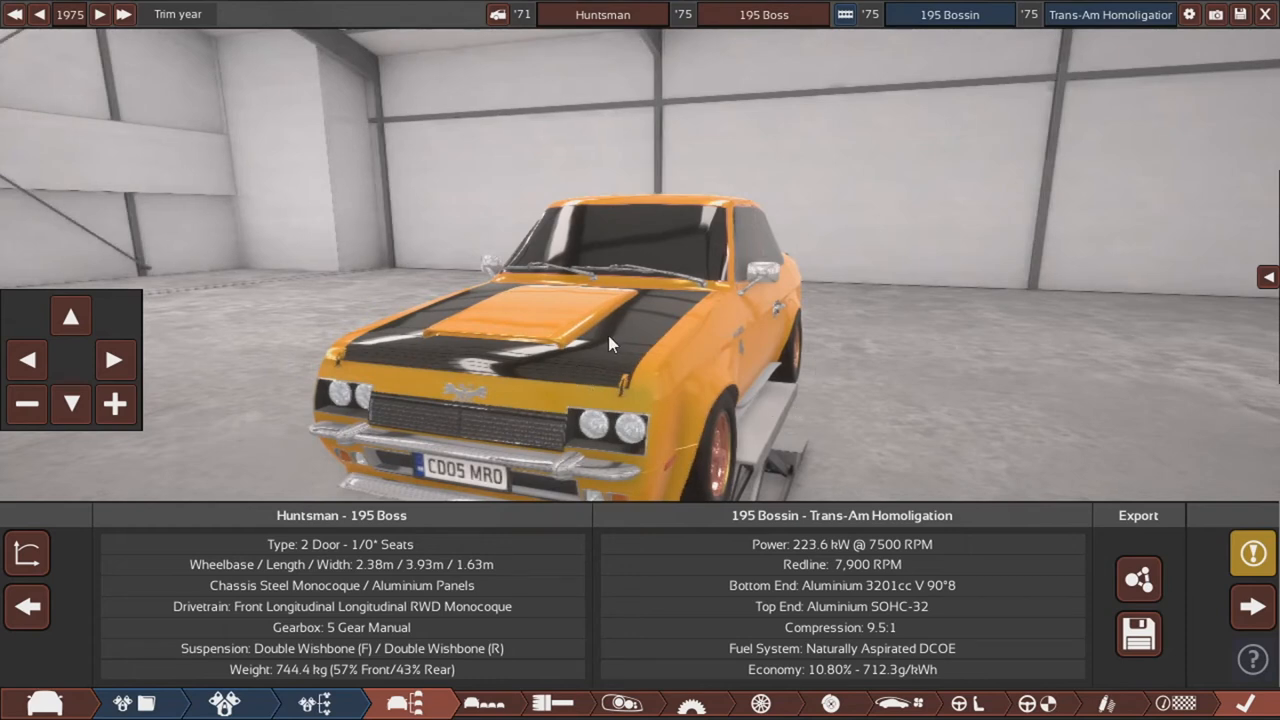
mouse_move(648, 360)
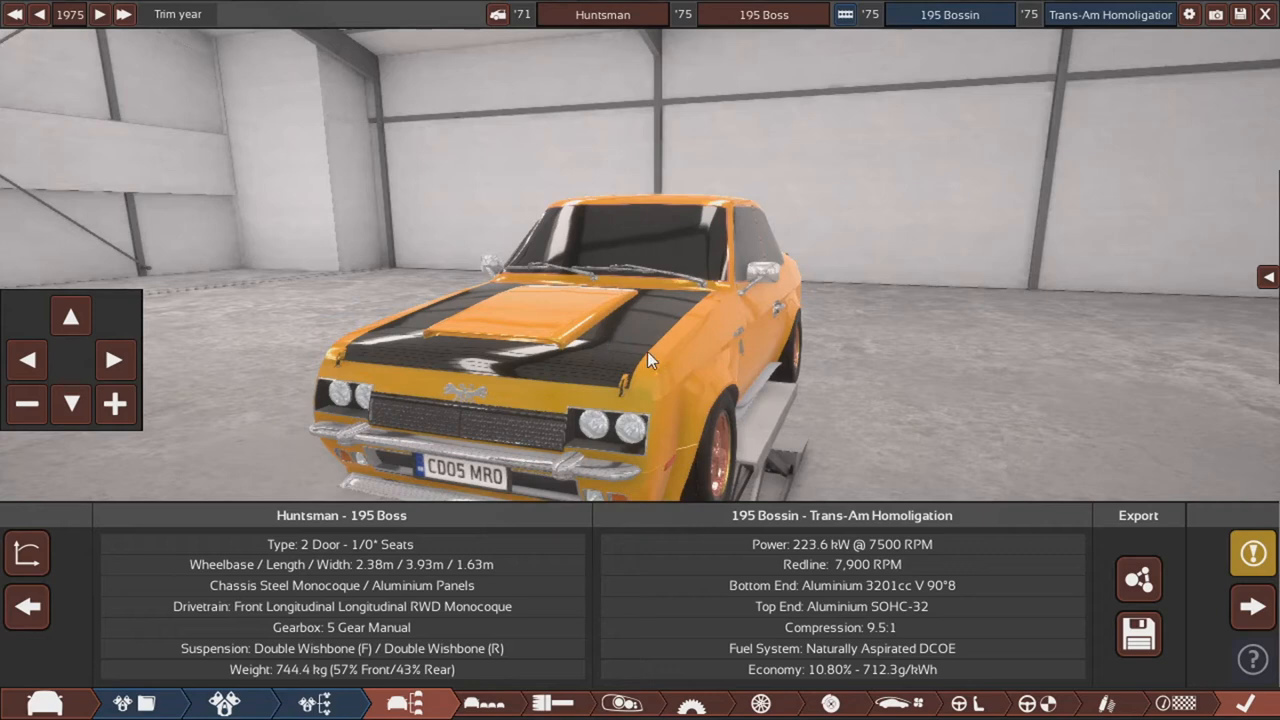
mouse_move(687, 332)
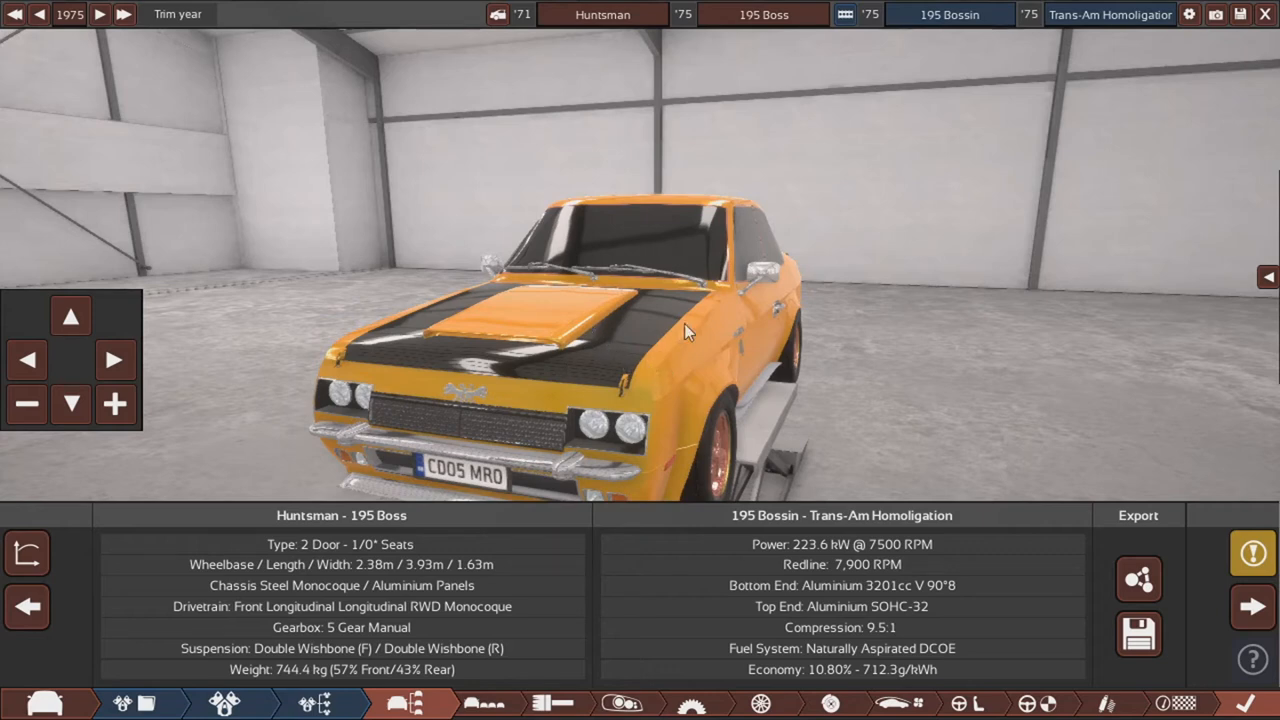
mouse_move(660, 348)
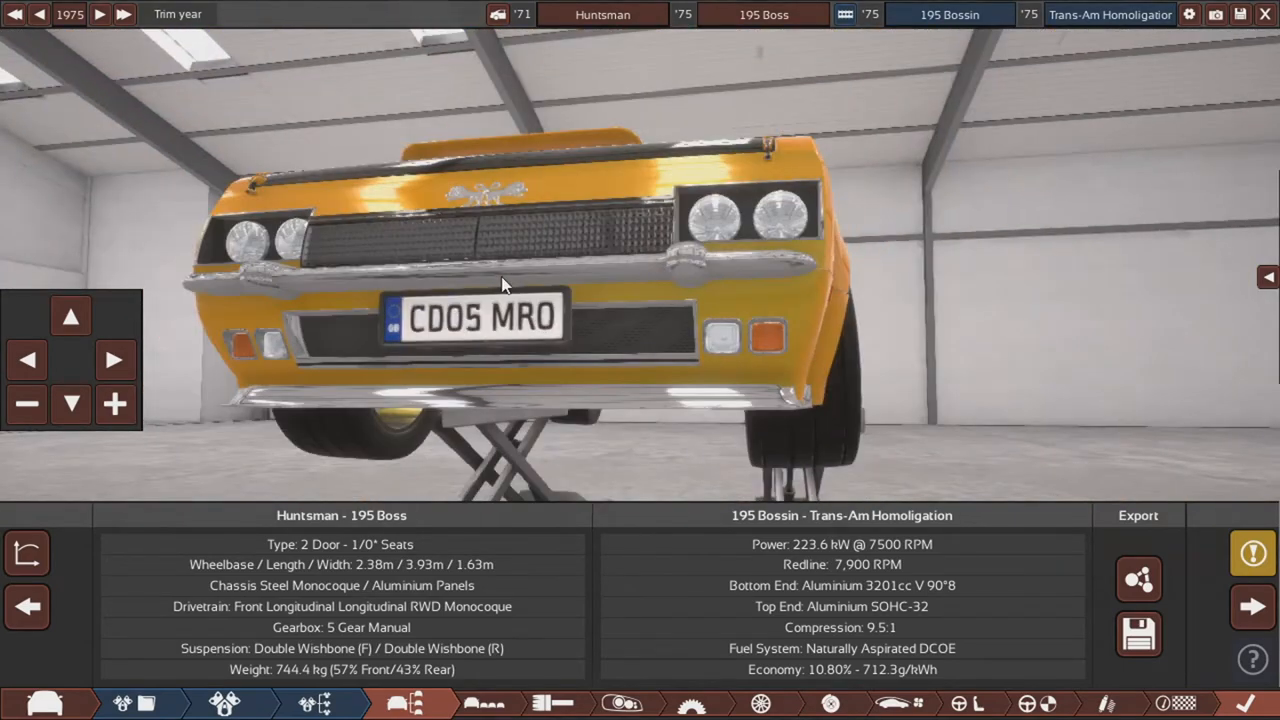
drag(500, 285, 480, 377)
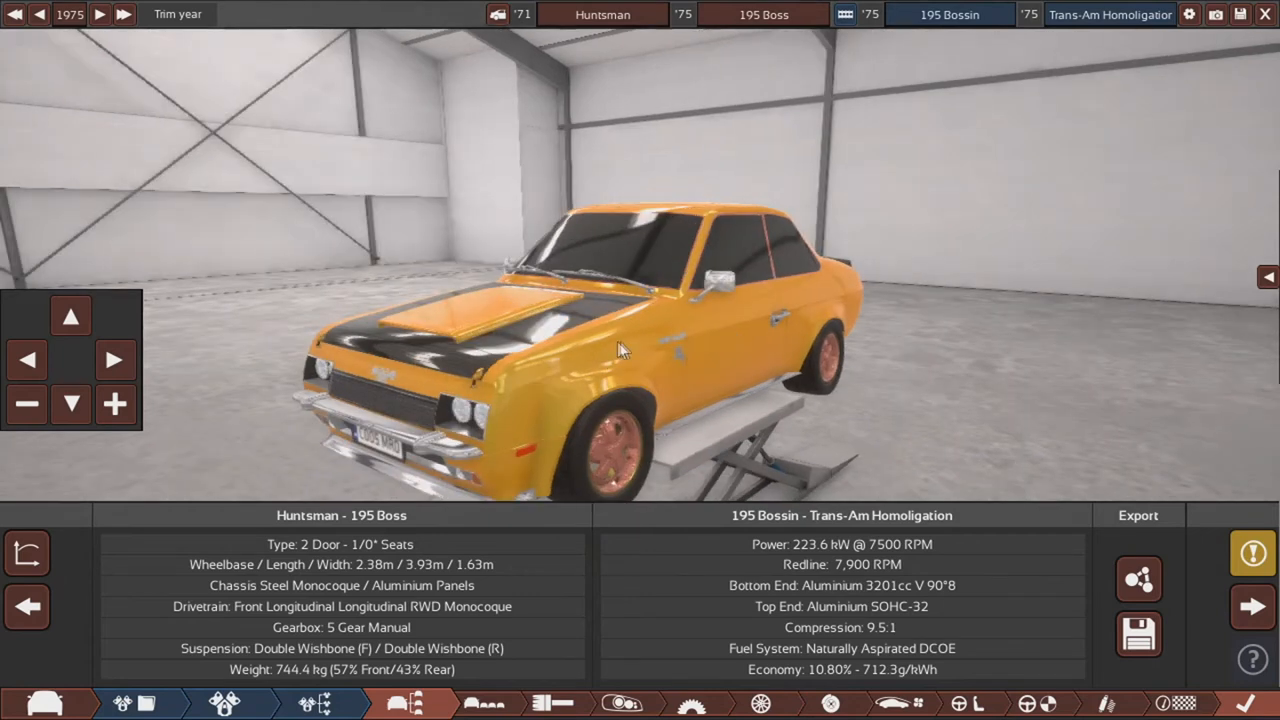
mouse_move(1237, 66)
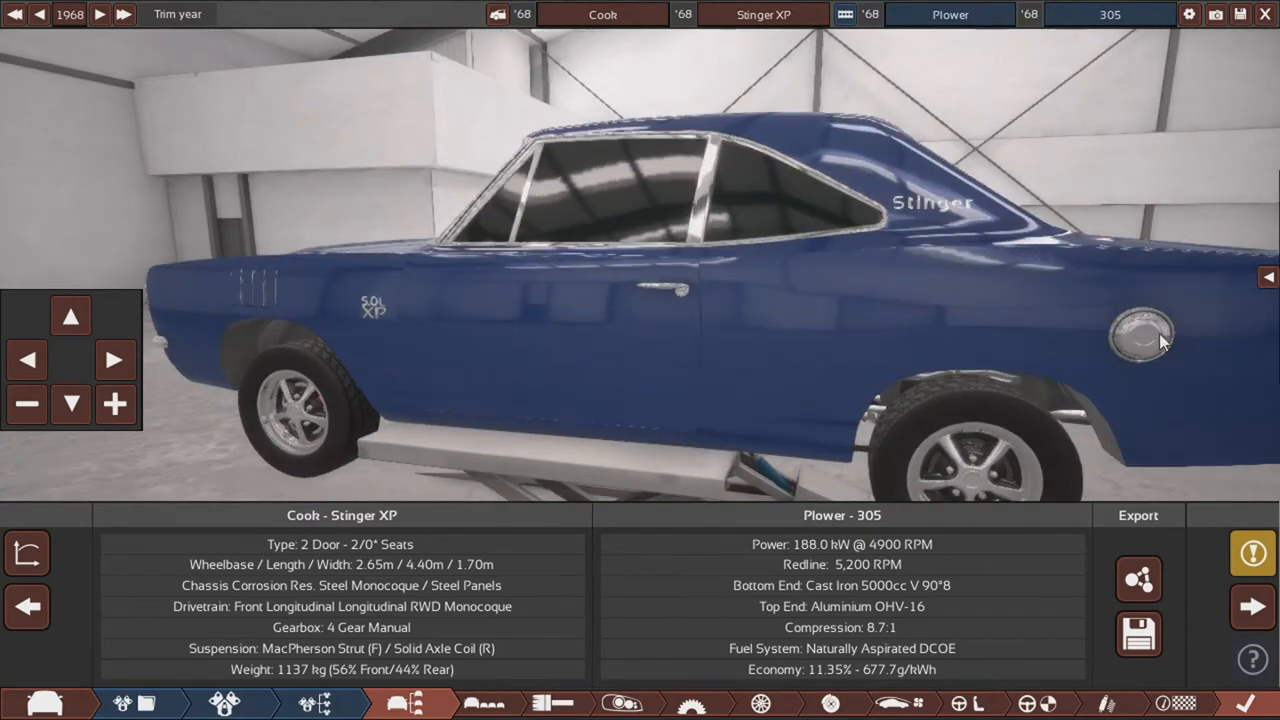
mouse_move(1127, 352)
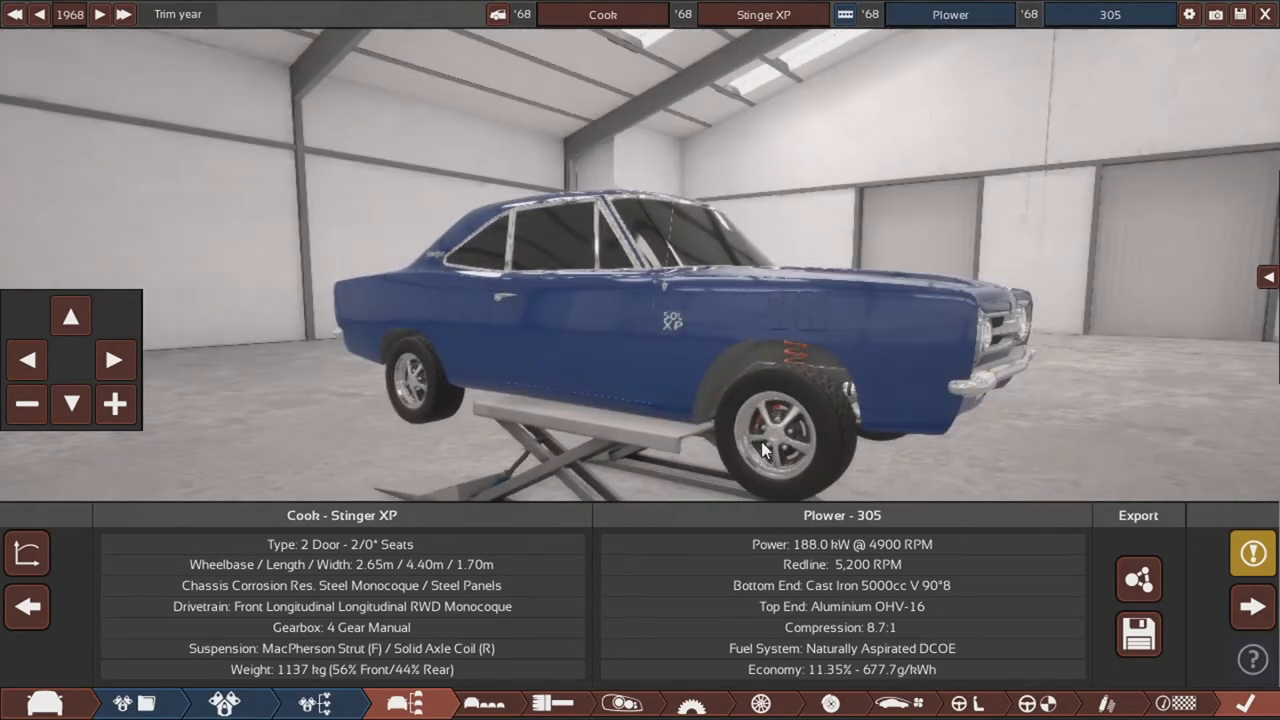
Step: Swing the camera around the blue Cook Stinger XP to view its side
drag(760, 450, 790, 425)
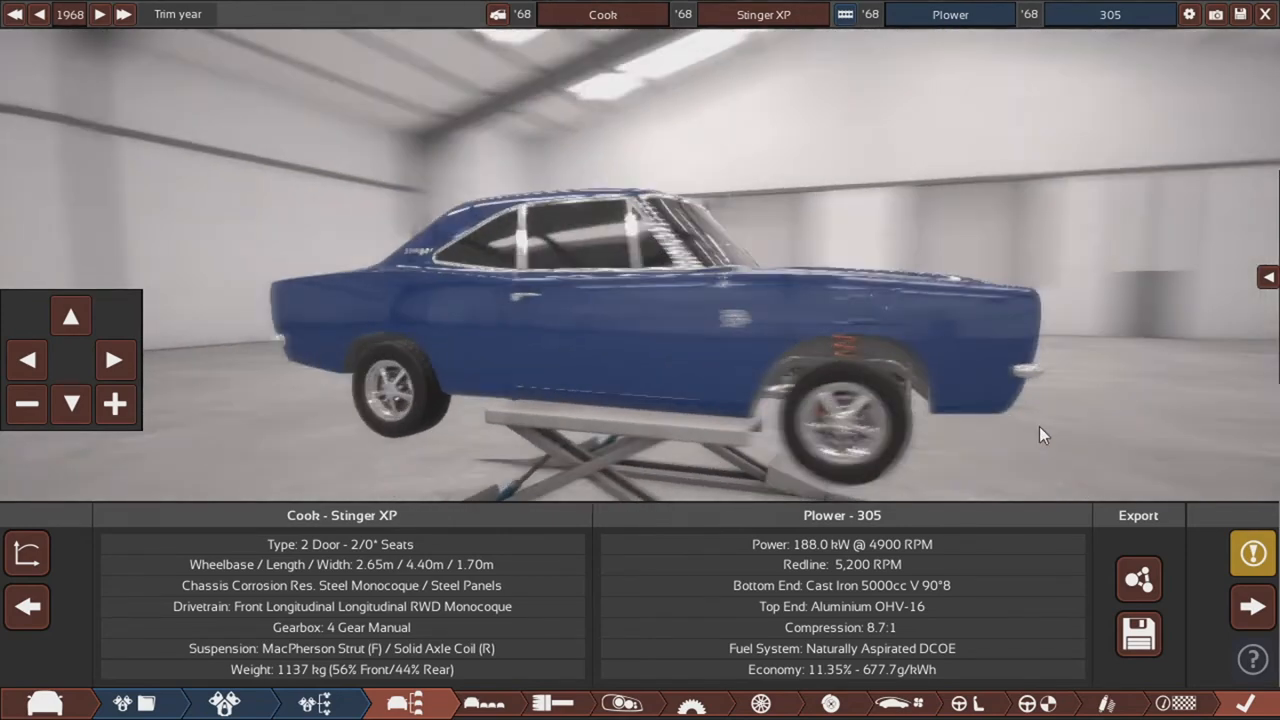
drag(1043, 434, 957, 357)
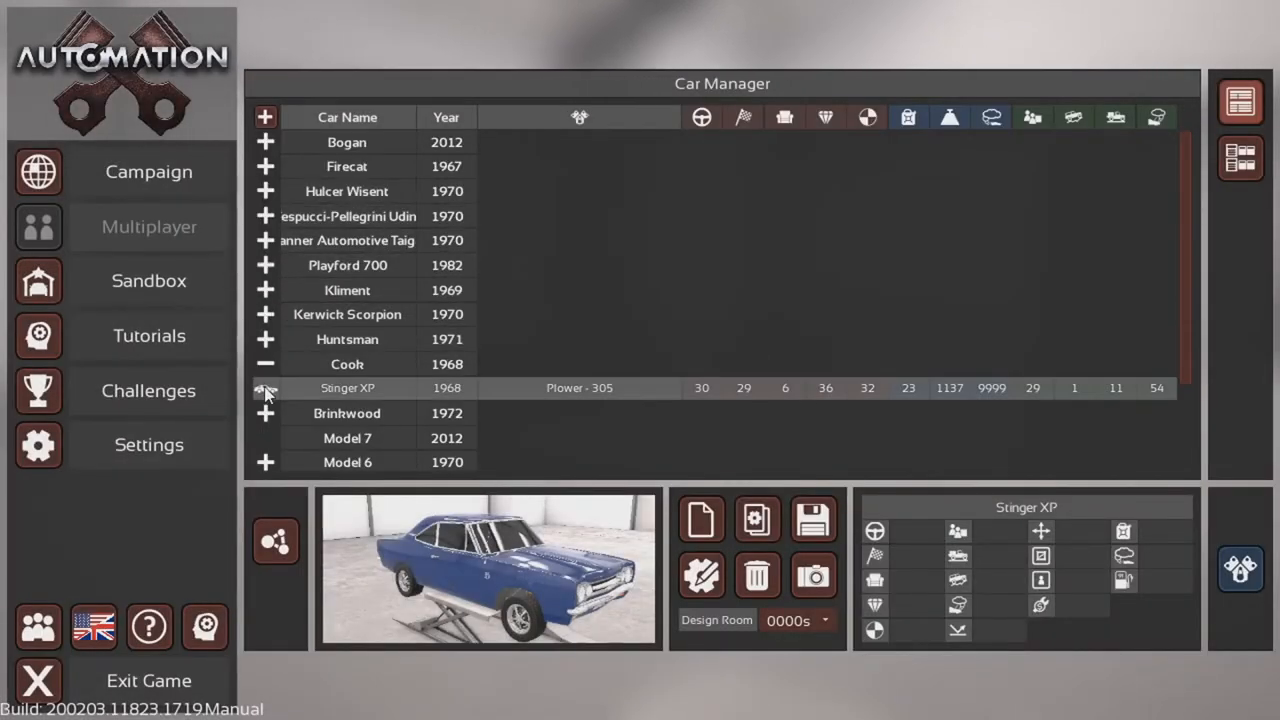
Step: Select the Brinkwood Surferboi in the Car Manager and toggle off the graph overlay
click(265, 388)
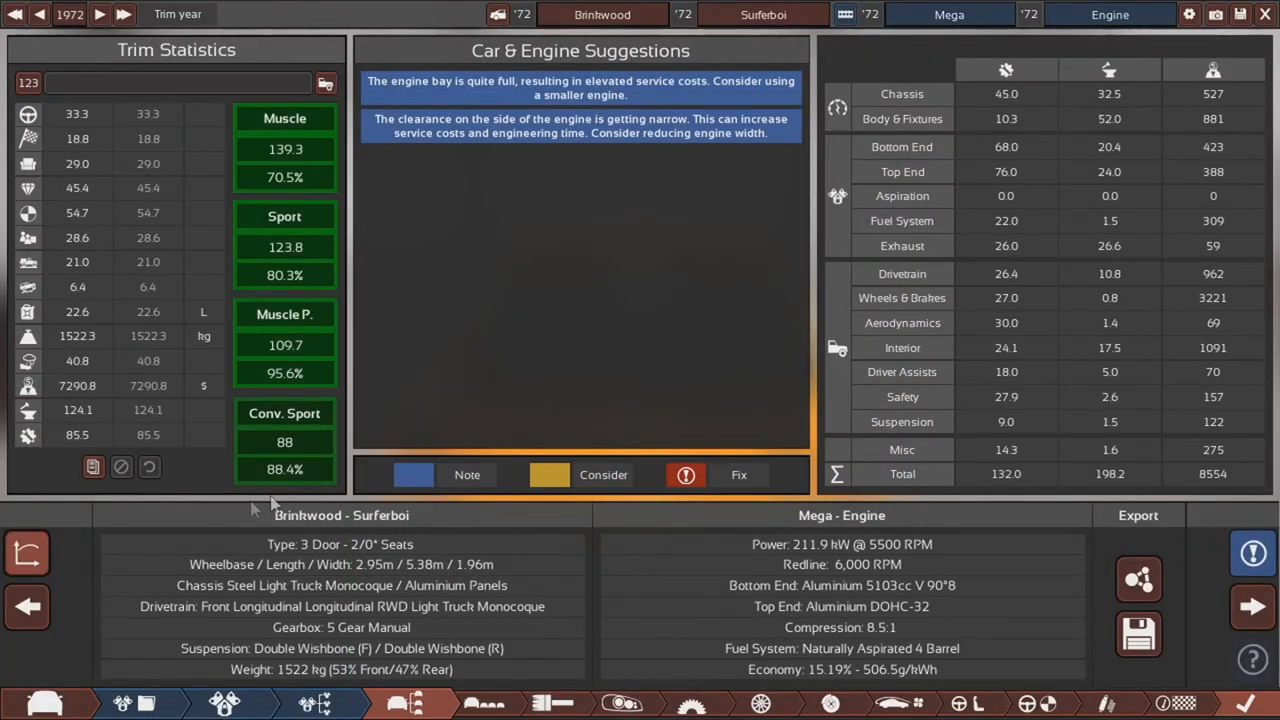
mouse_move(27, 553)
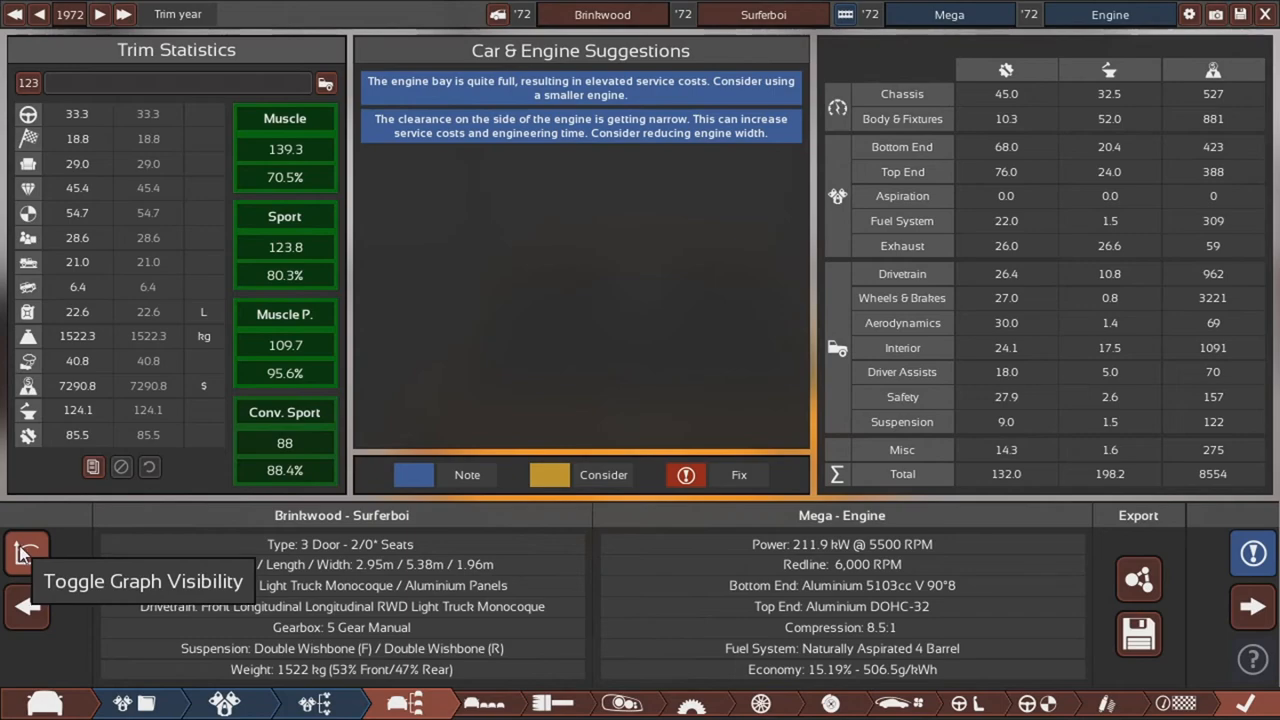
click(26, 553)
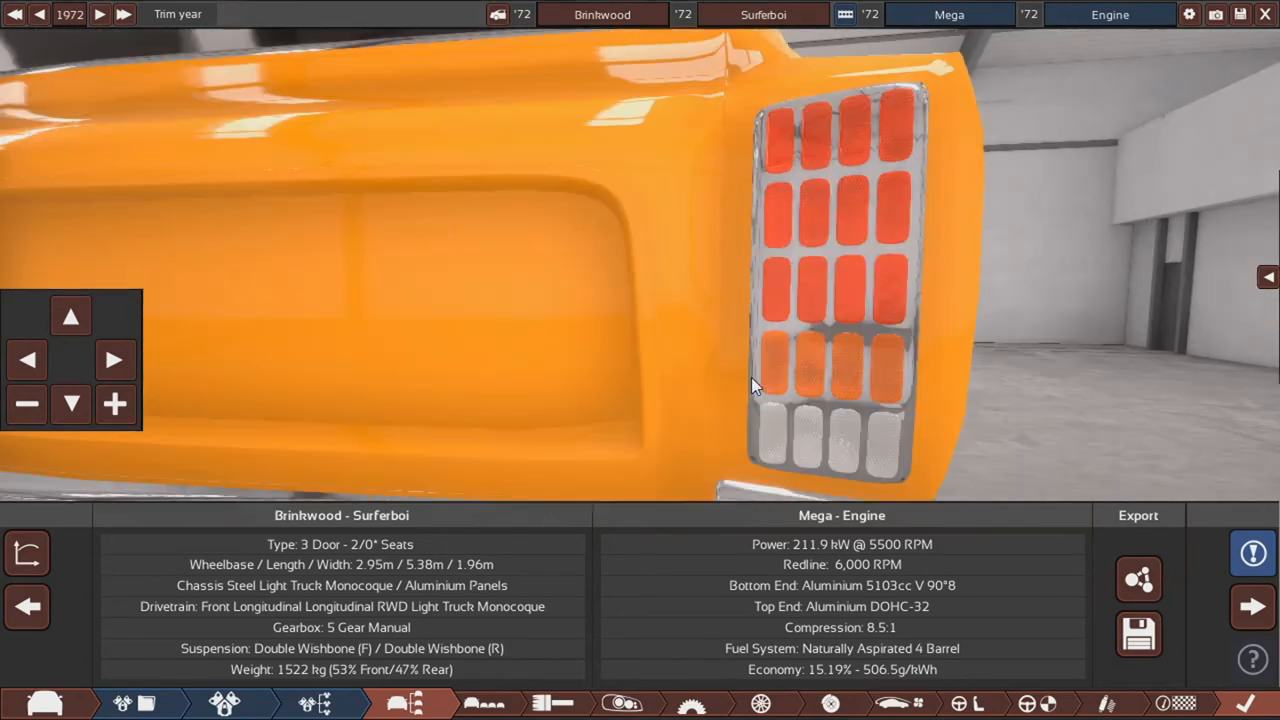
mouse_move(800, 333)
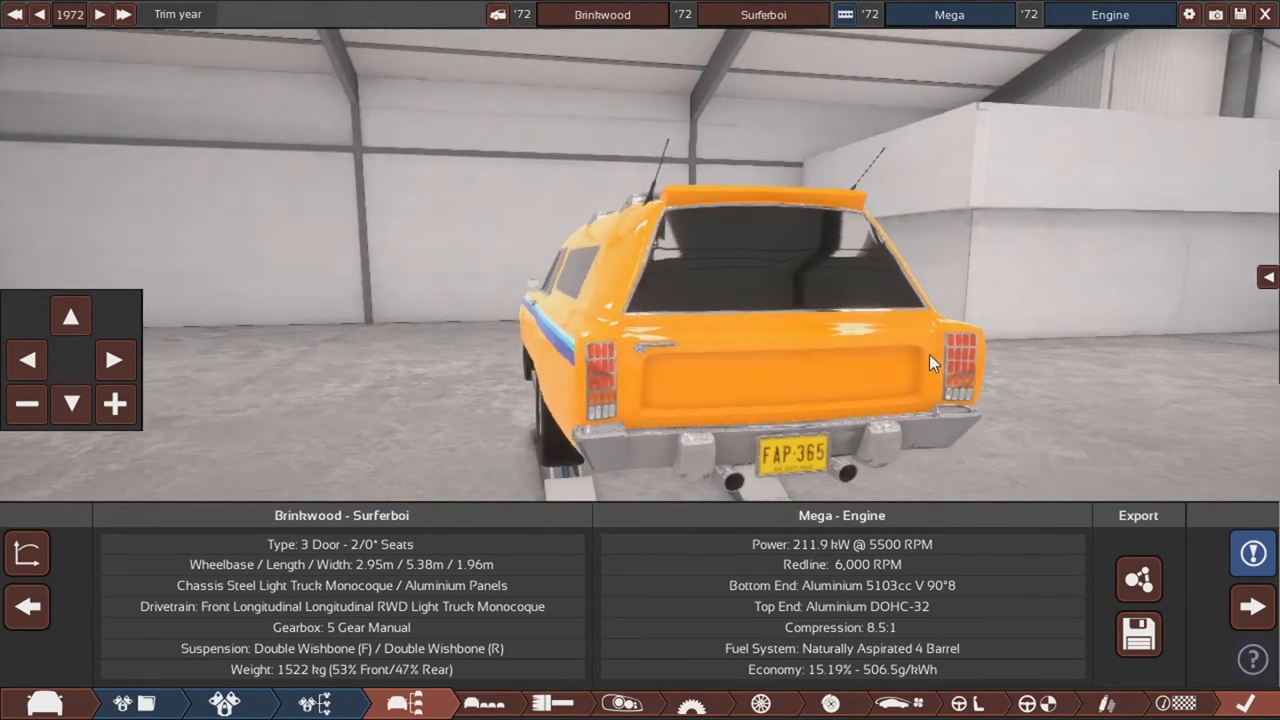
mouse_move(792, 453)
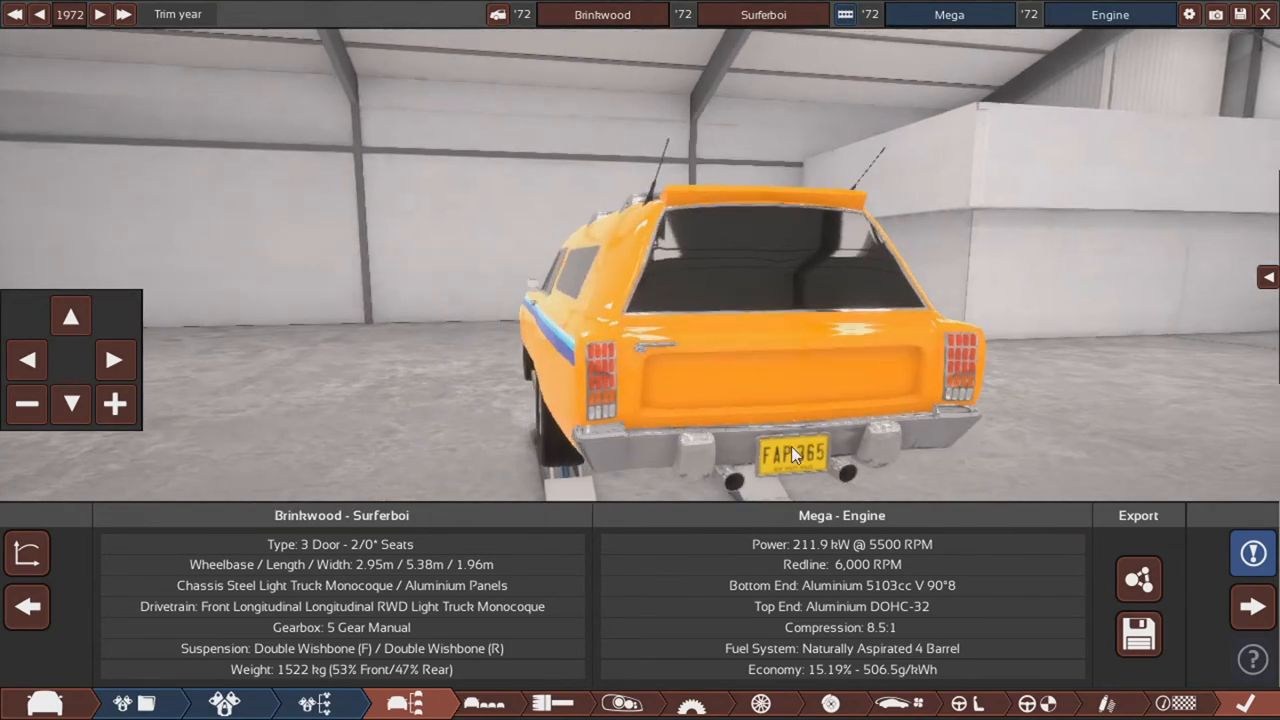
Step: Orbit the Surferboi over its rear roof, along its sides, and round to the front grille
drag(790, 455, 1035, 397)
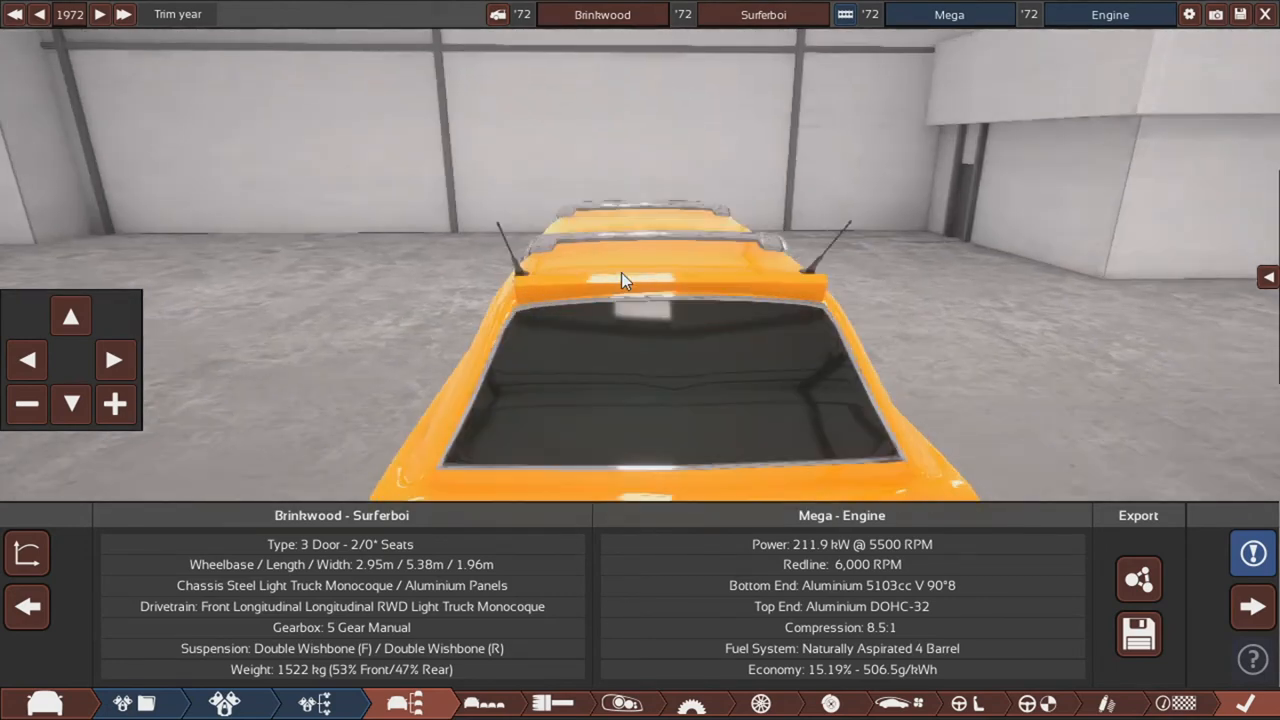
drag(620, 280, 920, 400)
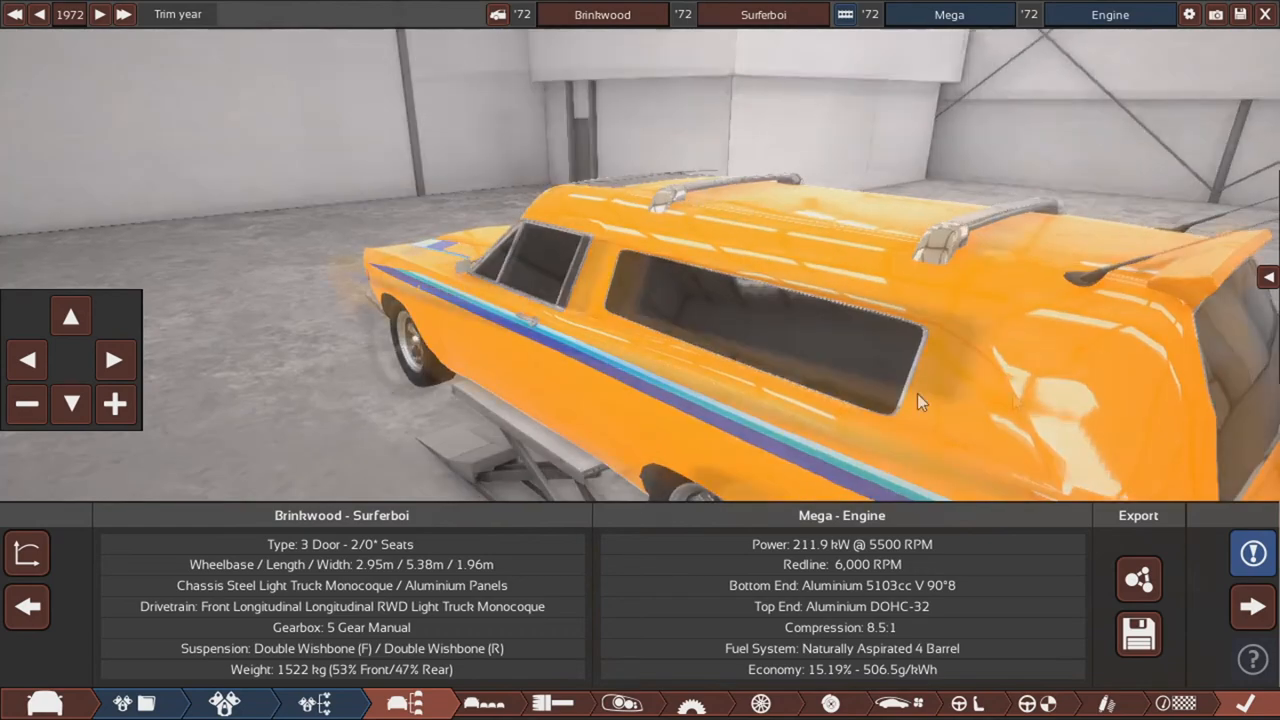
drag(920, 400, 1135, 448)
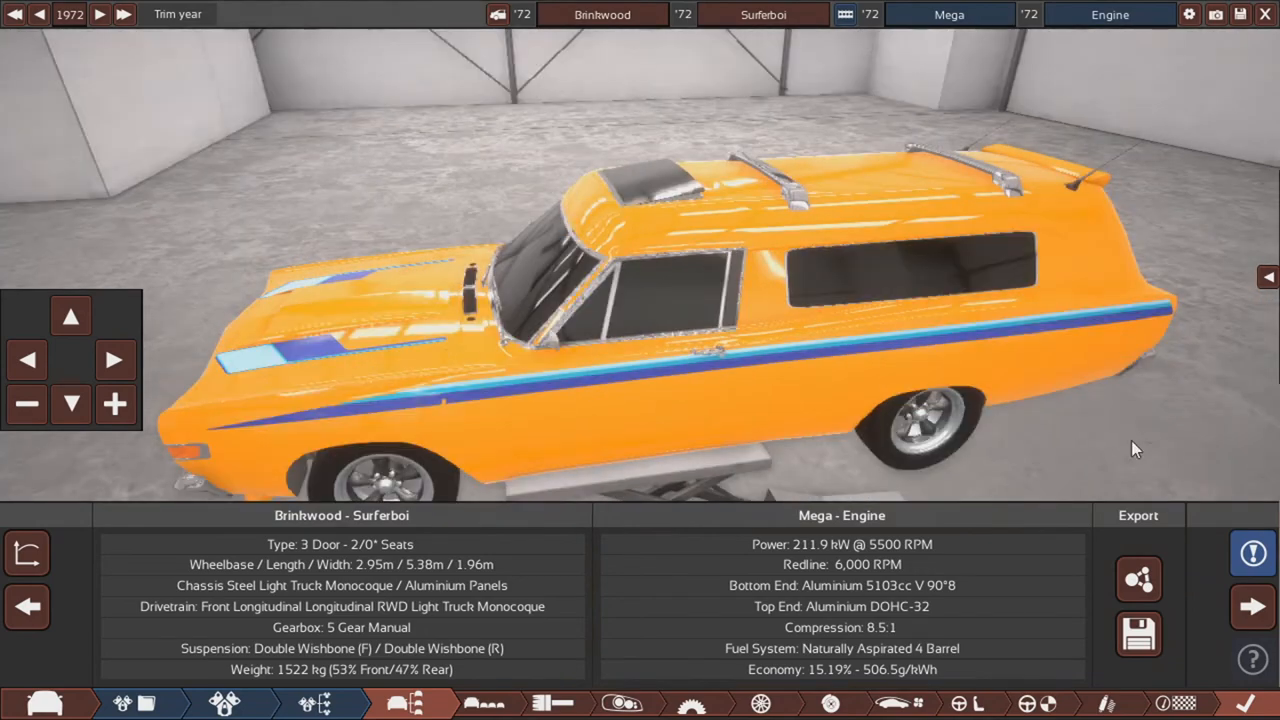
drag(1135, 448, 1040, 390)
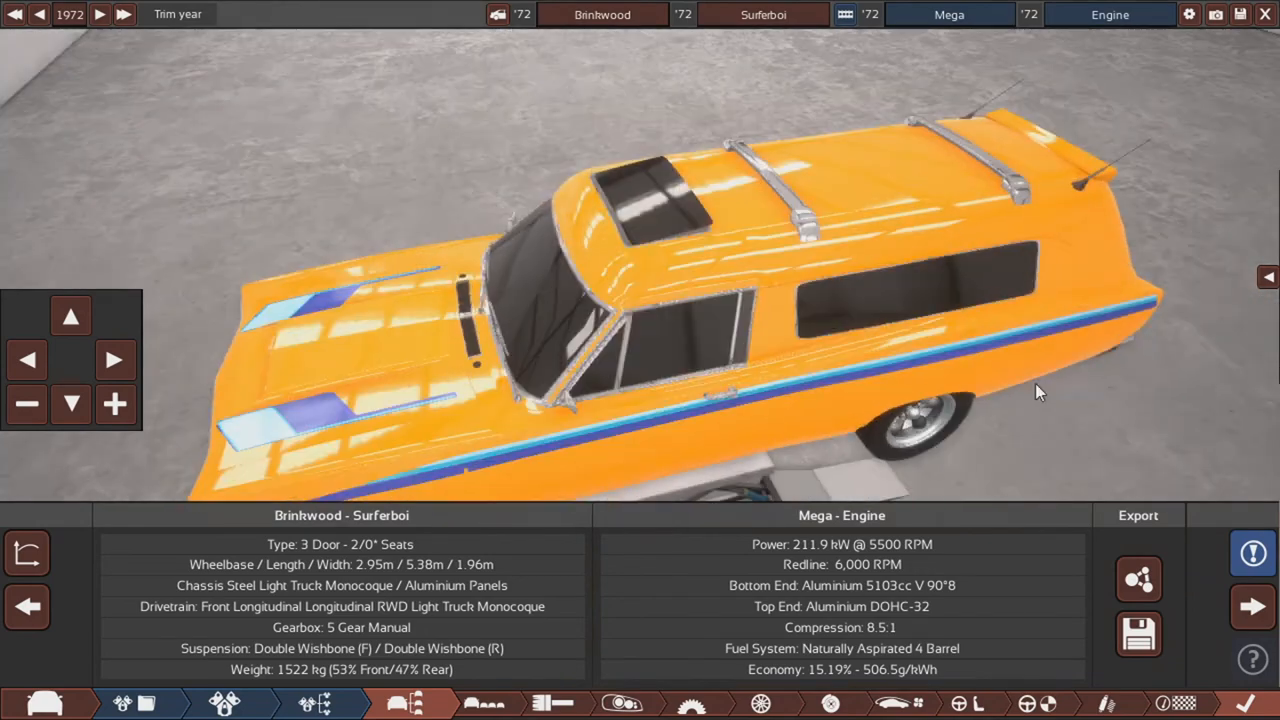
drag(1040, 390, 750, 165)
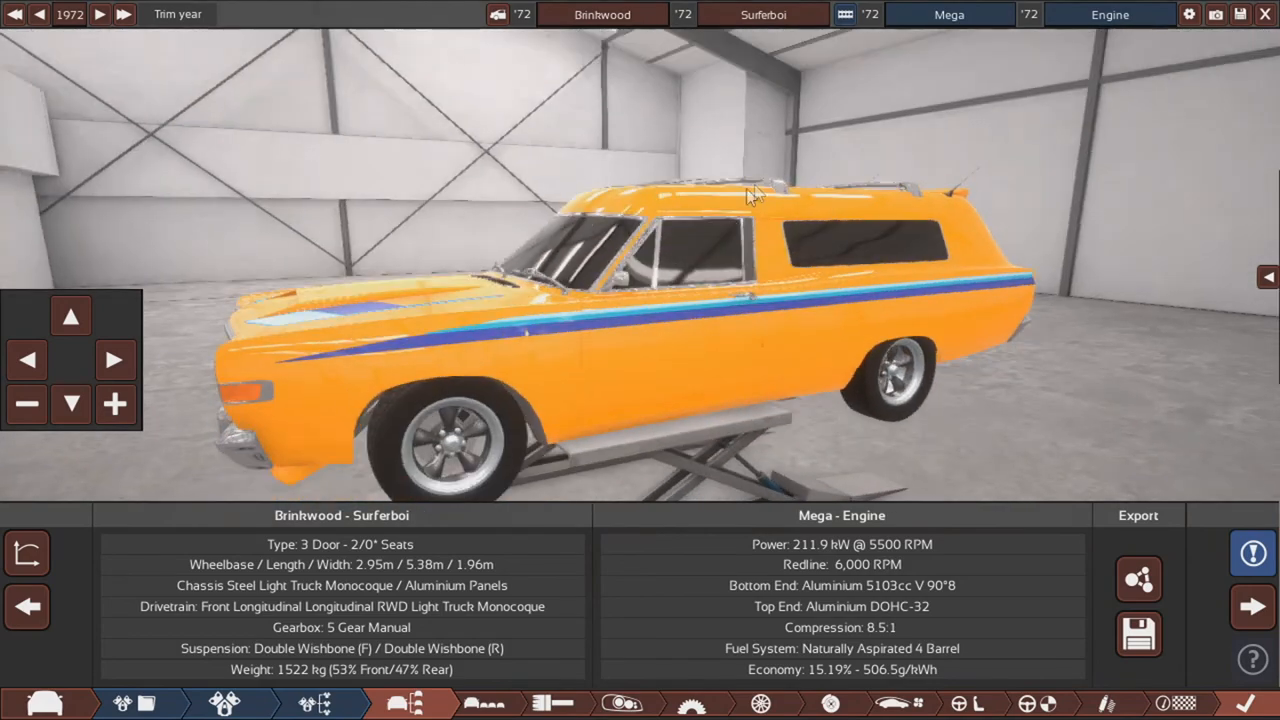
drag(750, 190, 895, 445)
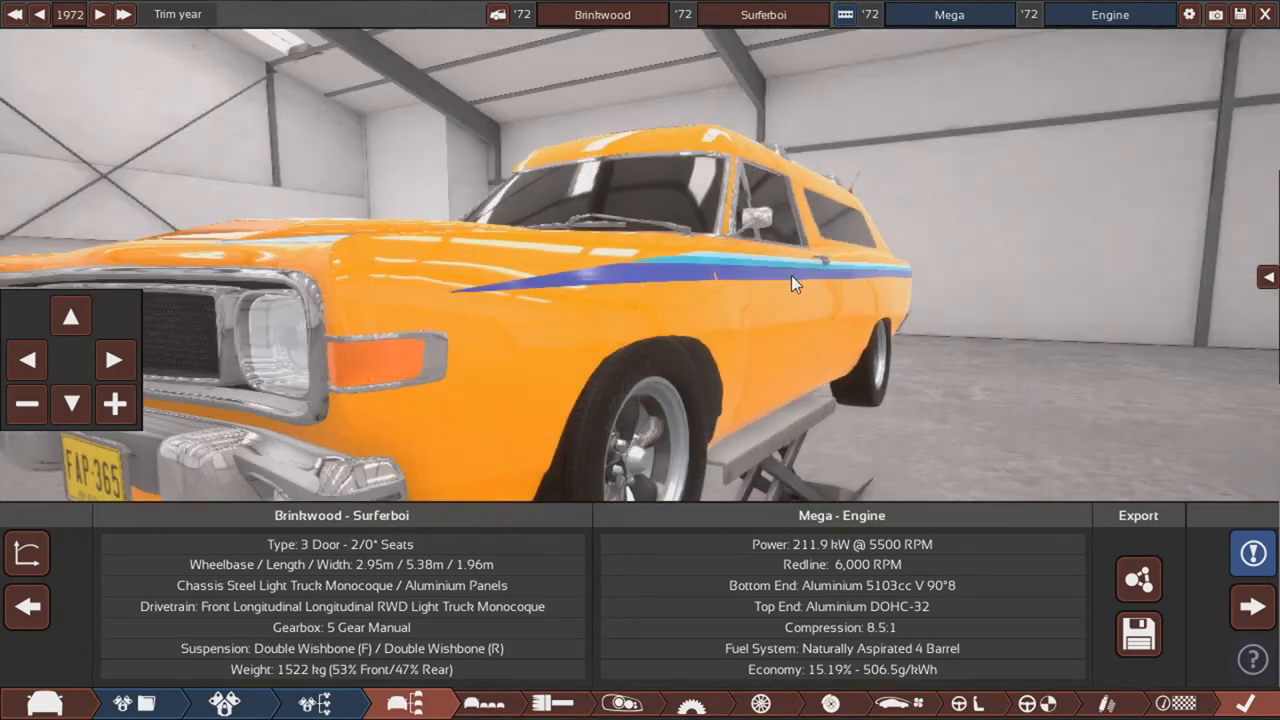
drag(790, 283, 485, 350)
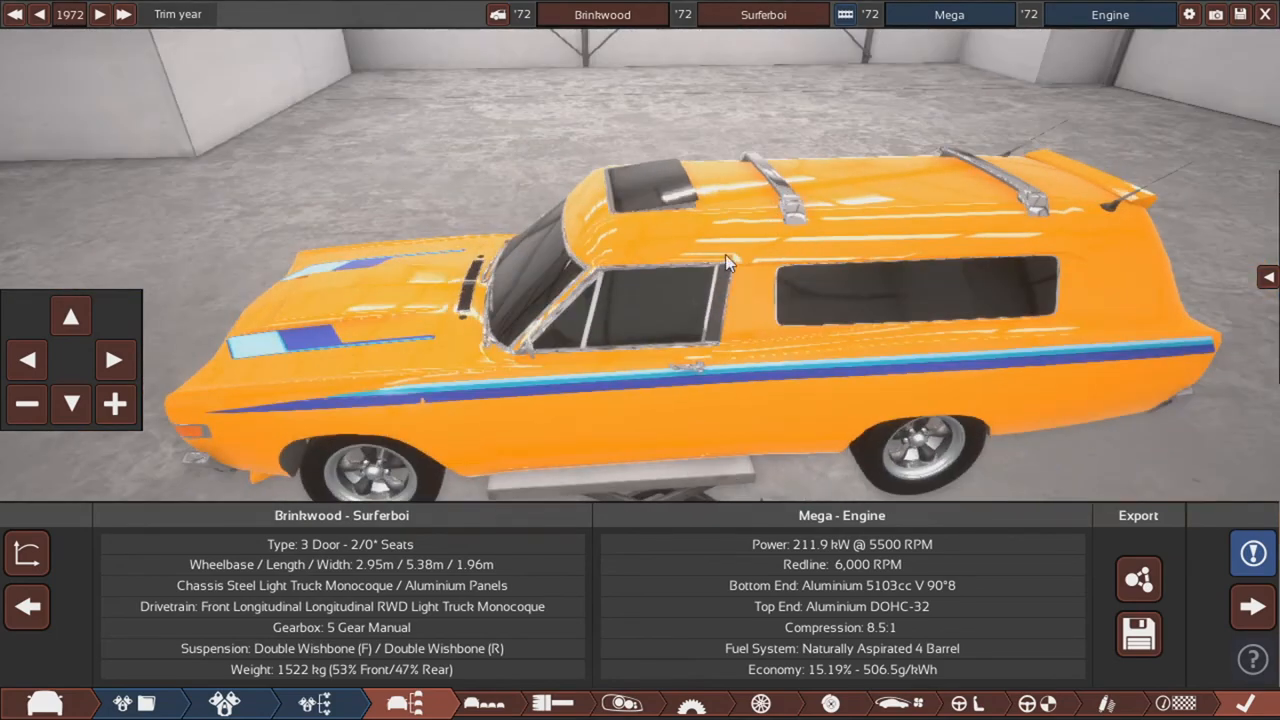
drag(730, 260, 590, 440)
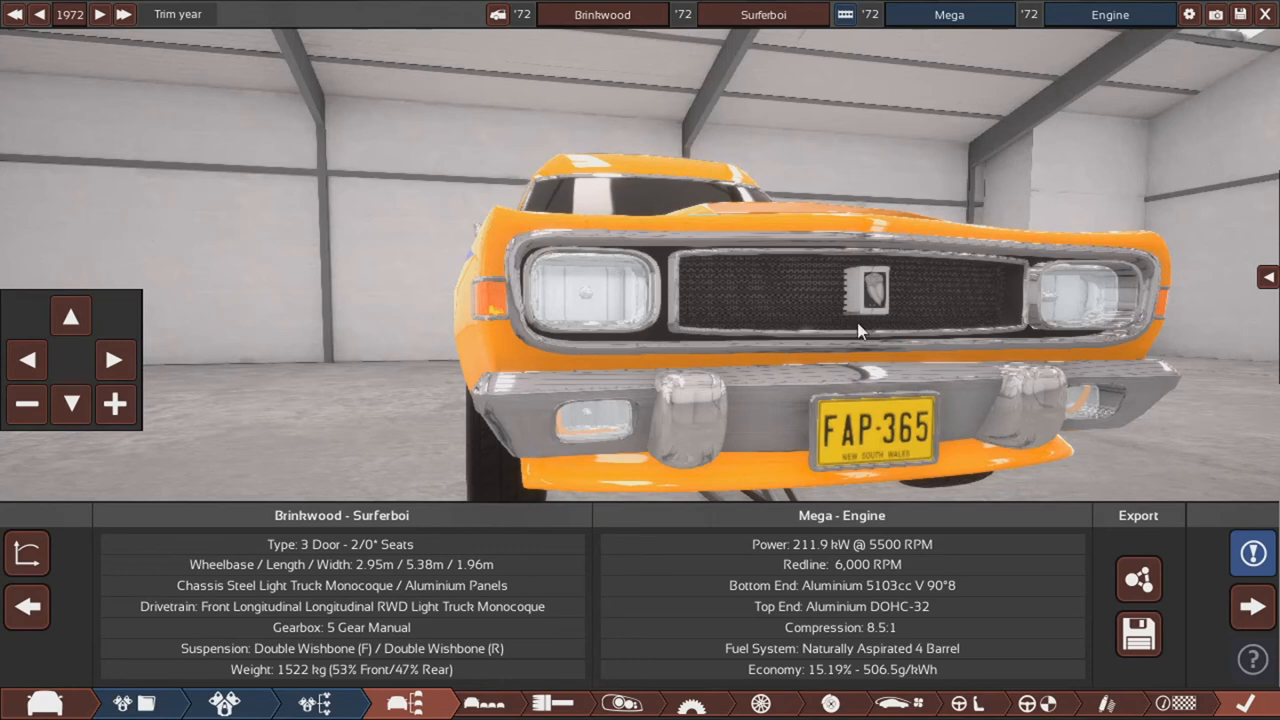
mouse_move(1003, 381)
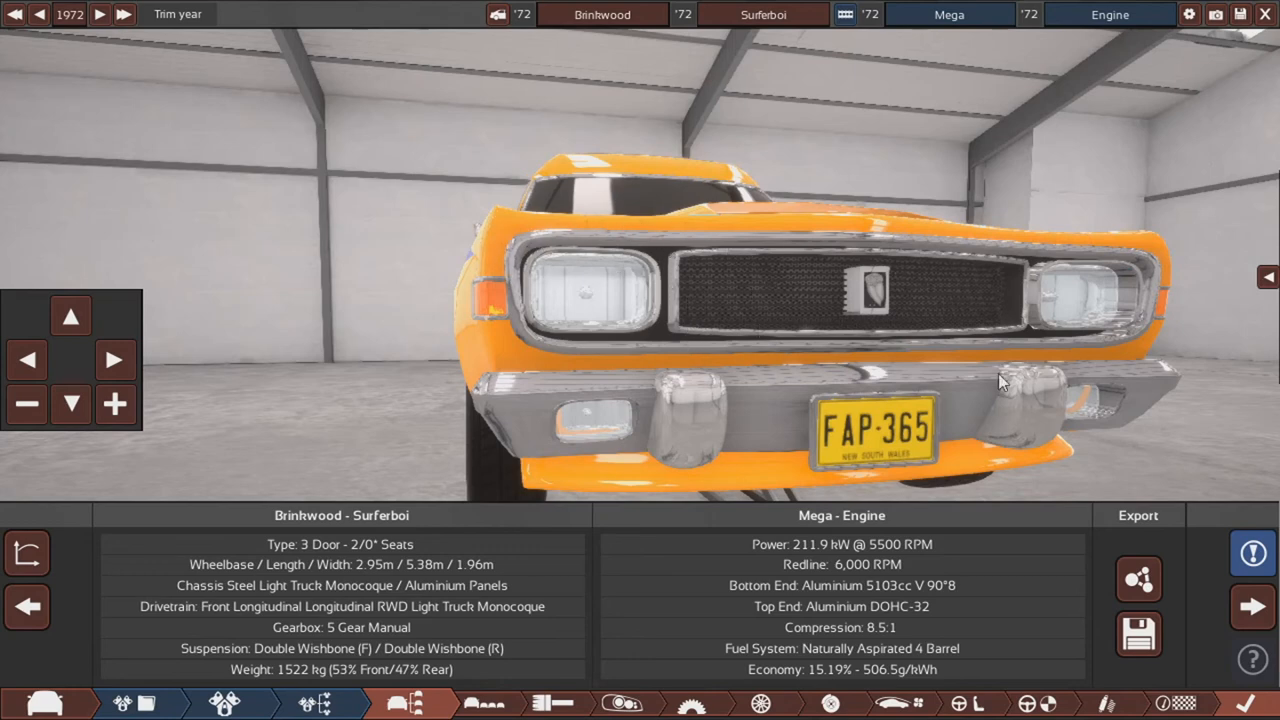
mouse_move(855, 340)
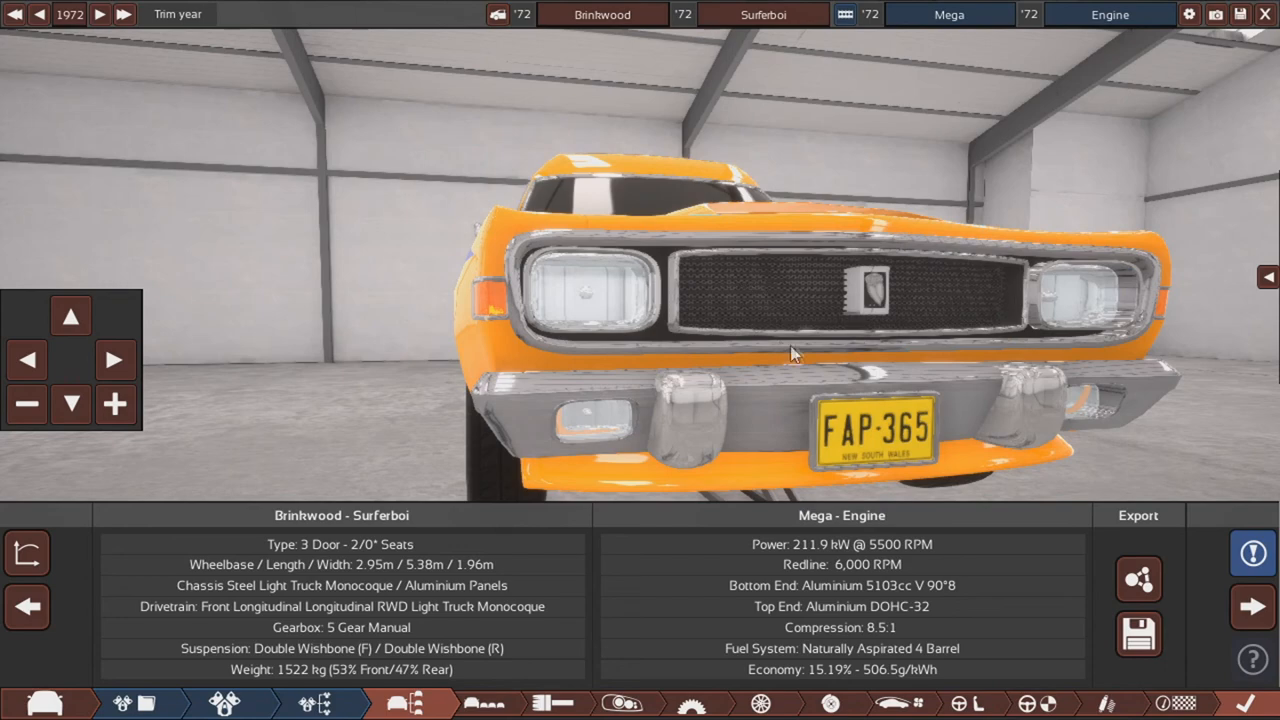
drag(790, 353, 1020, 355)
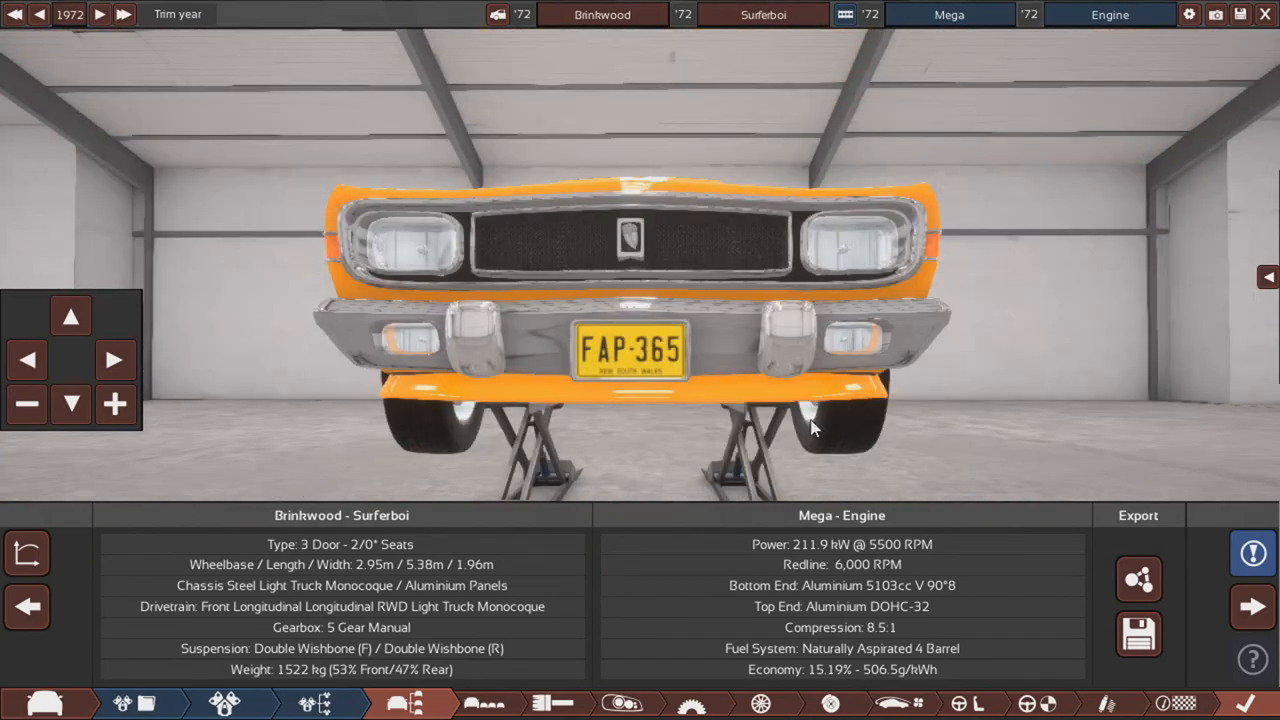
Step: Swing to a front three-quarter view and back away to see the whole Surferboi
drag(810, 425, 1040, 460)
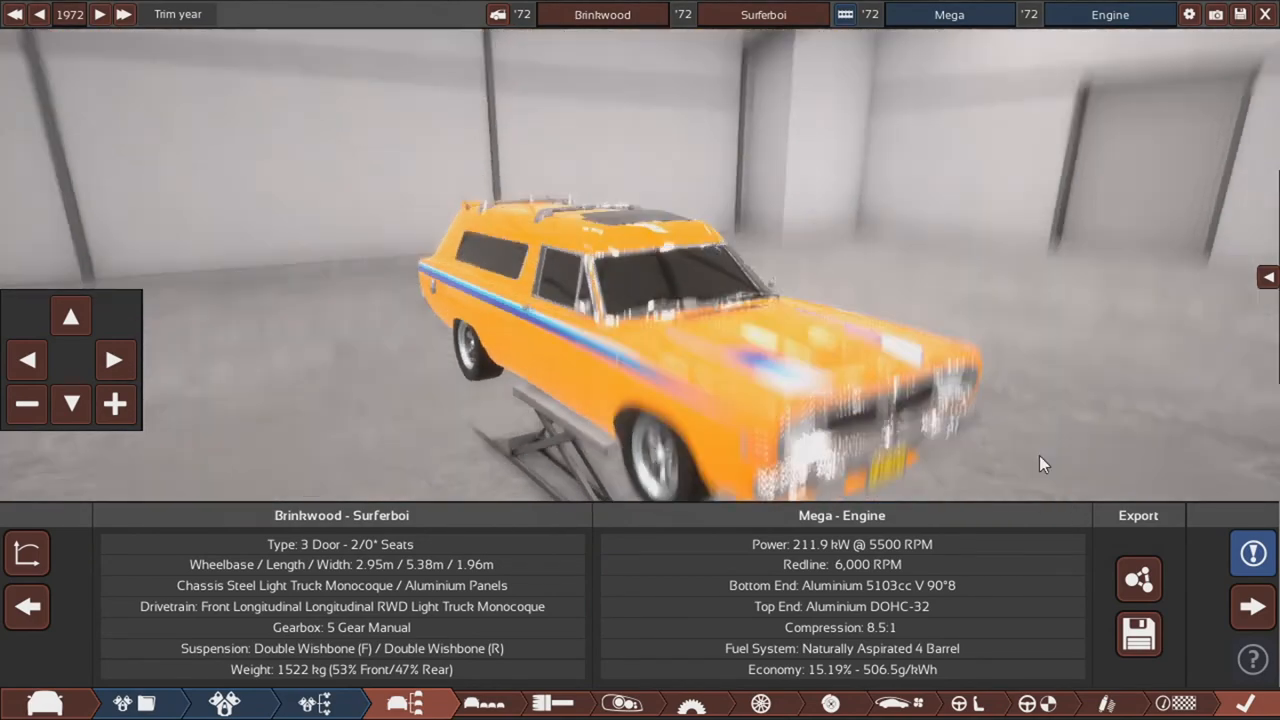
drag(1040, 460, 880, 345)
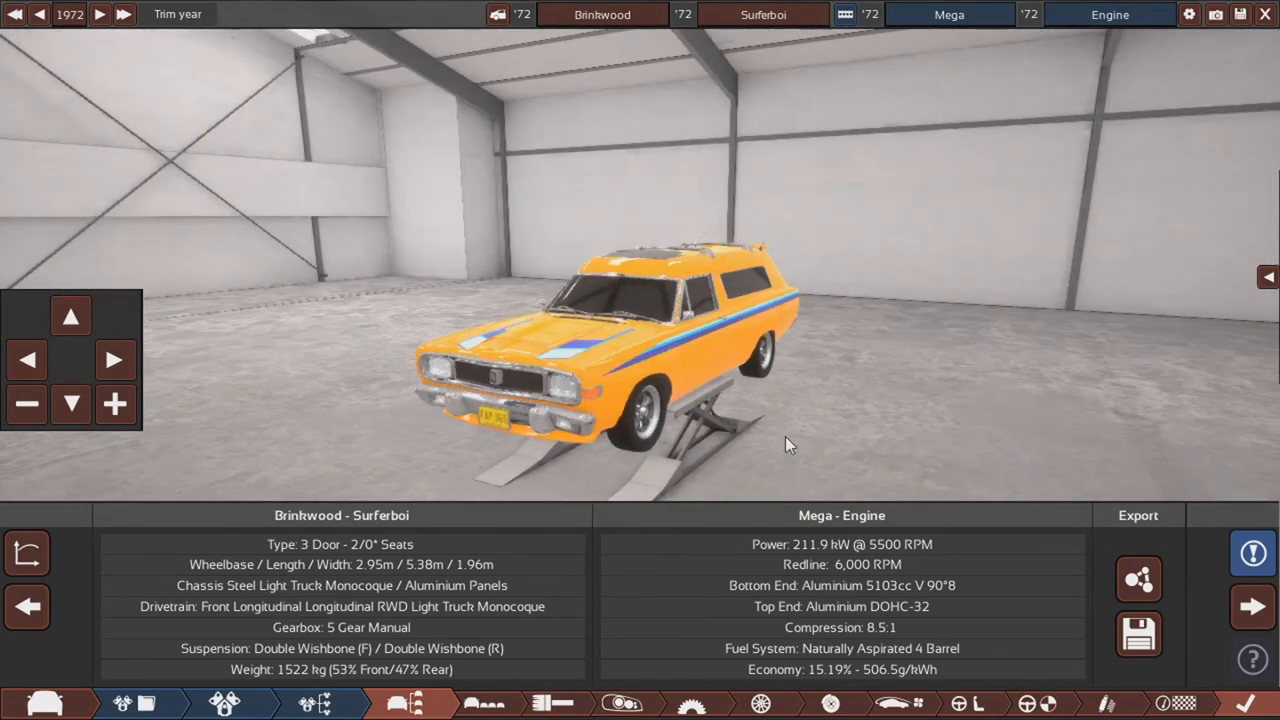
mouse_move(1177, 119)
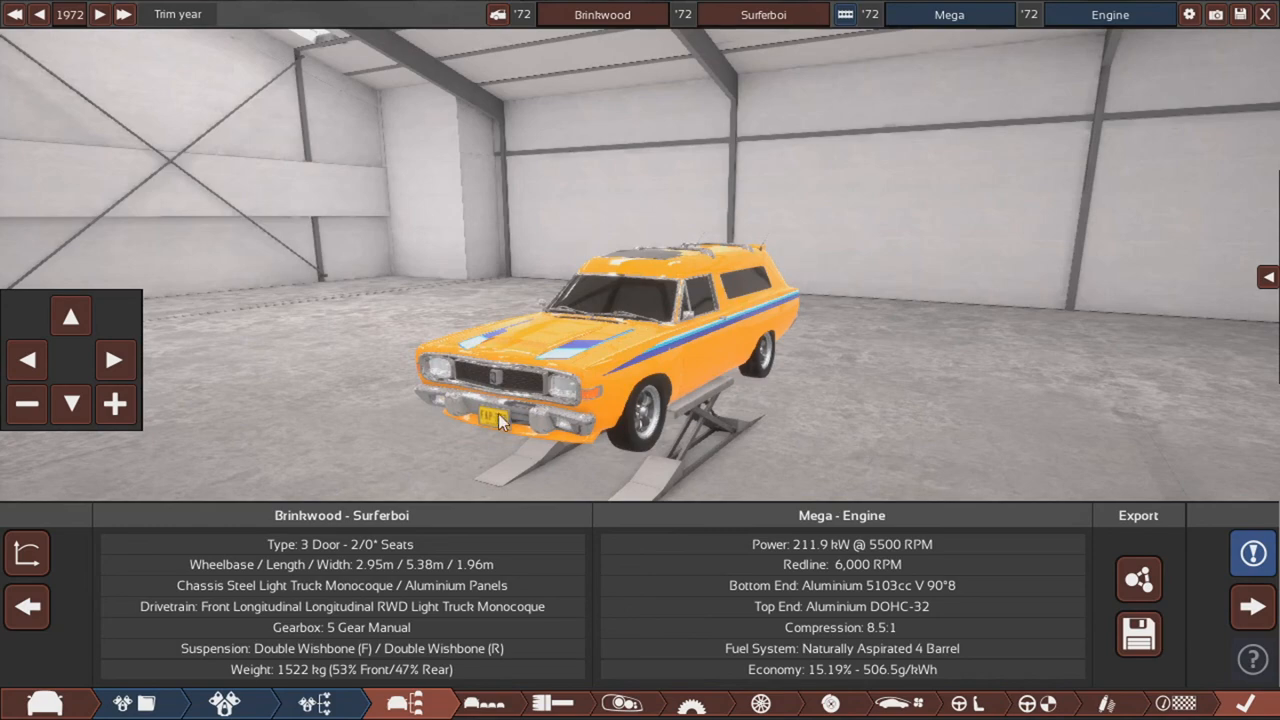
mouse_move(1264, 14)
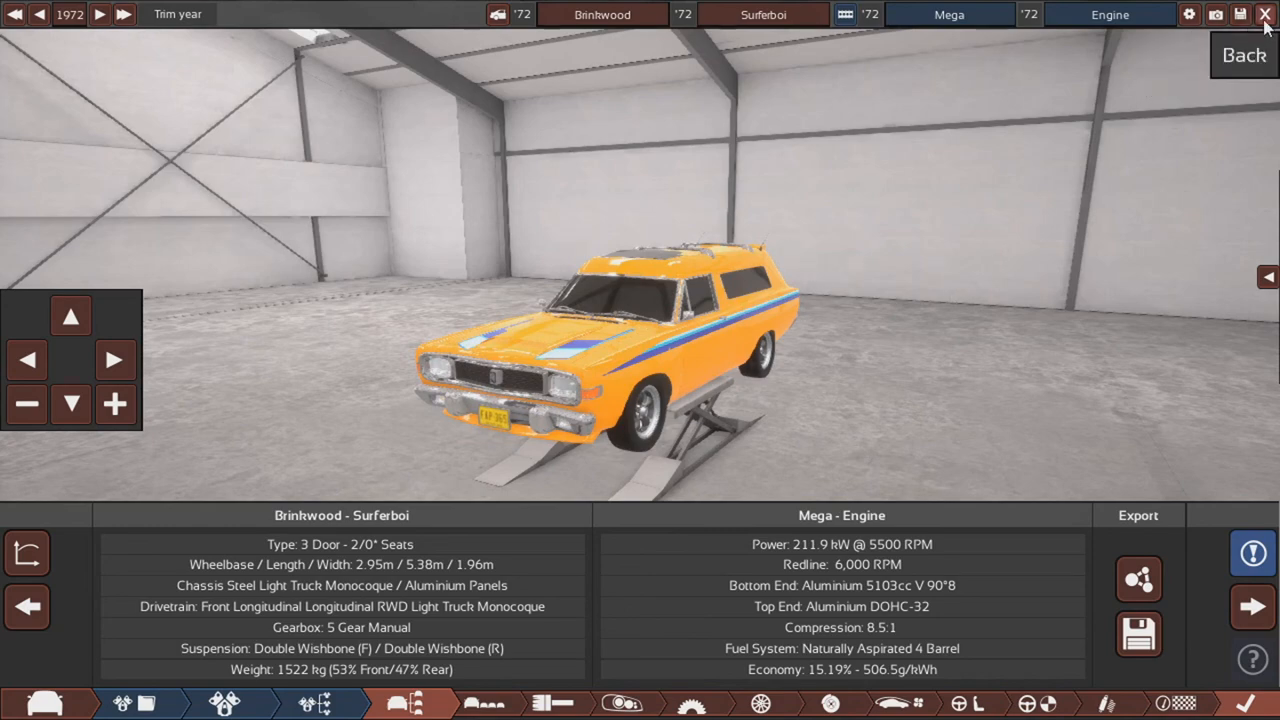